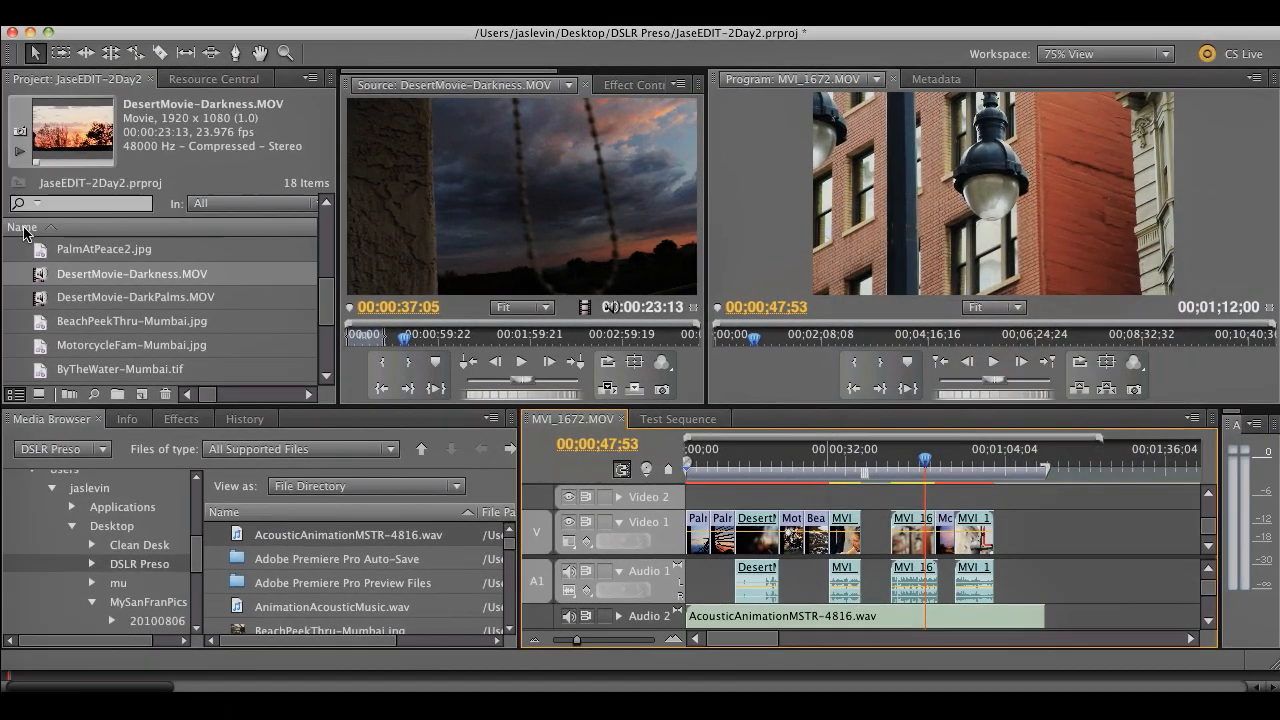
- Drag the PalmAtPeace2.jpg still onto the end of Video 1 in the MVI_1672 sequence
left_click(104, 248)
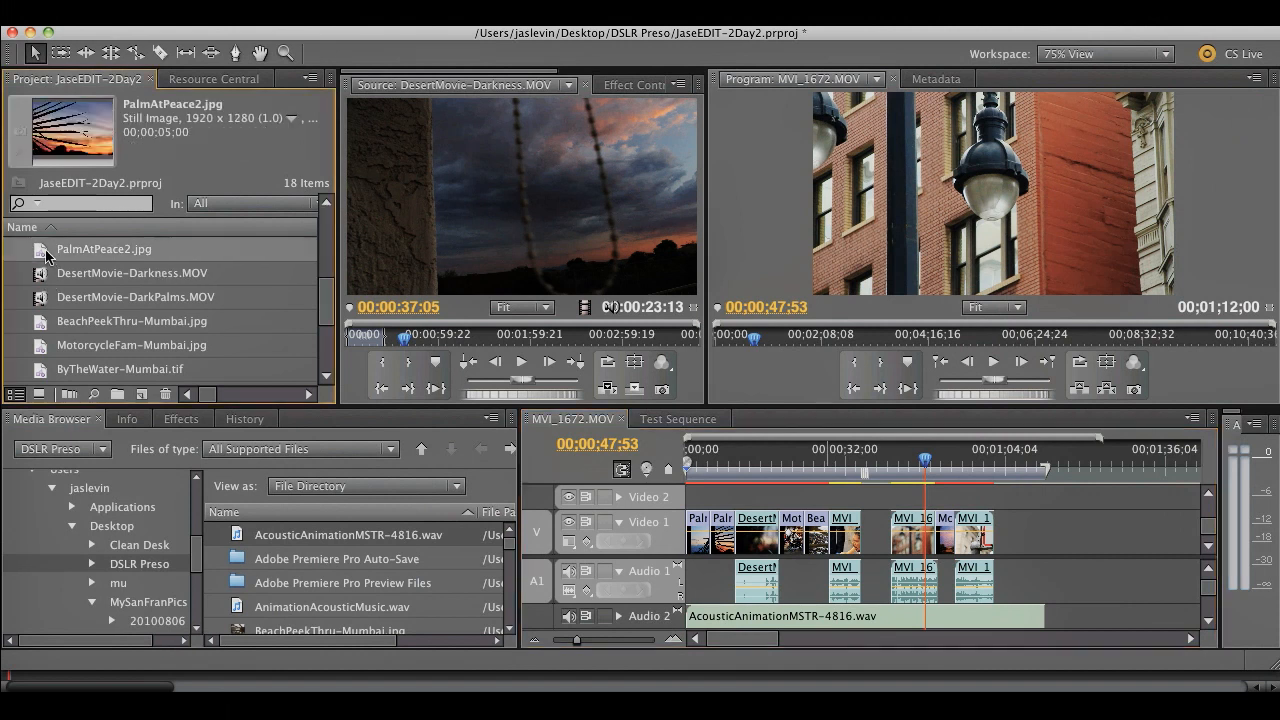
left_click_drag(104, 248, 1030, 530)
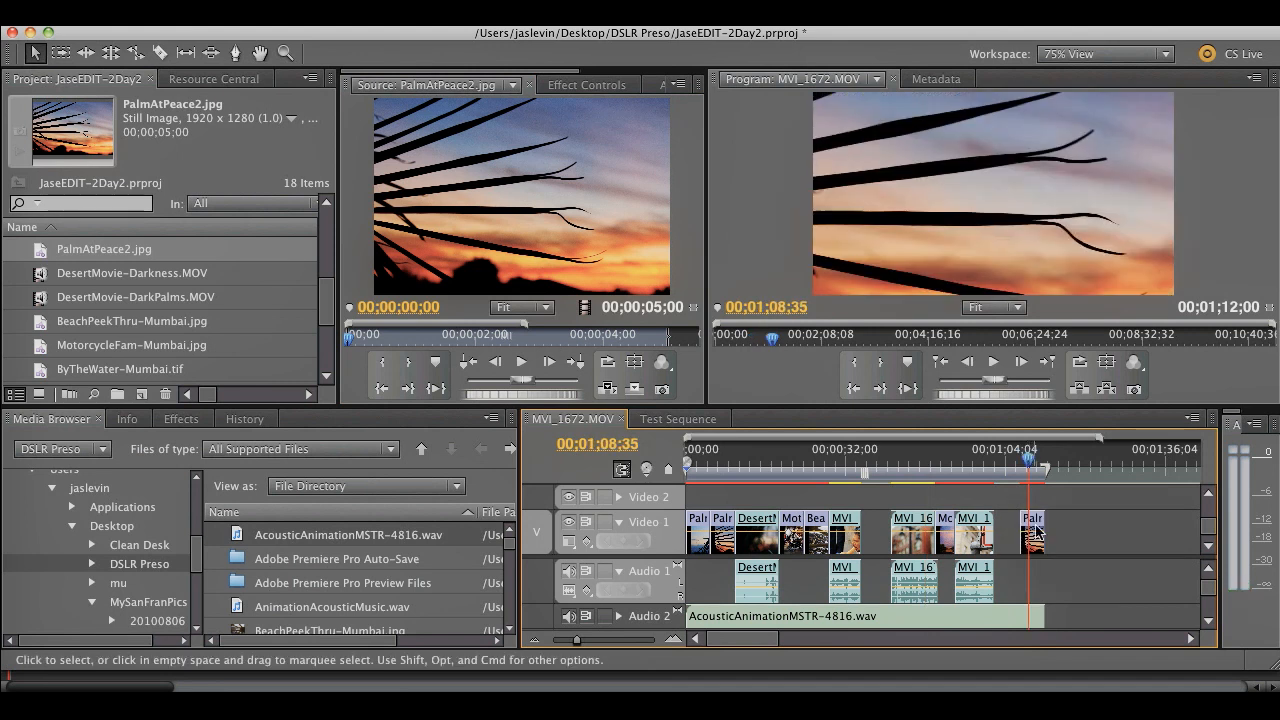
mouse_move(1035, 535)
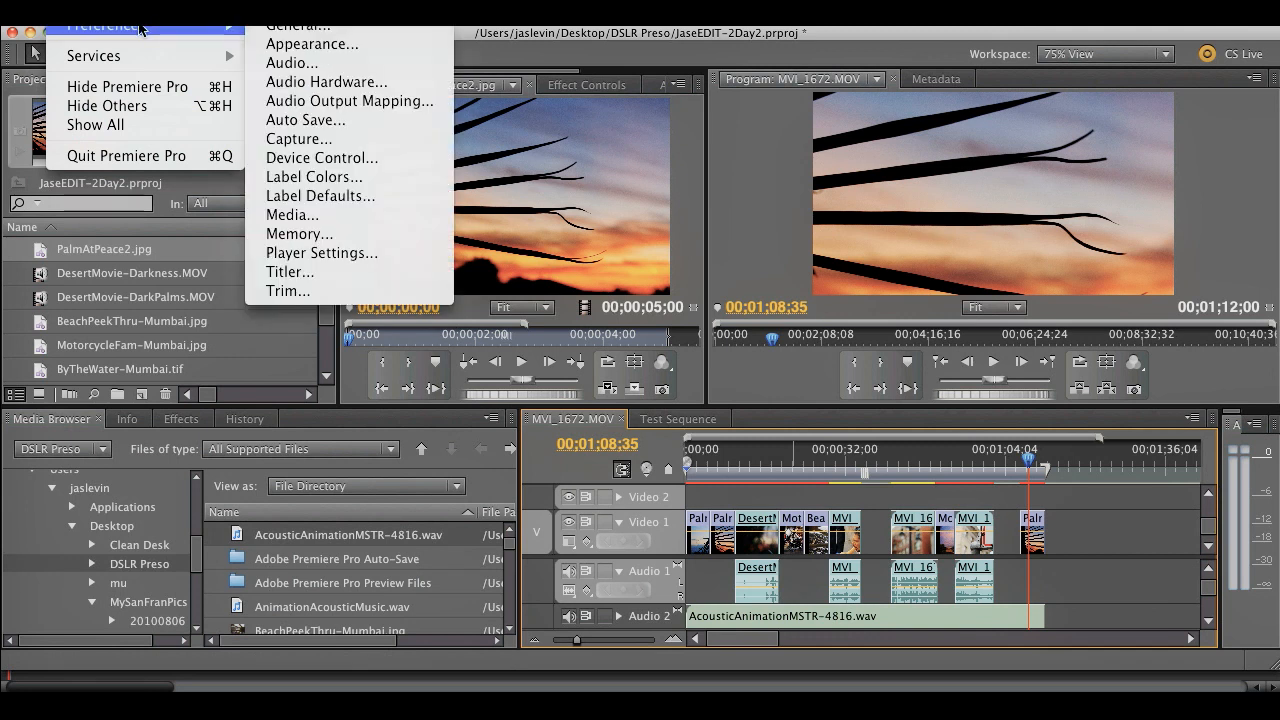
mouse_move(155, 30)
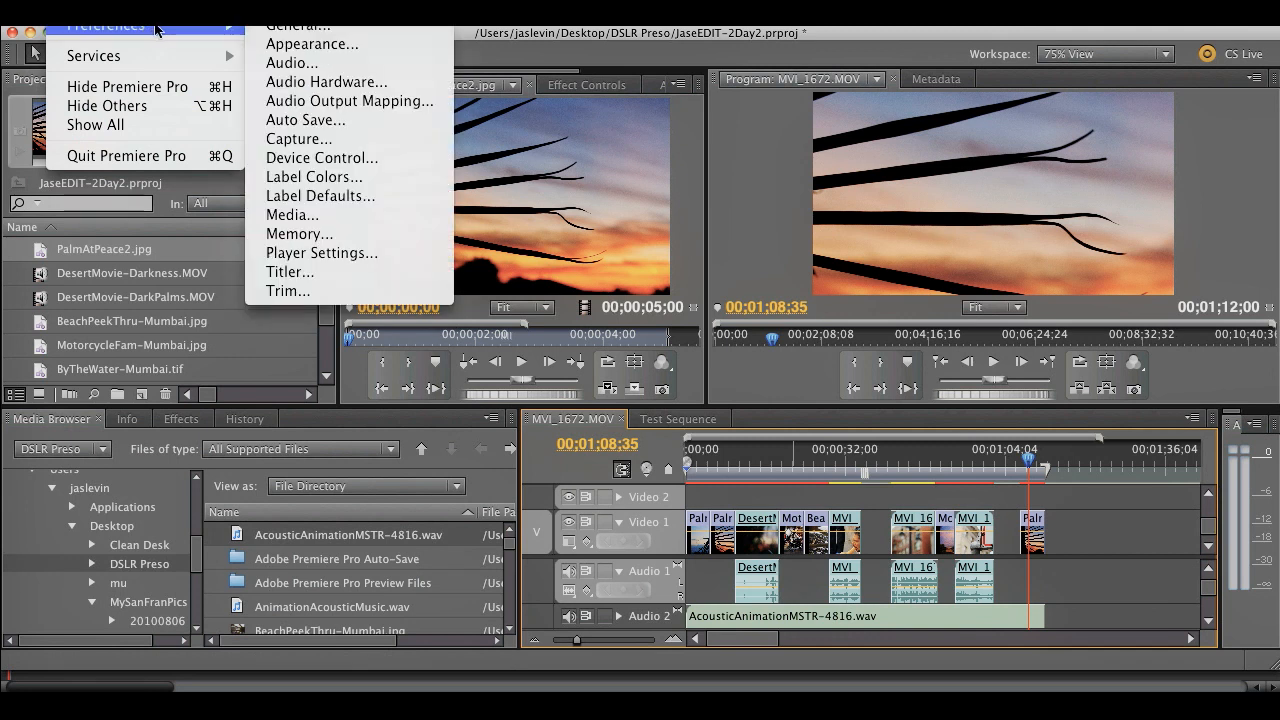
mouse_move(298, 25)
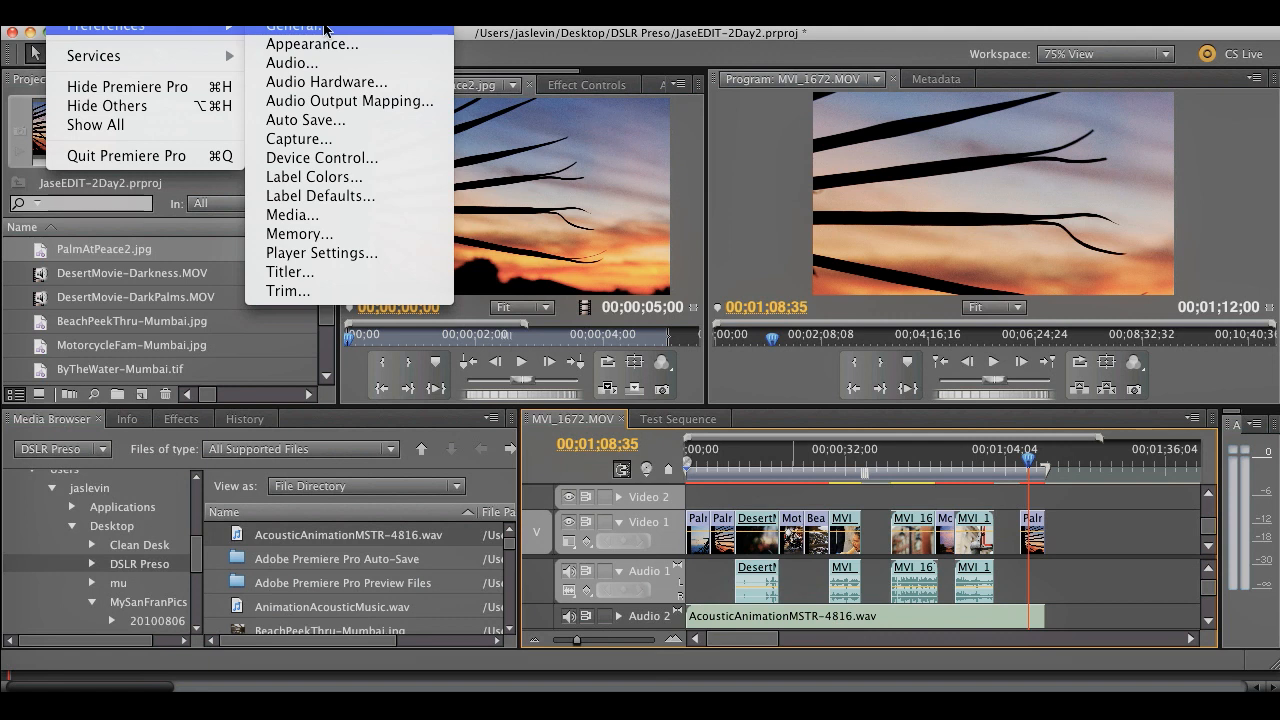
left_click(296, 25)
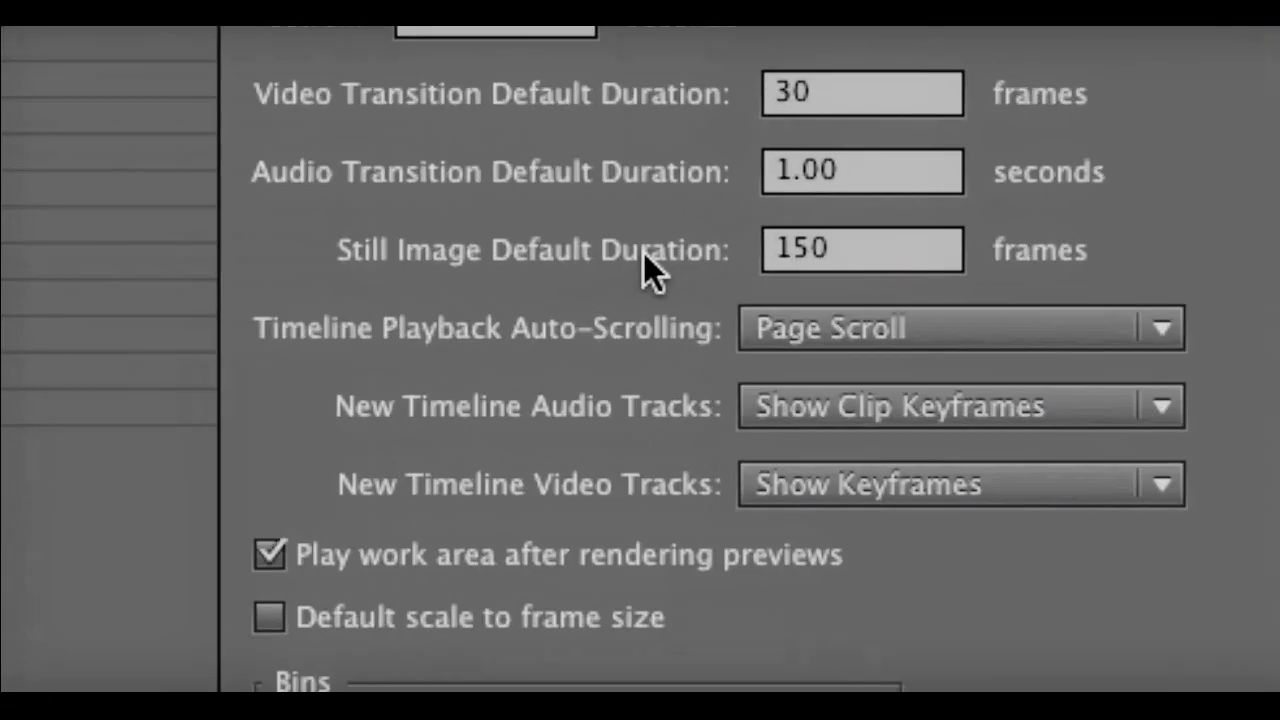
scroll("up", 3)
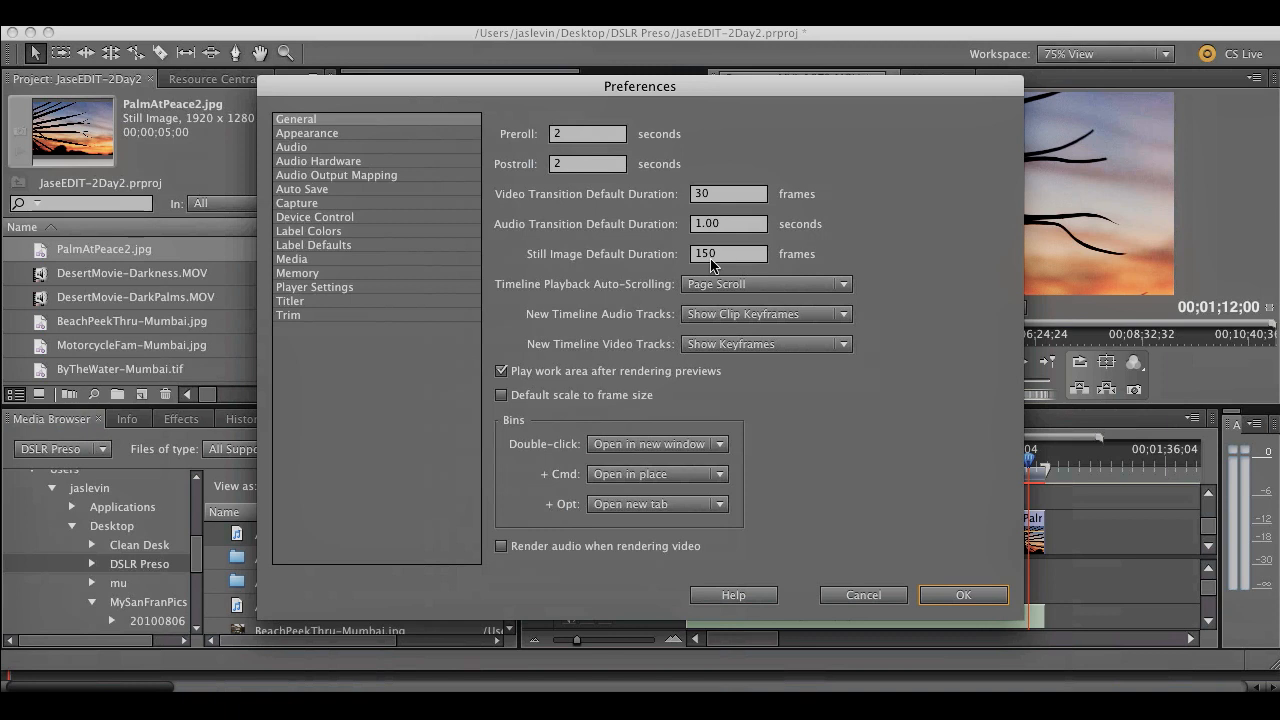
mouse_move(325, 198)
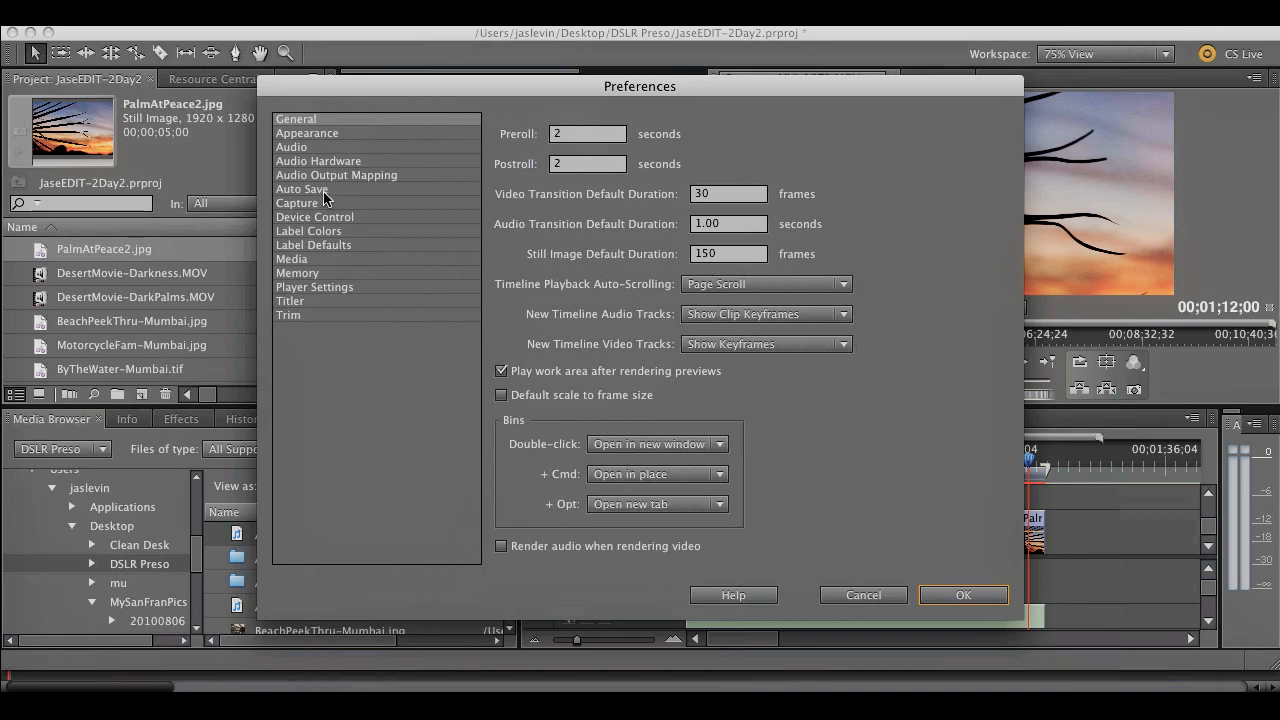
mouse_move(765, 253)
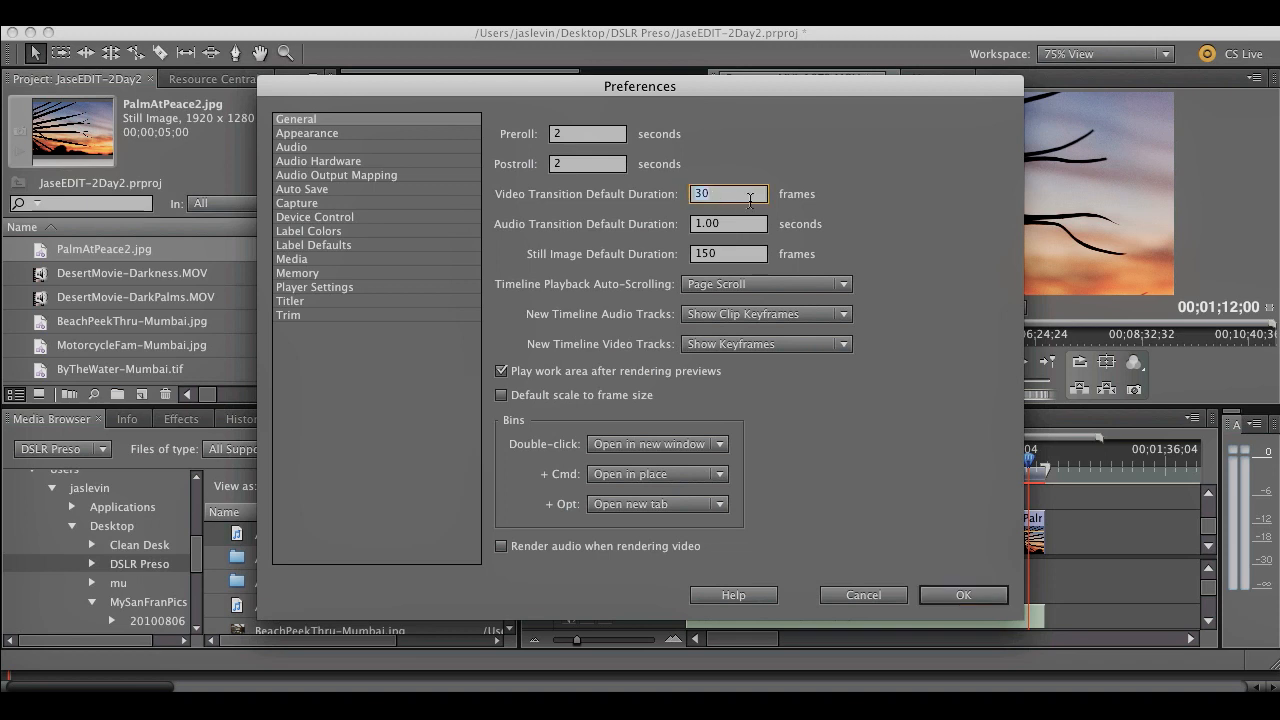
mouse_move(743, 196)
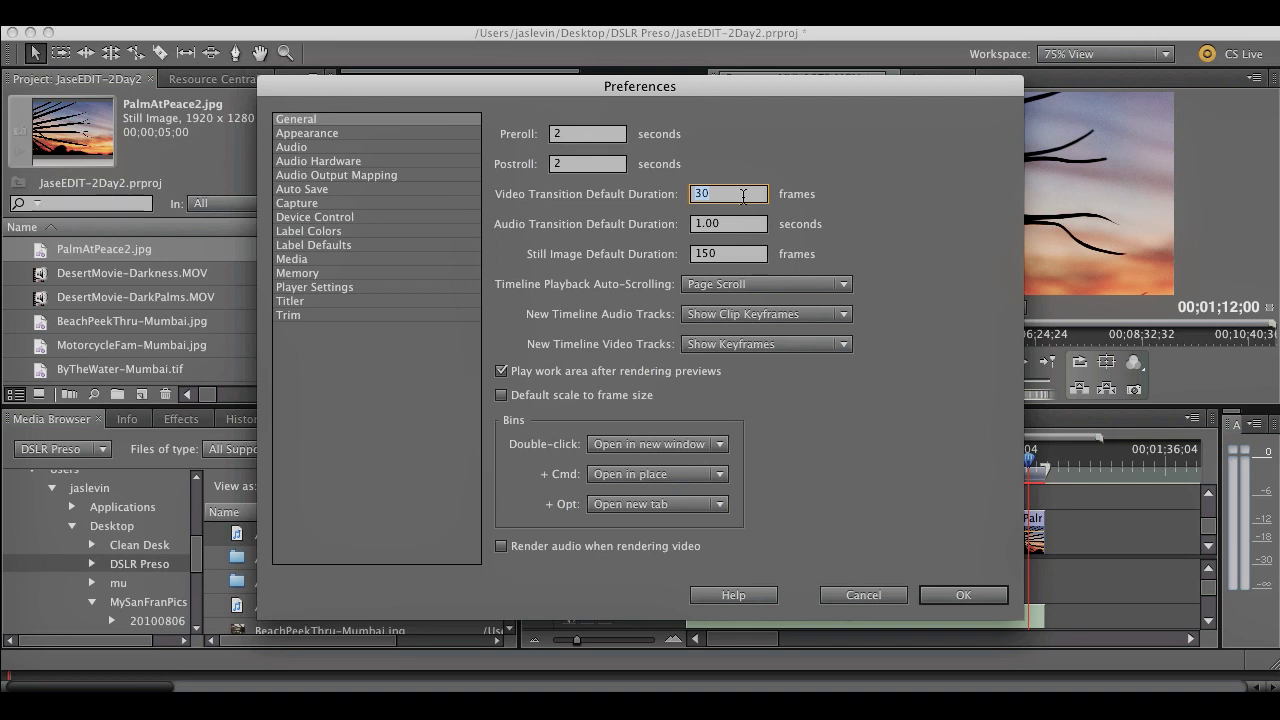
mouse_move(788, 412)
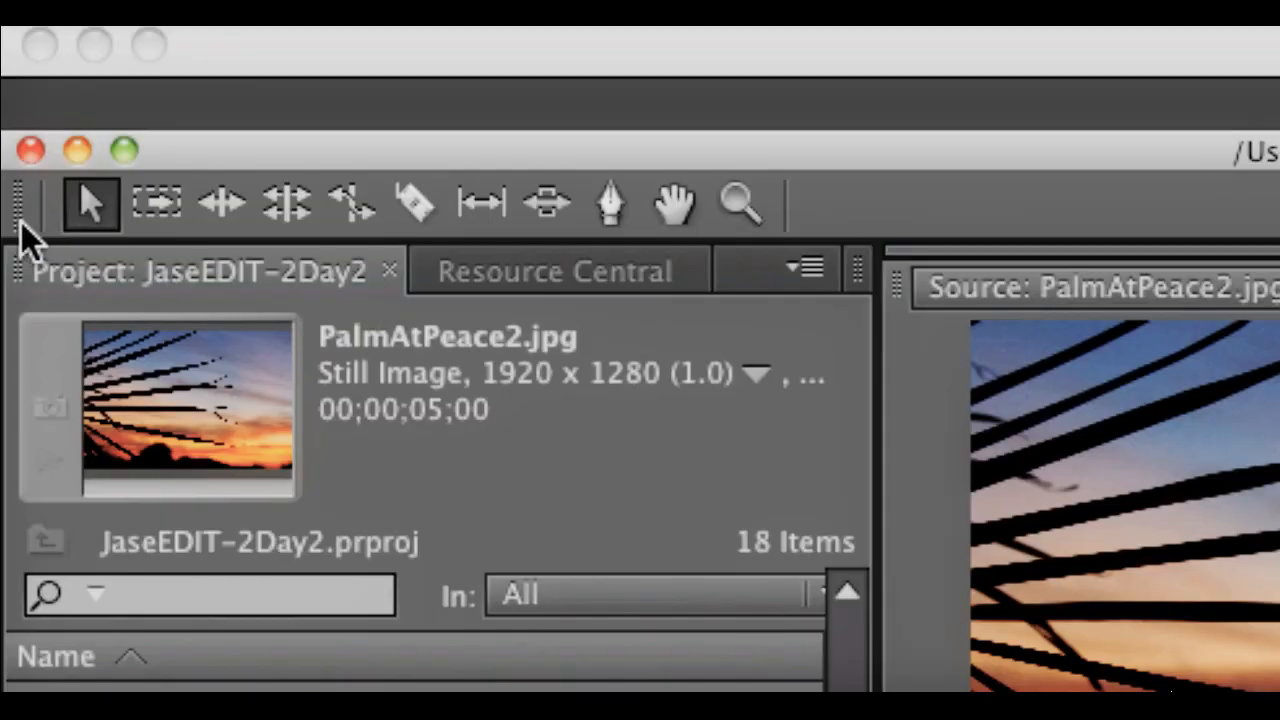
mouse_move(90, 205)
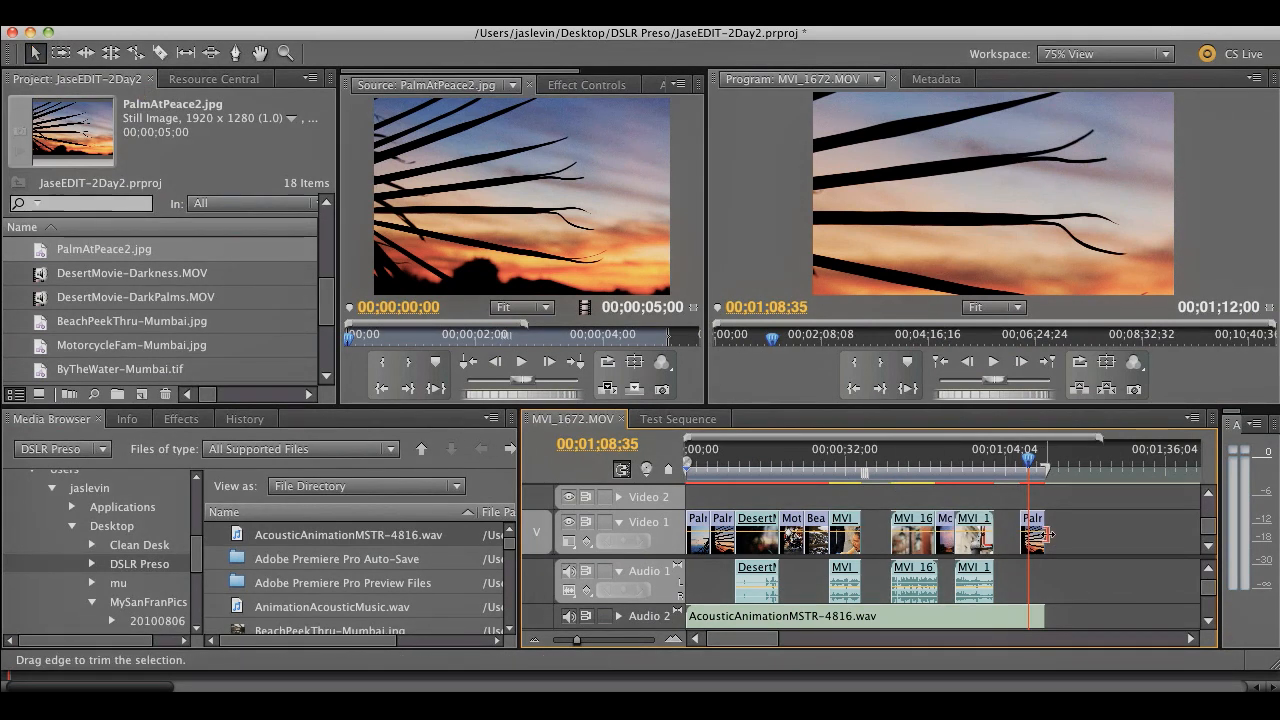
- Trim the PalmAtPeace2.jpg clip's out point until its duration reads 00:00:08:00
left_click_drag(1035, 535, 1090, 535)
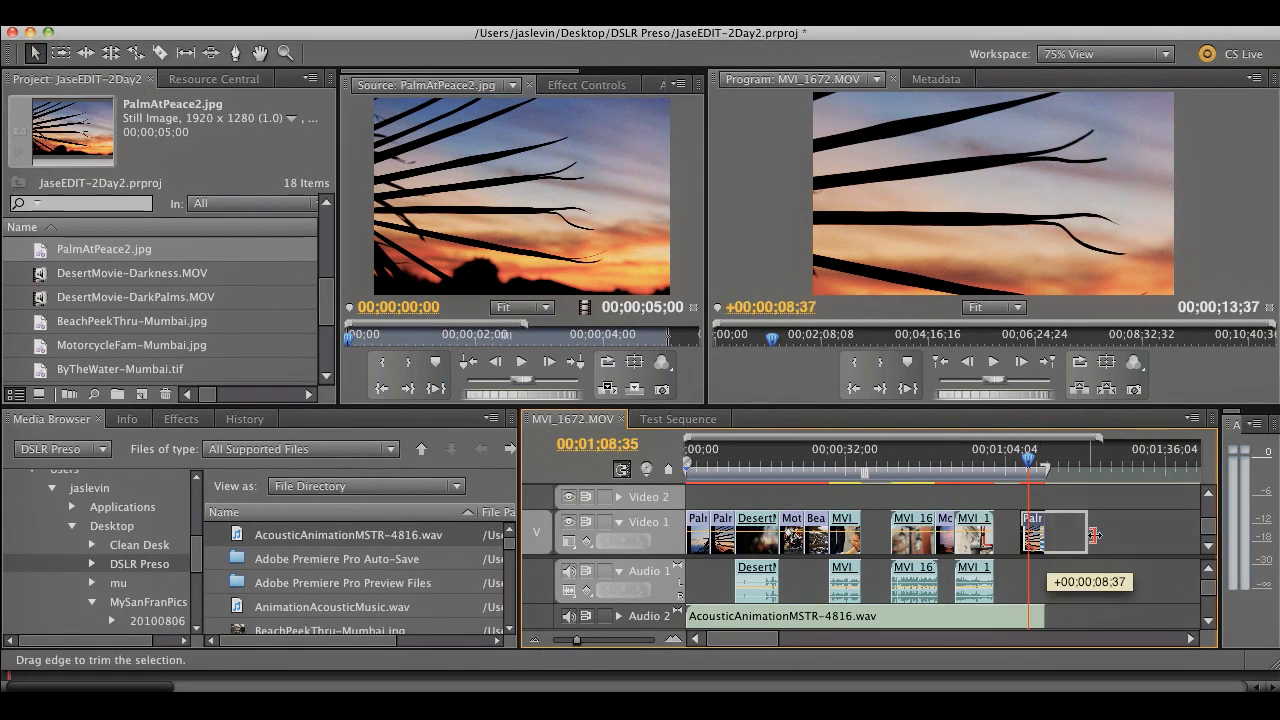
left_click_drag(1093, 535, 1070, 535)
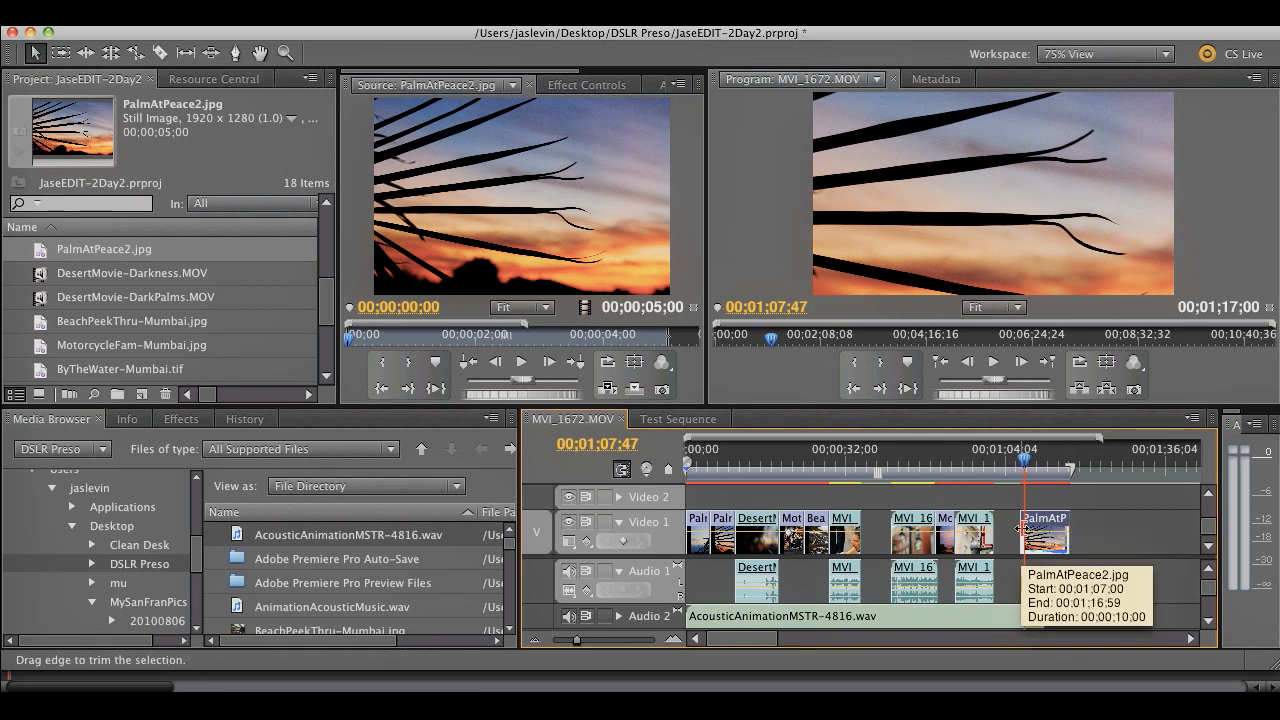
left_click_drag(1020, 530, 1045, 530)
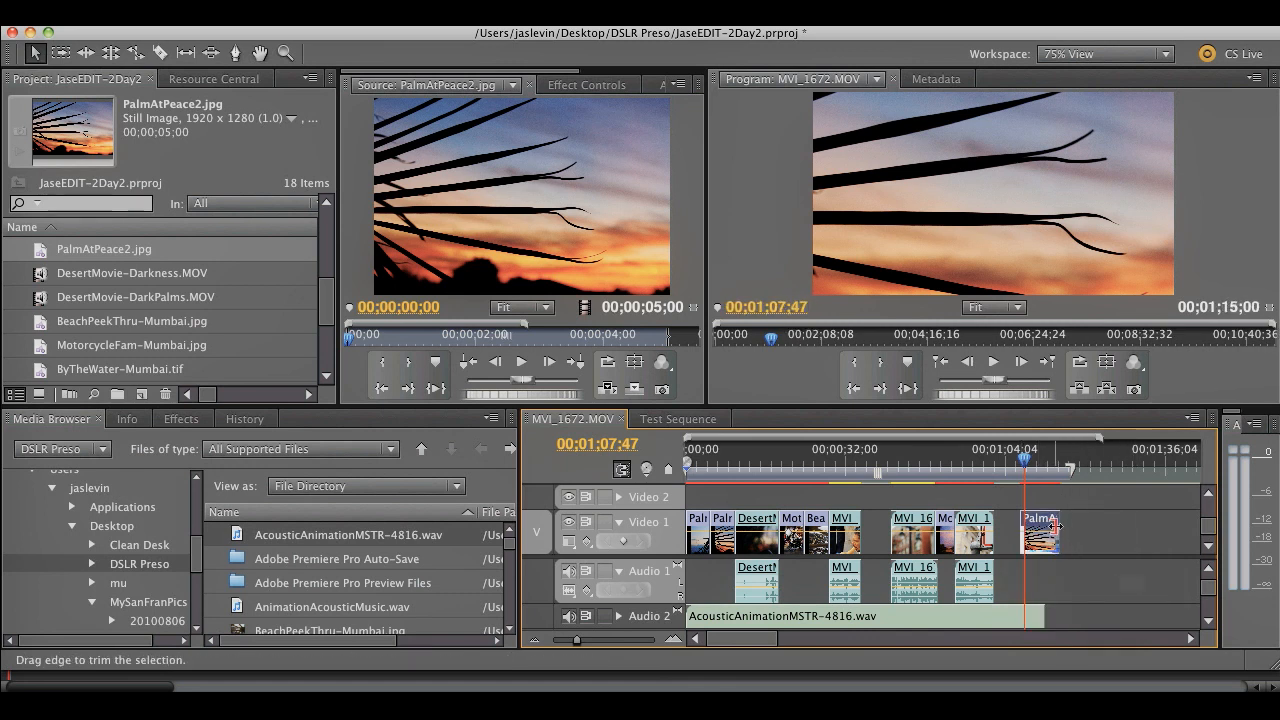
mouse_move(1040, 530)
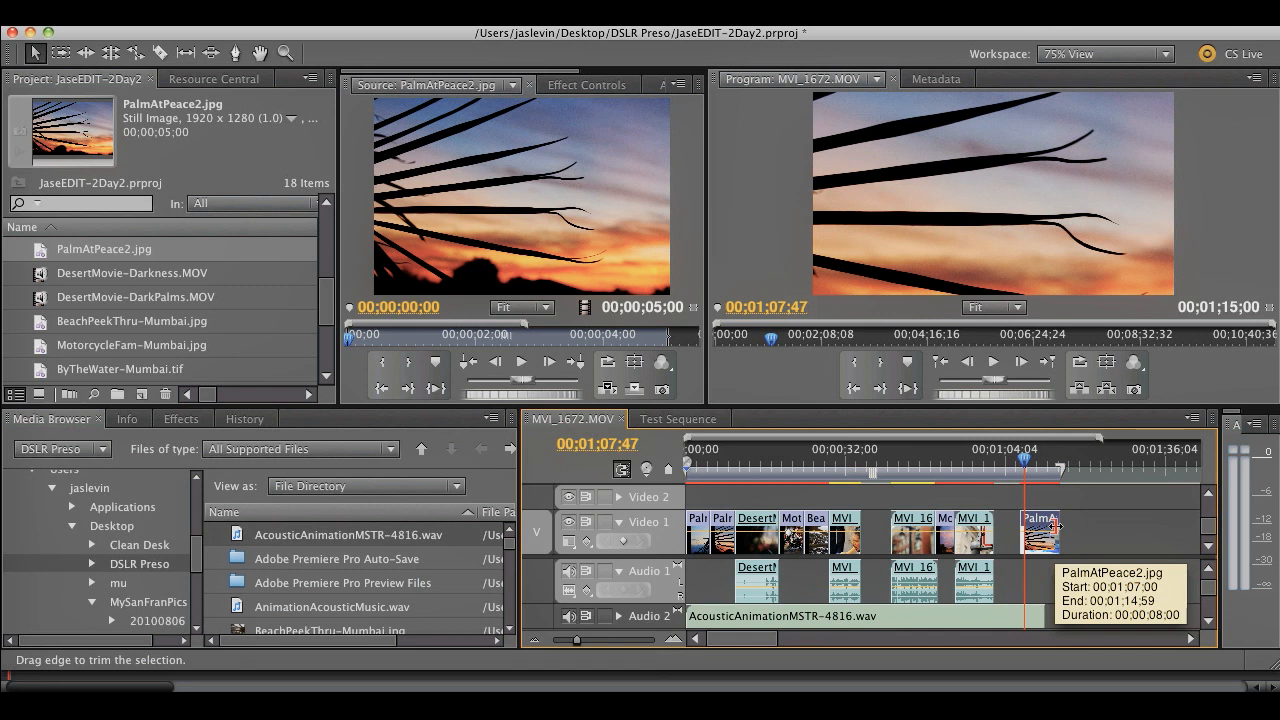
mouse_move(908, 540)
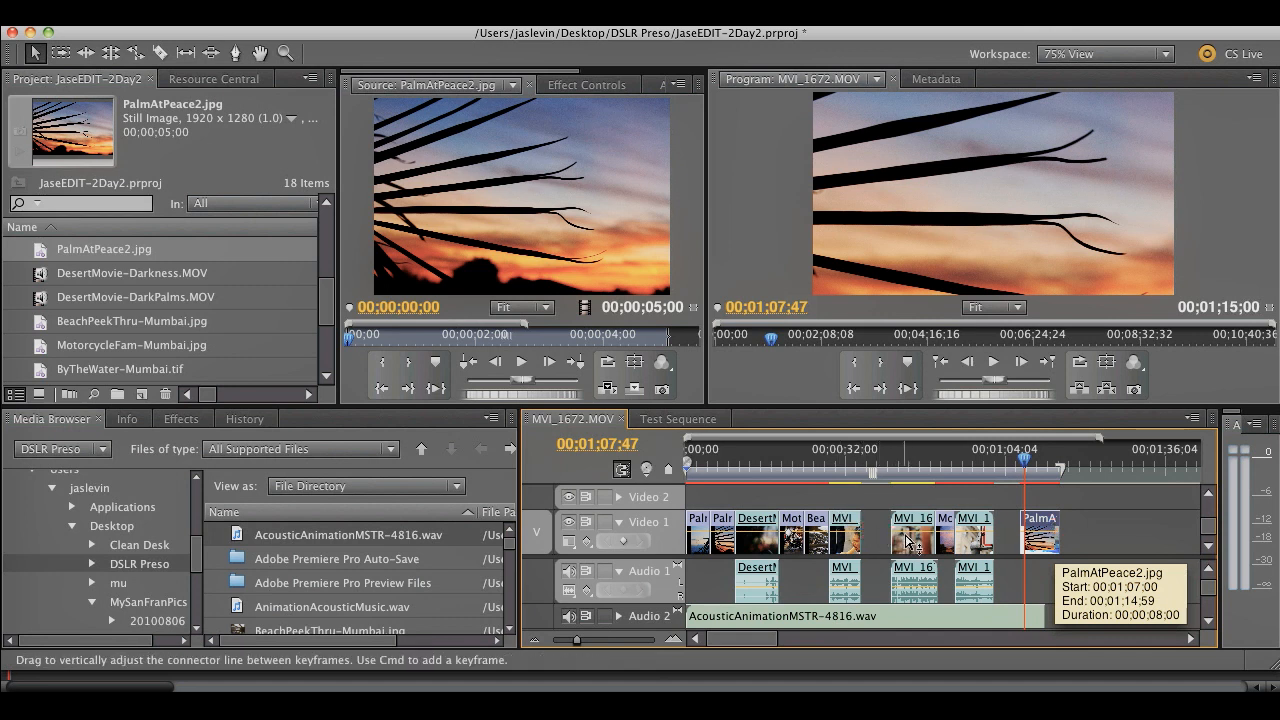
mouse_move(915, 468)
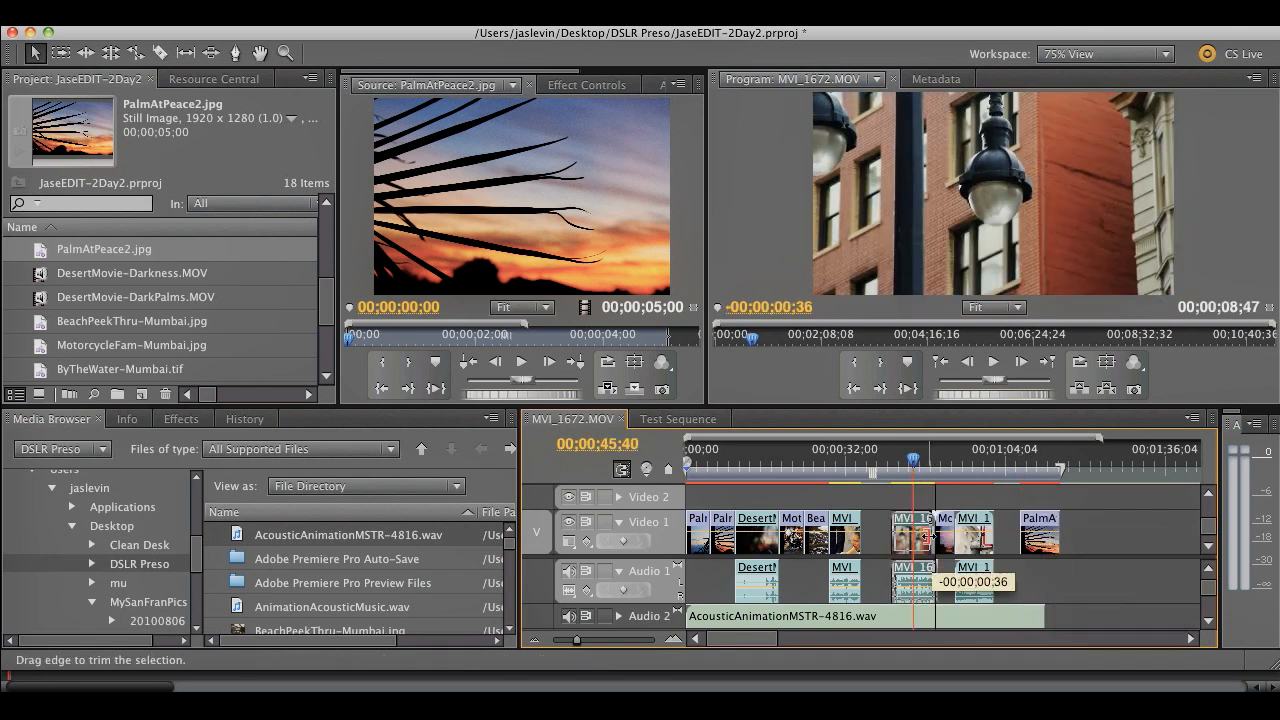
left_click(912, 460)
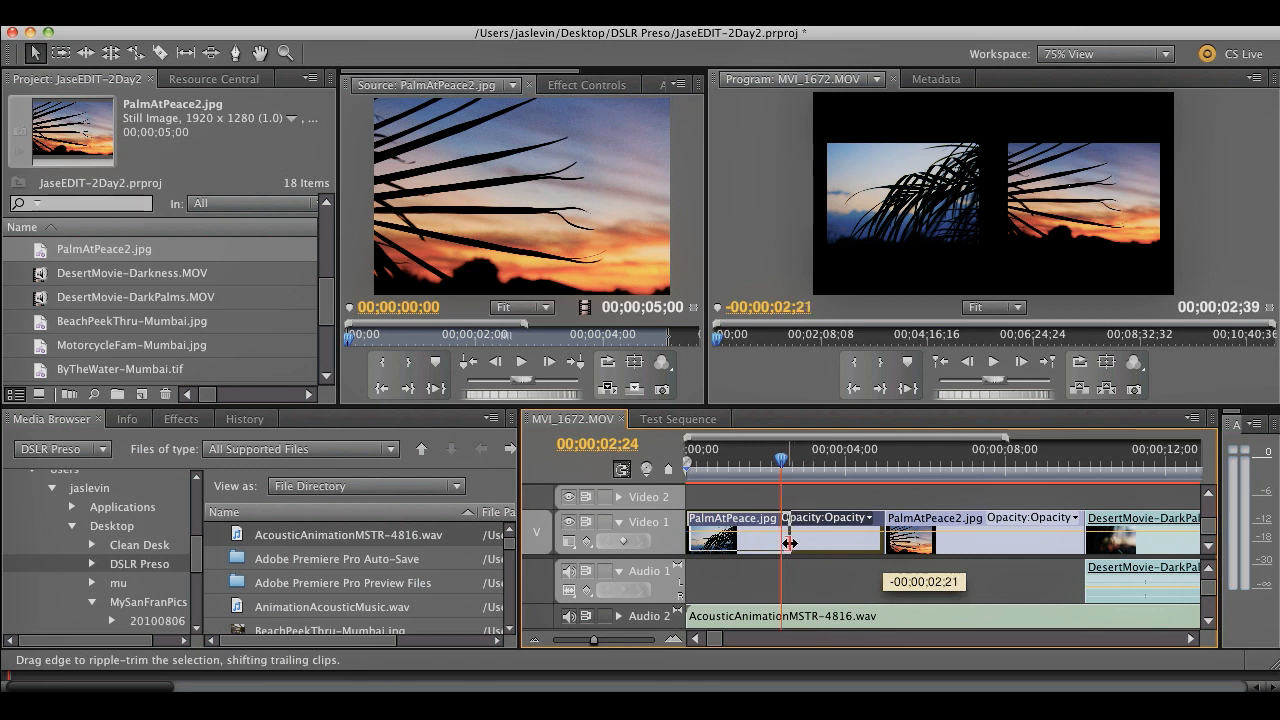
- Trim the opening PalmAtPeace.jpg back to 00:00:05:00, with no gap before PalmAtPeace2.jpg
left_click_drag(790, 543, 788, 543)
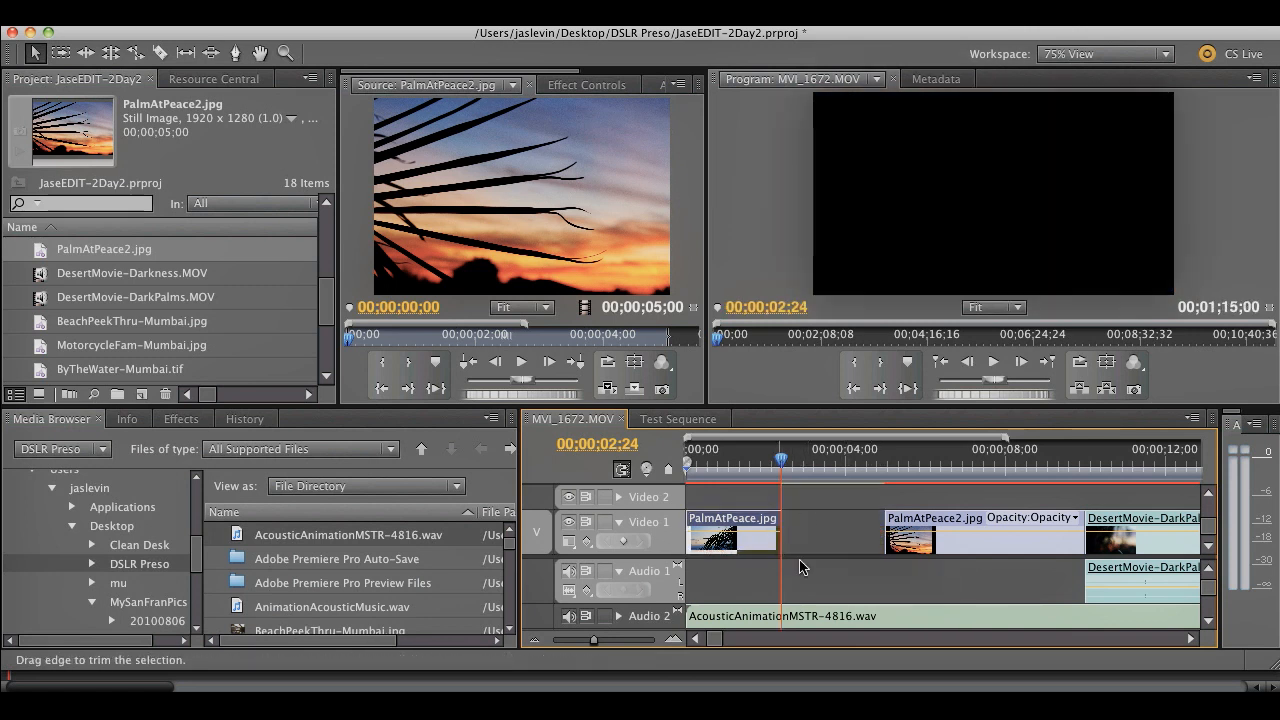
mouse_move(815, 533)
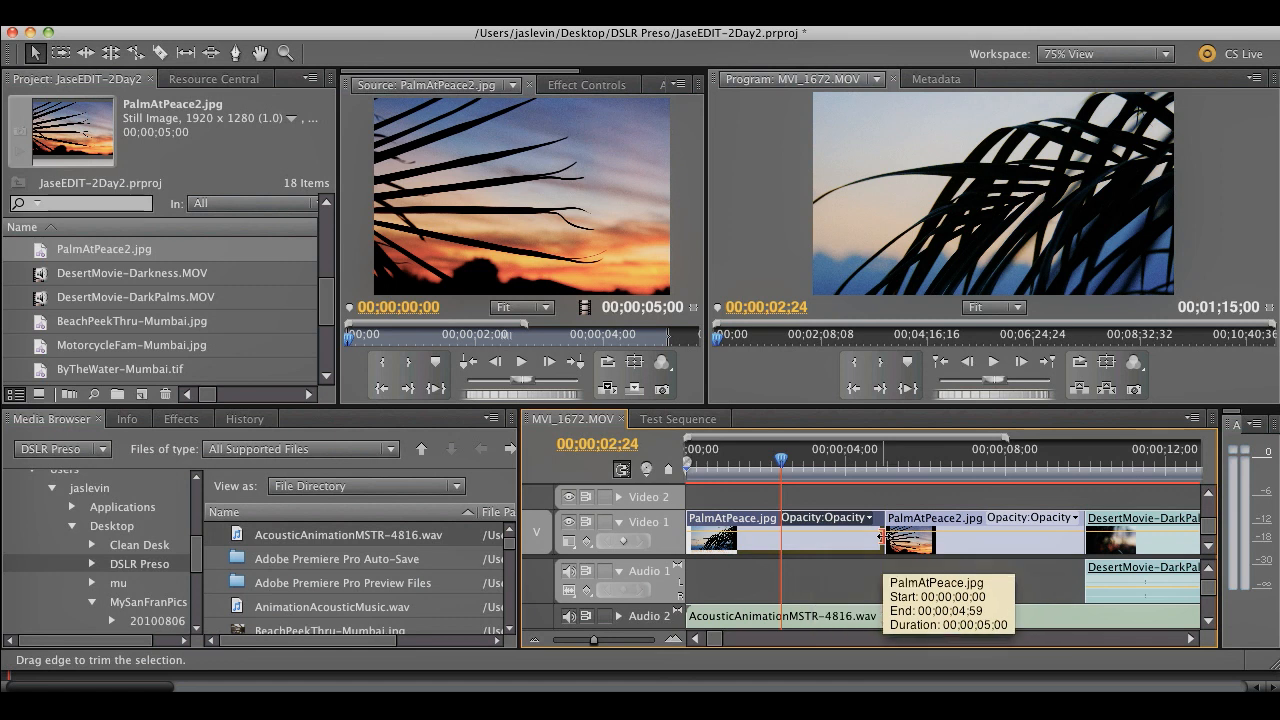
mouse_move(880, 537)
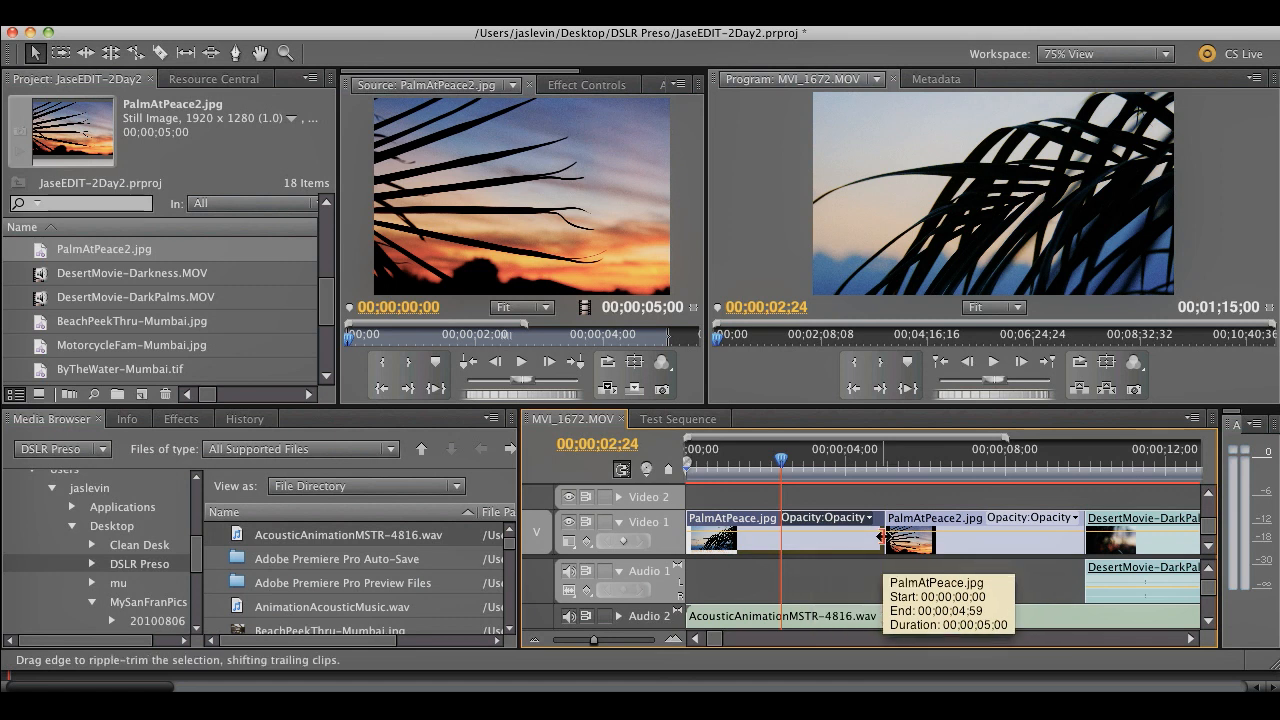
left_click_drag(880, 535, 965, 535)
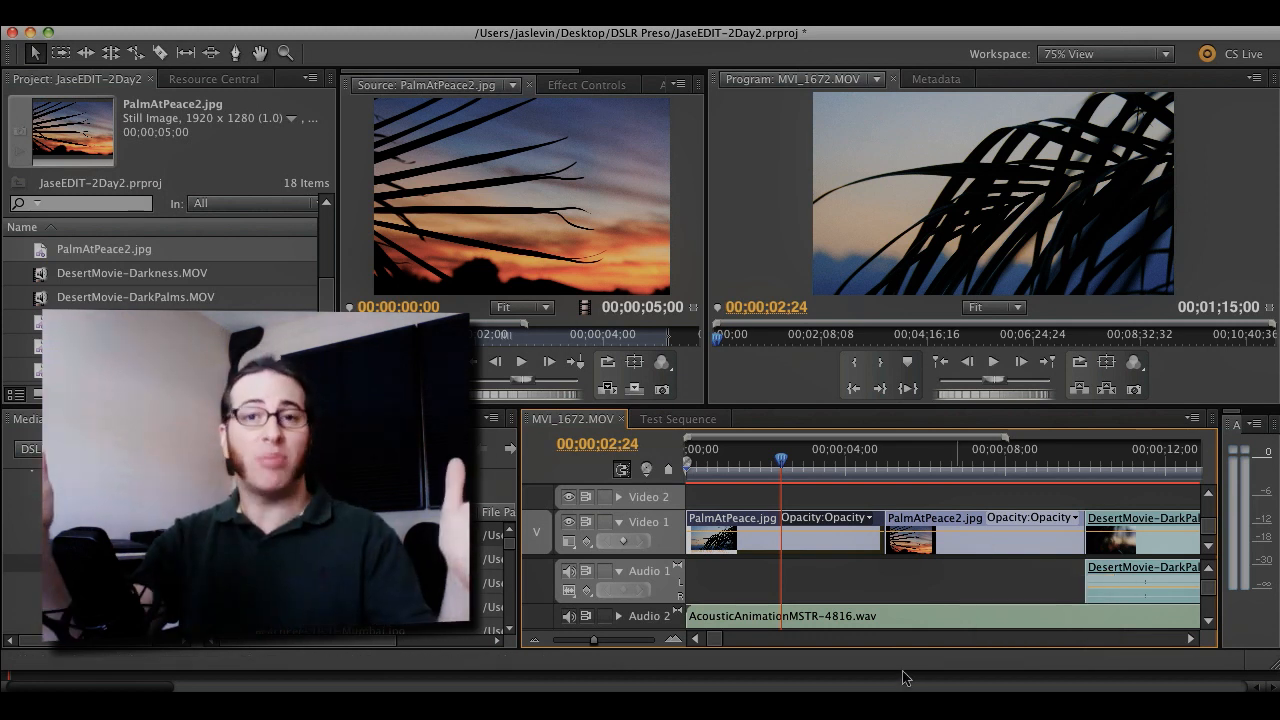
- Split MVI_1676 around 56 and 58 seconds and bring up the short piece's context menu
left_click(54, 418)
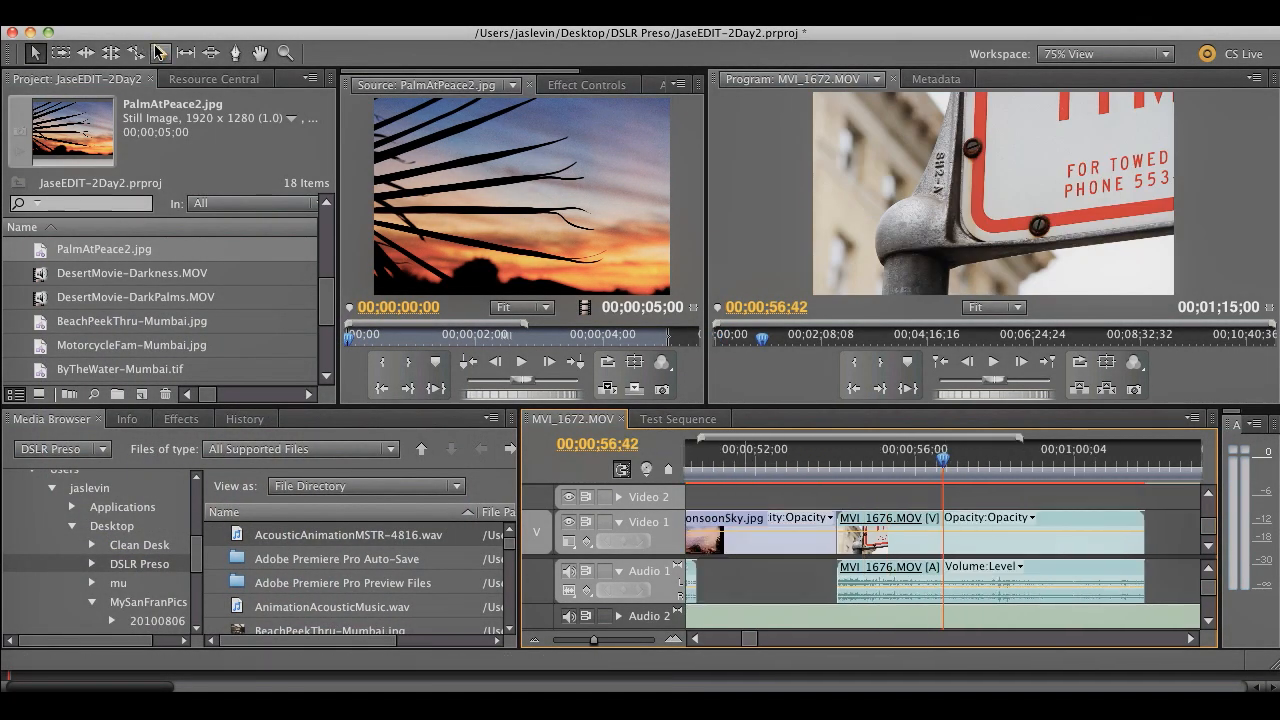
mouse_move(160, 53)
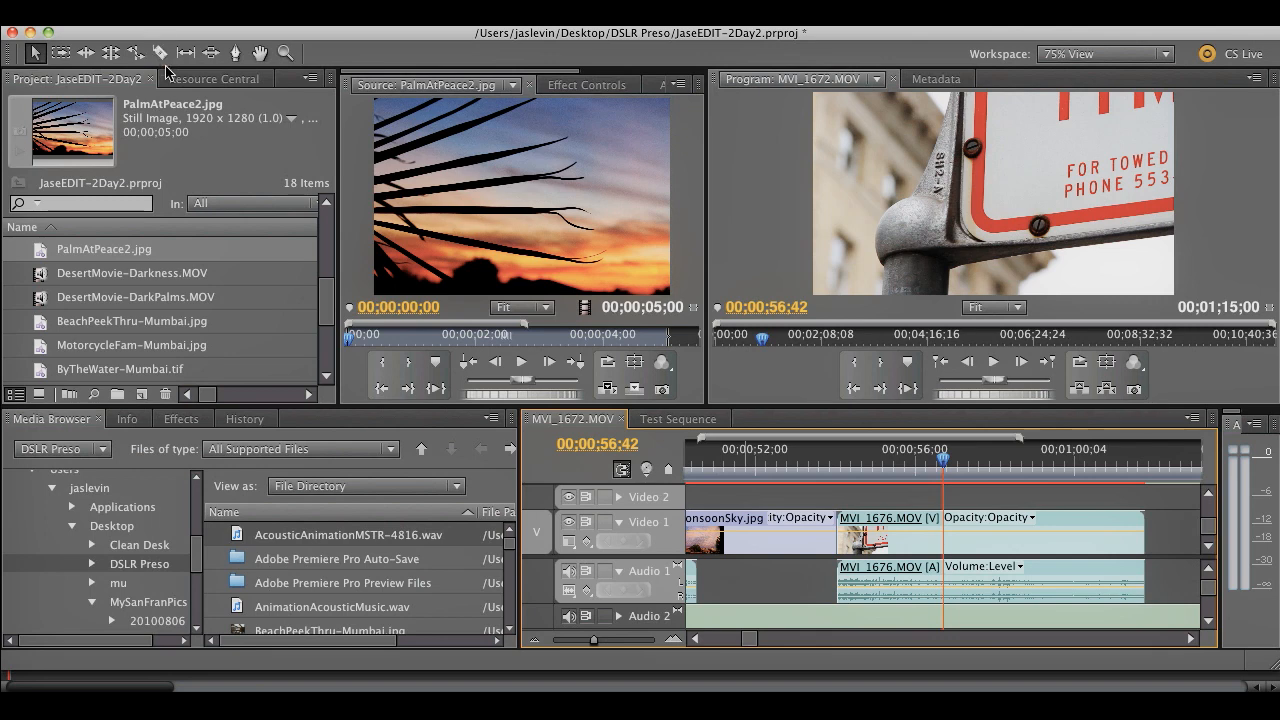
mouse_move(160, 53)
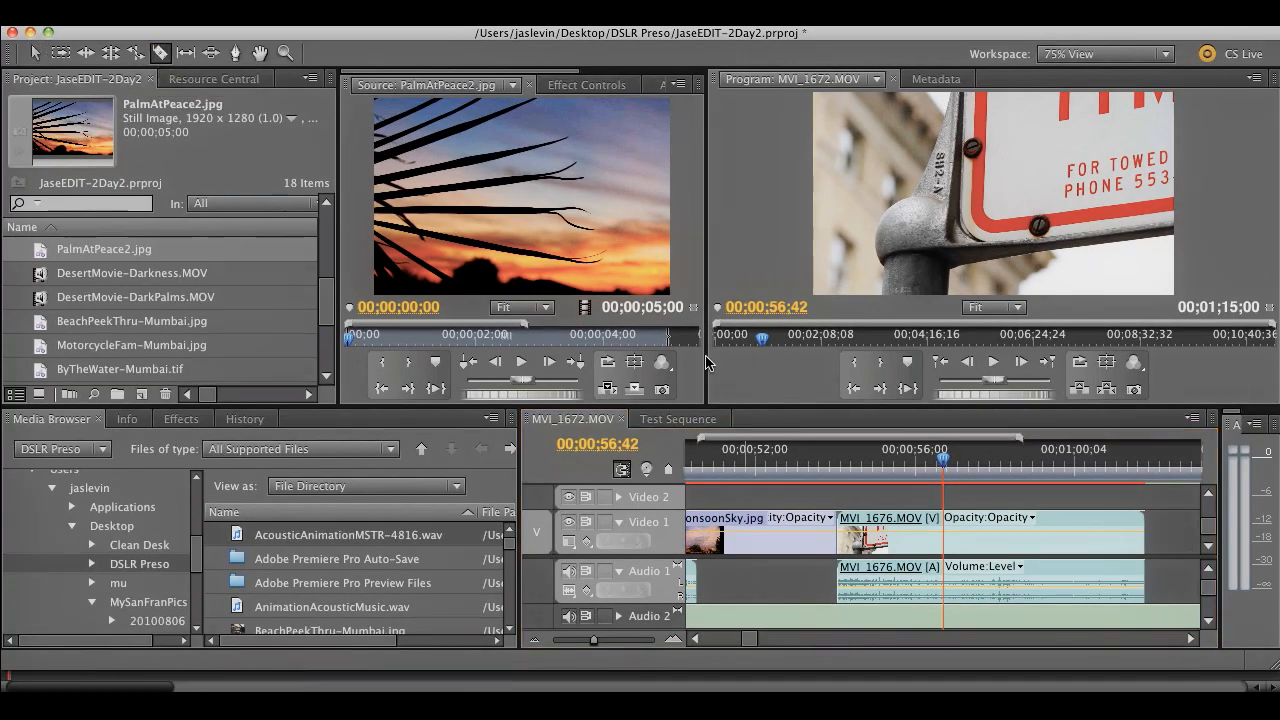
mouse_move(945, 537)
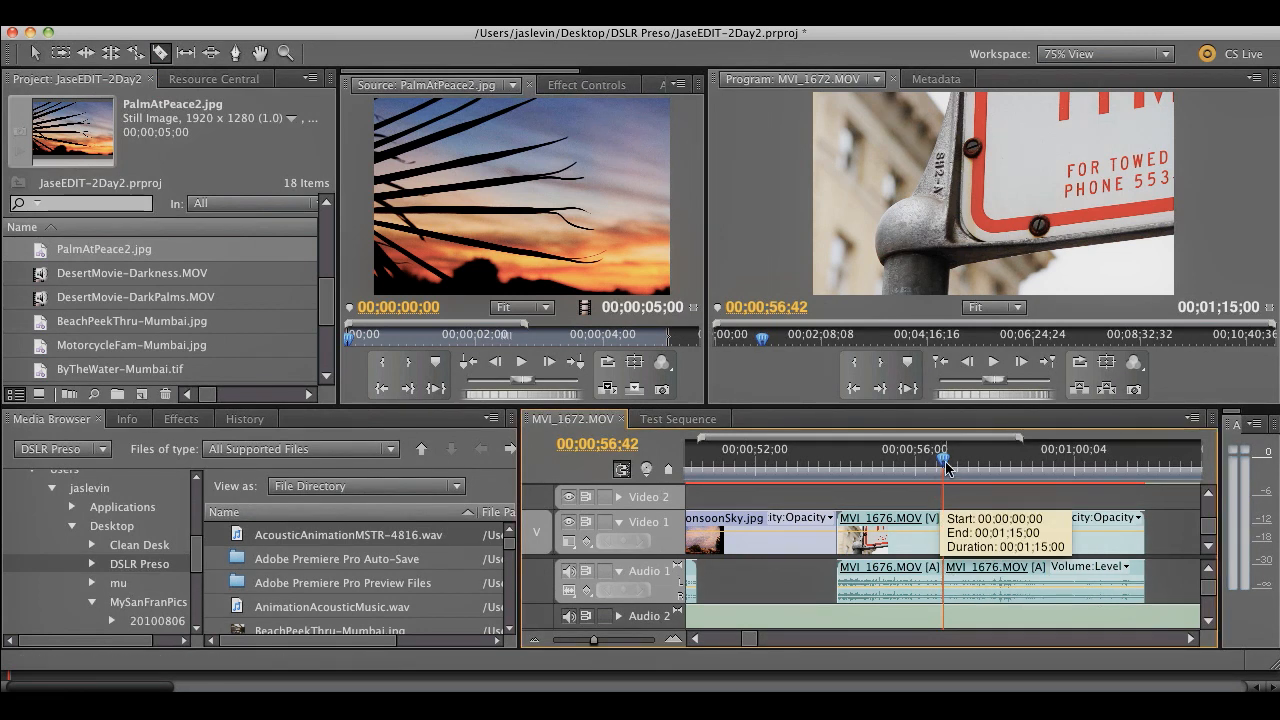
left_click(1008, 460)
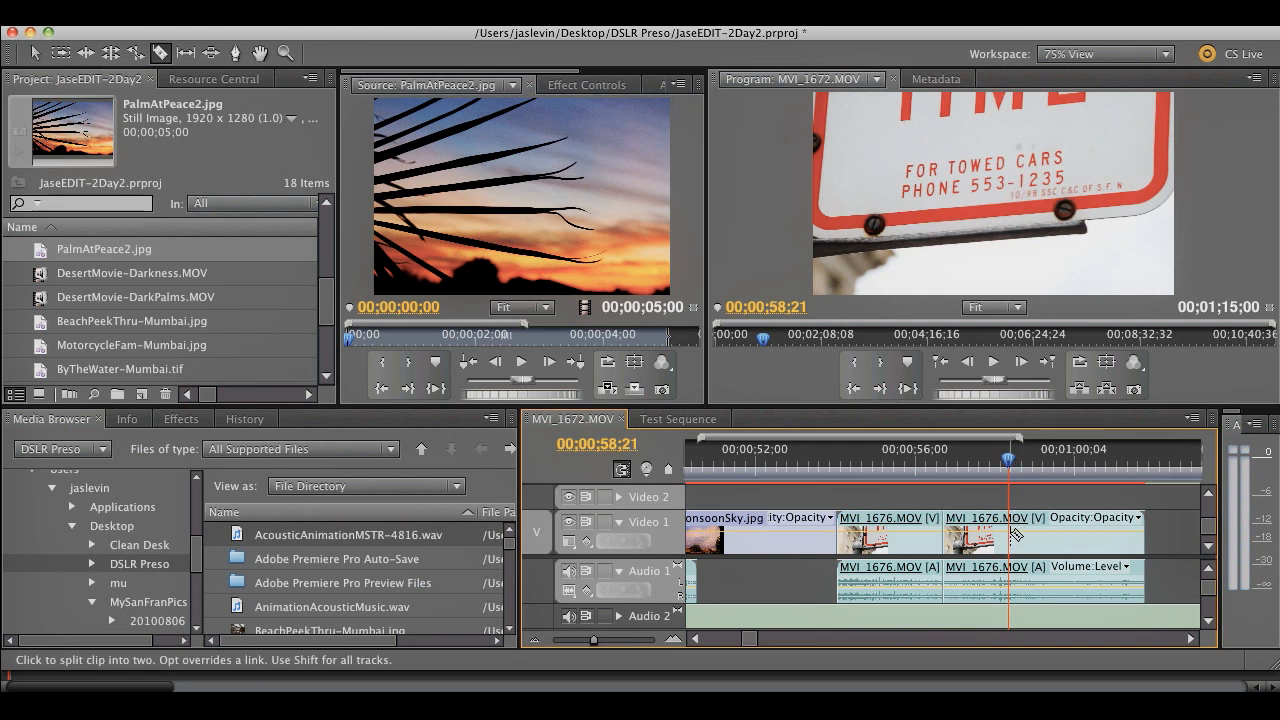
mouse_move(965, 535)
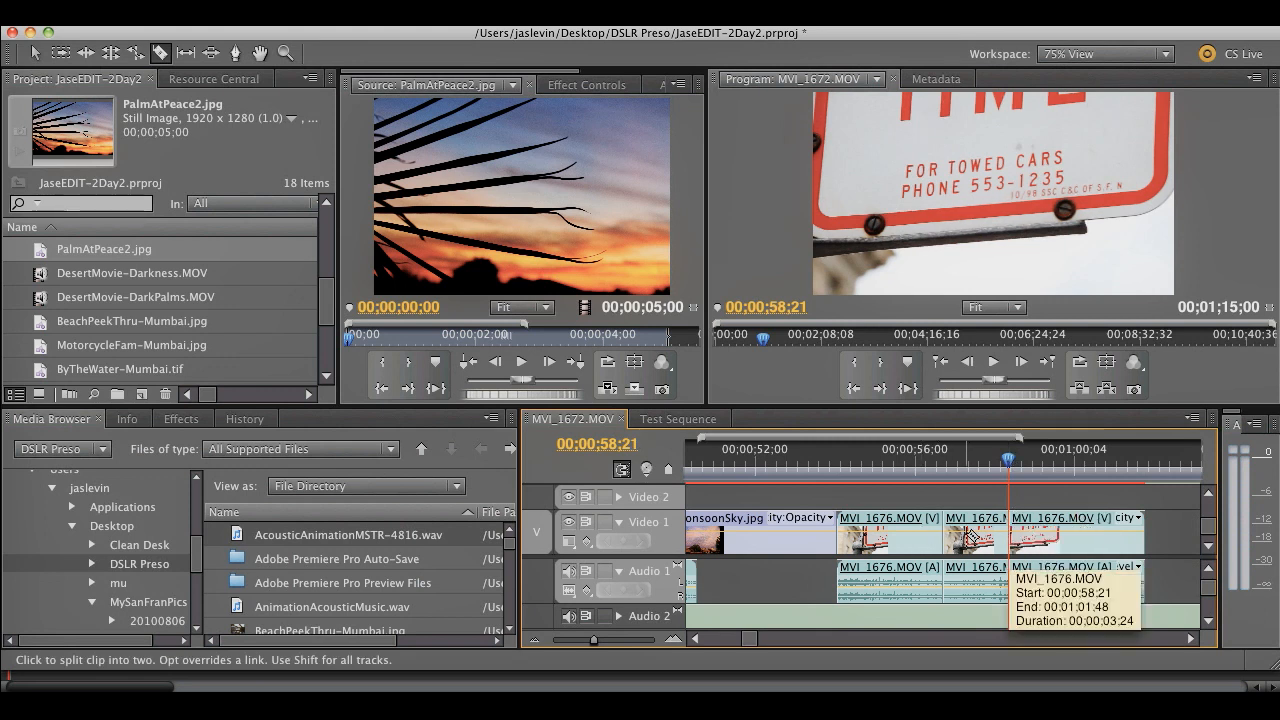
right_click(975, 535)
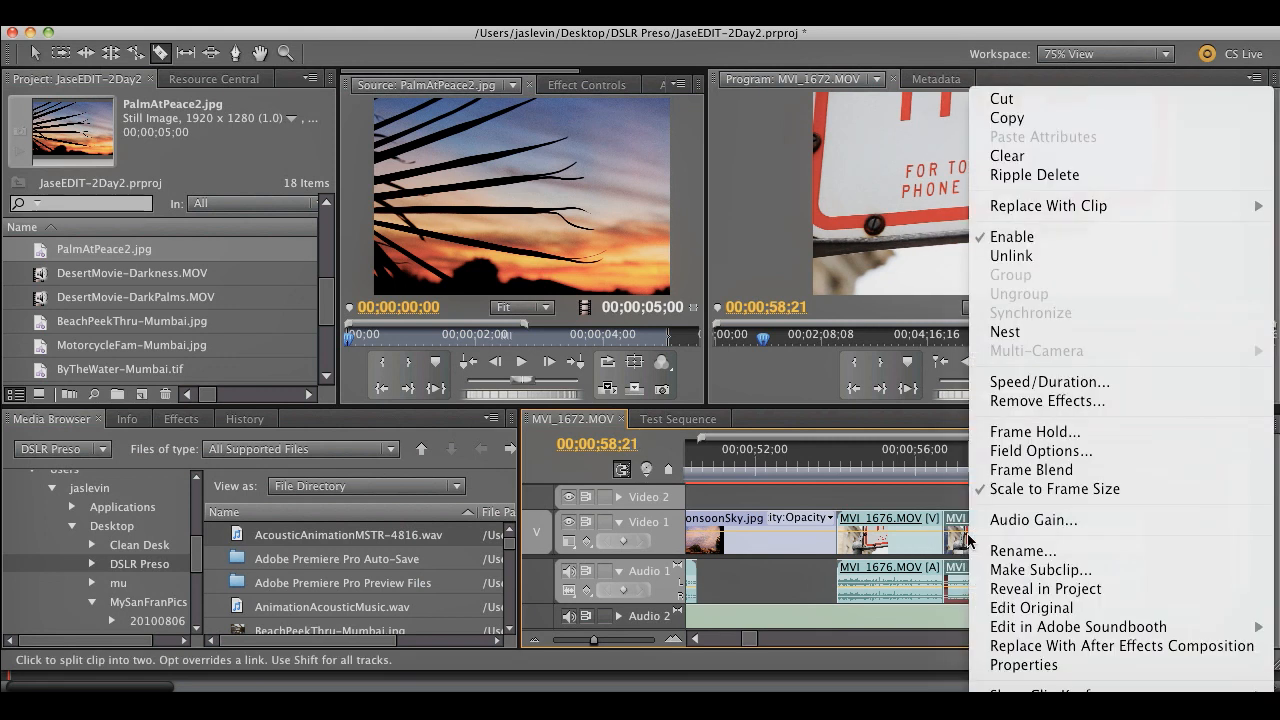
mouse_move(1036, 99)
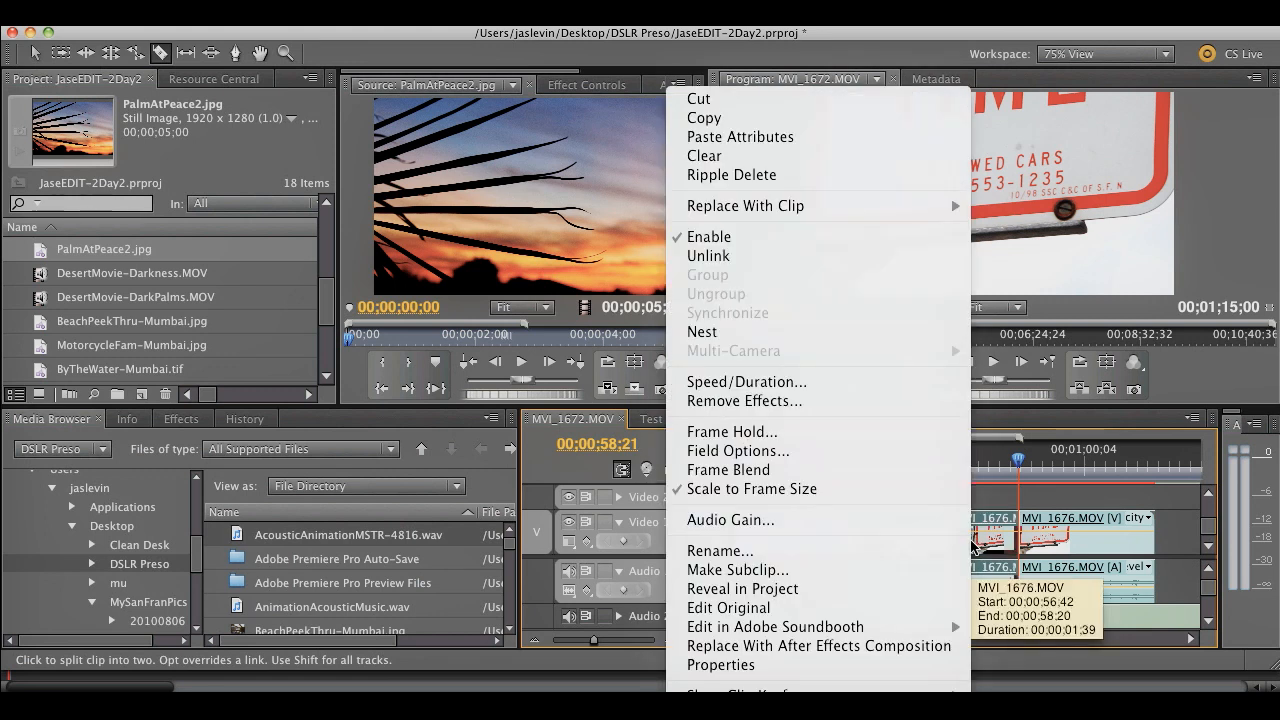
mouse_move(805, 175)
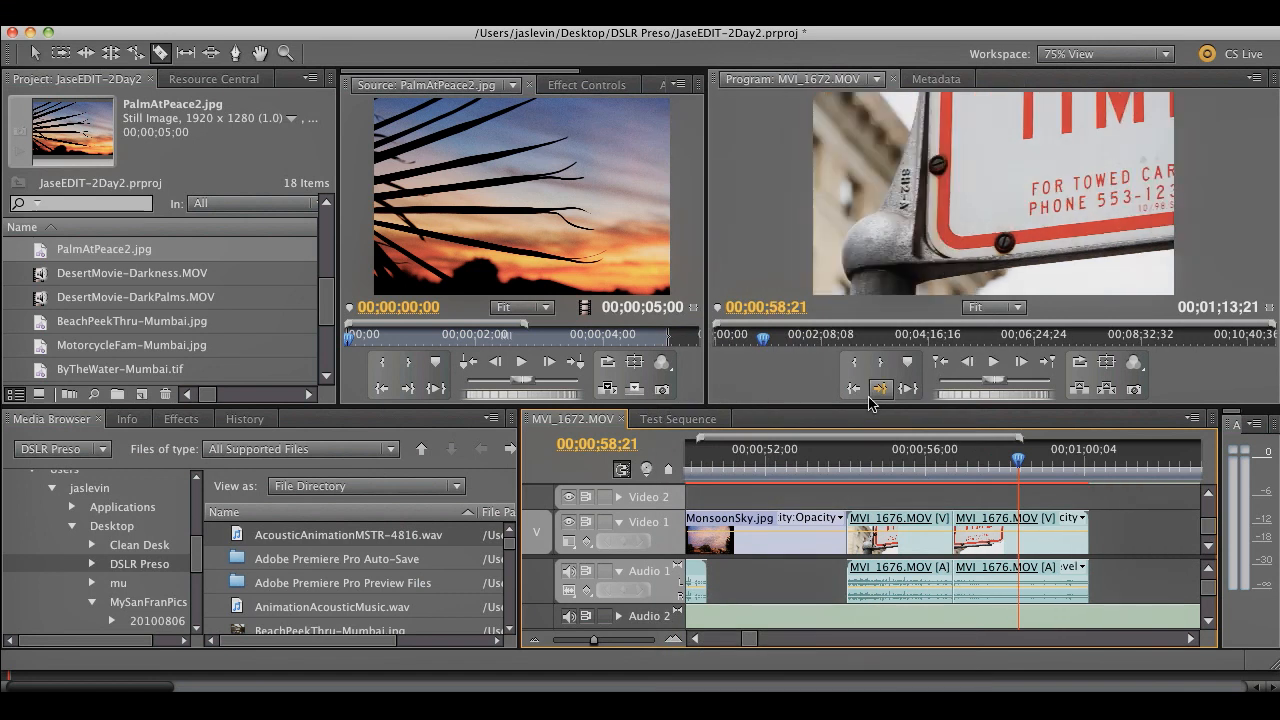
mouse_move(880, 389)
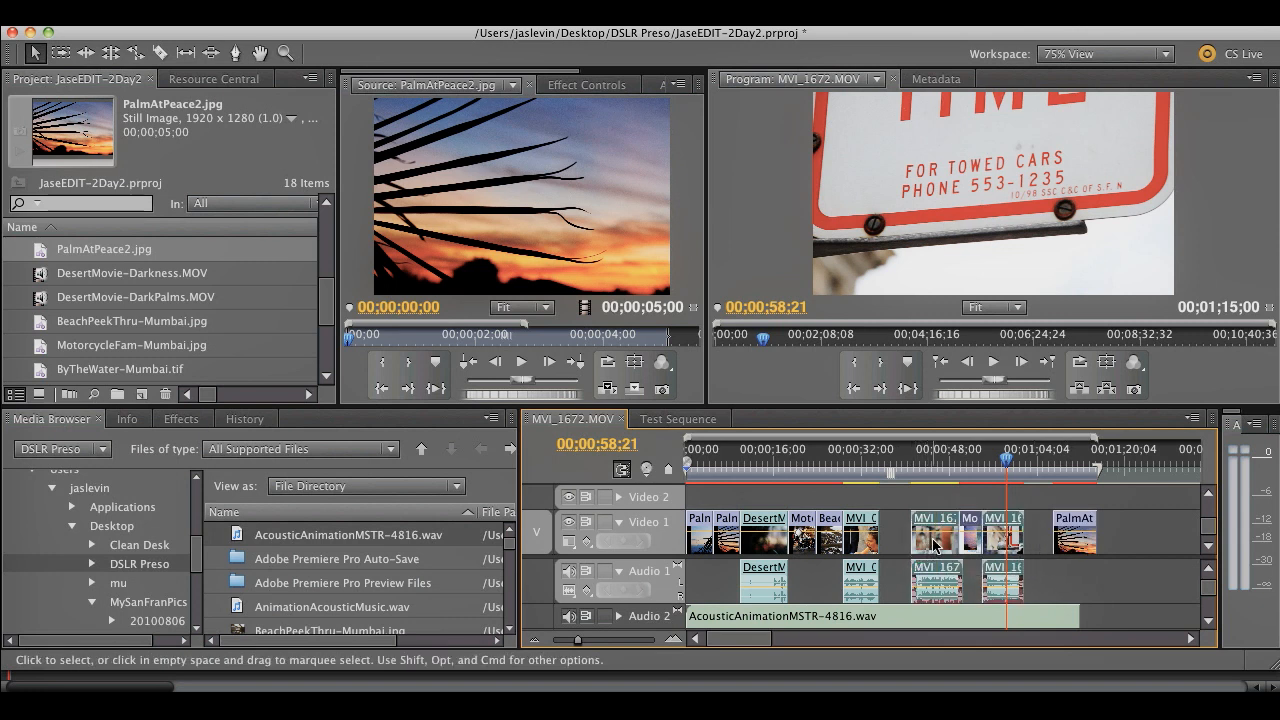
mouse_move(935, 540)
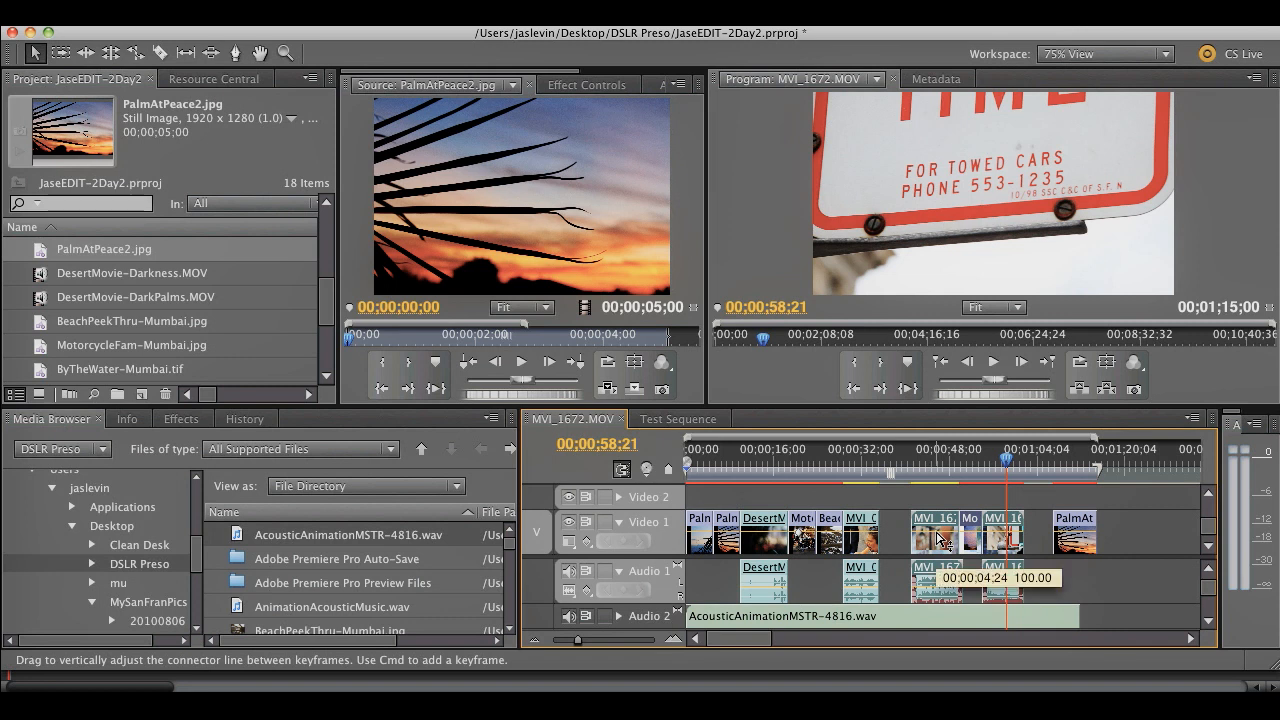
mouse_move(935, 548)
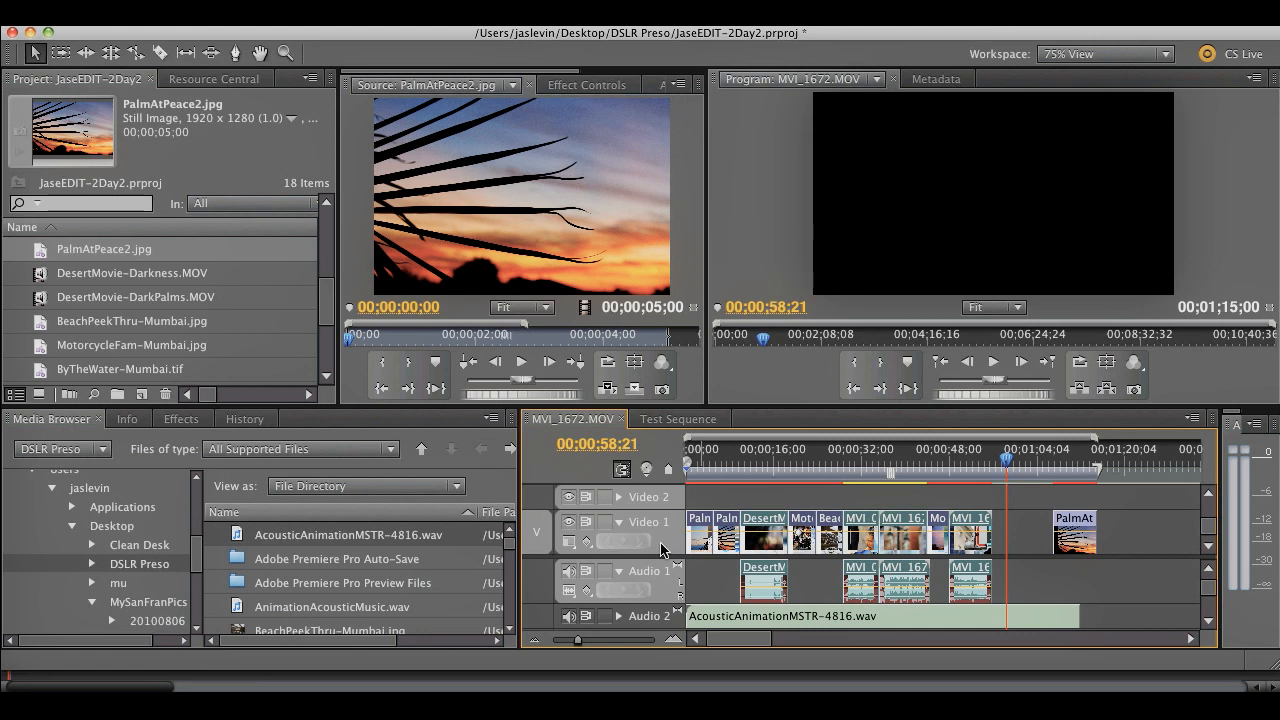
mouse_move(957, 487)
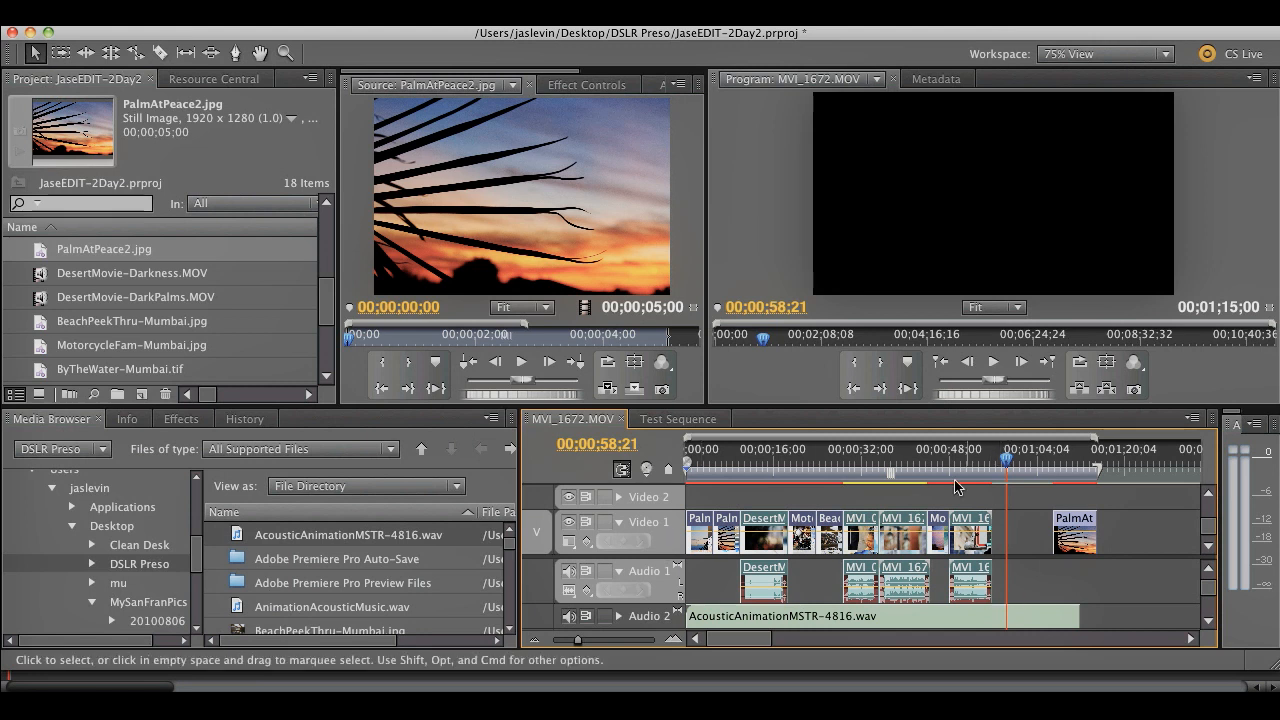
- Create a 1280×720 Black Video item from File > New with default settings
left_click(742, 462)
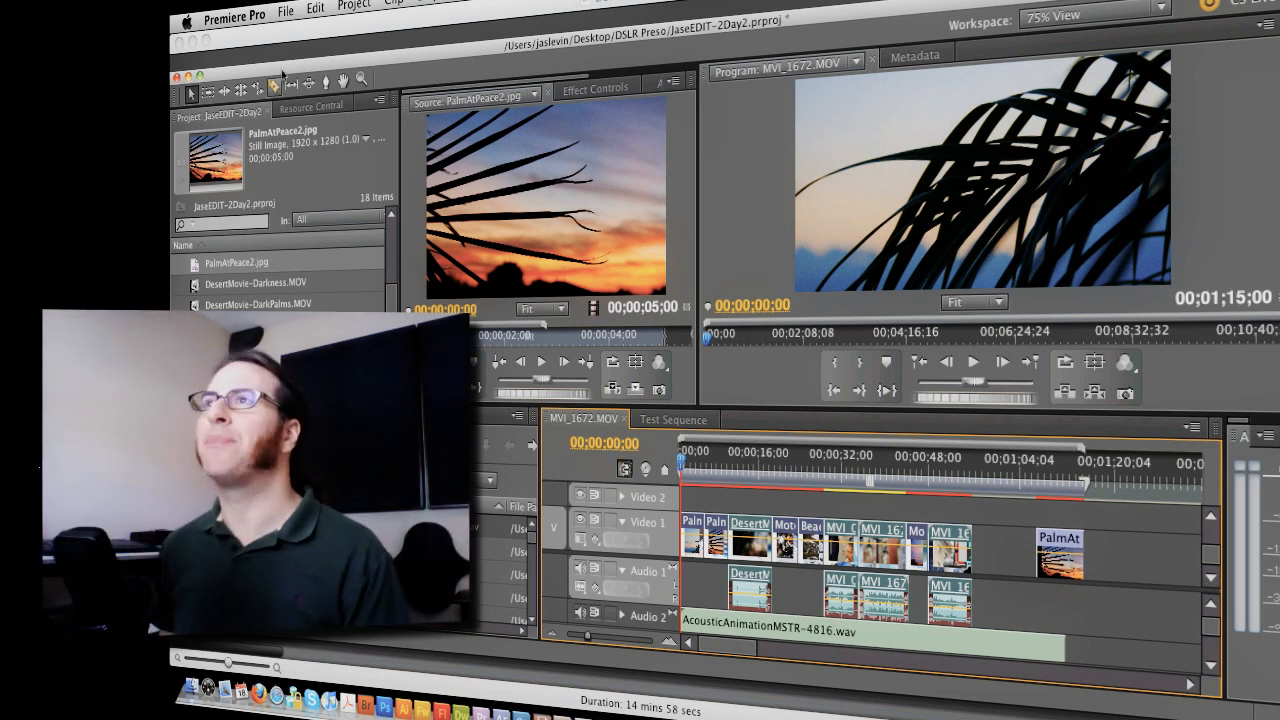
left_click(285, 9)
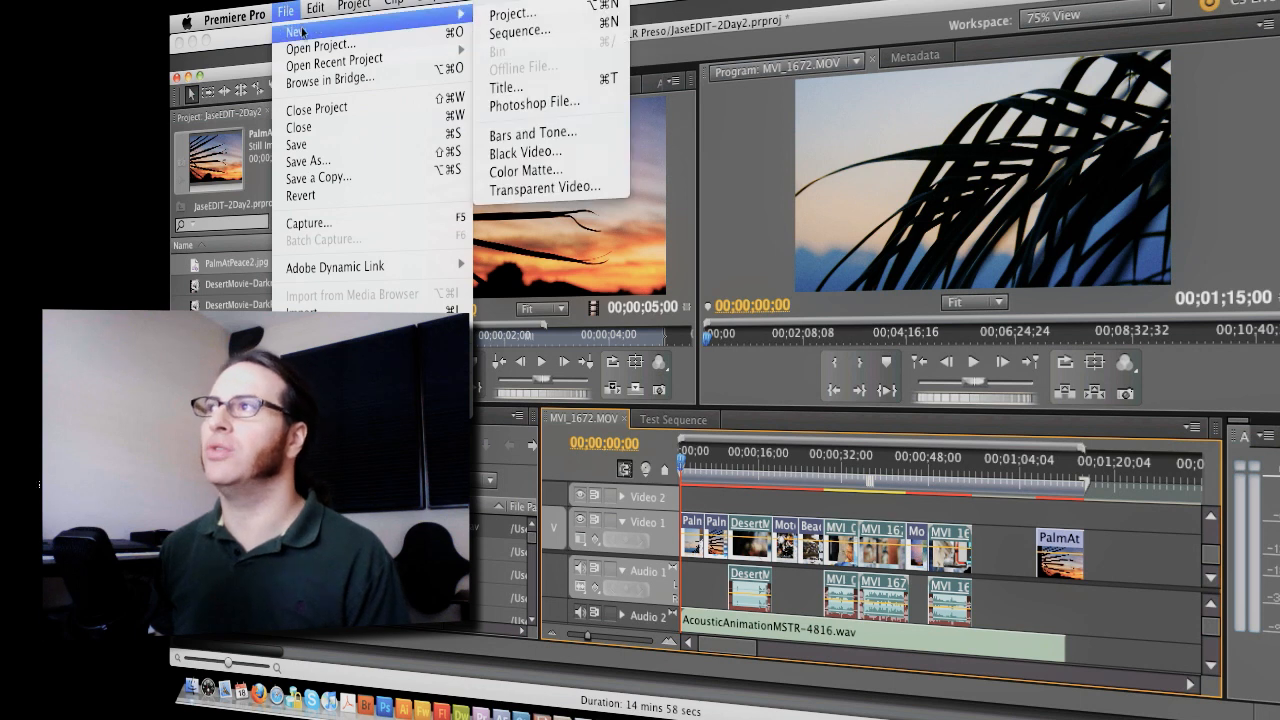
mouse_move(525, 152)
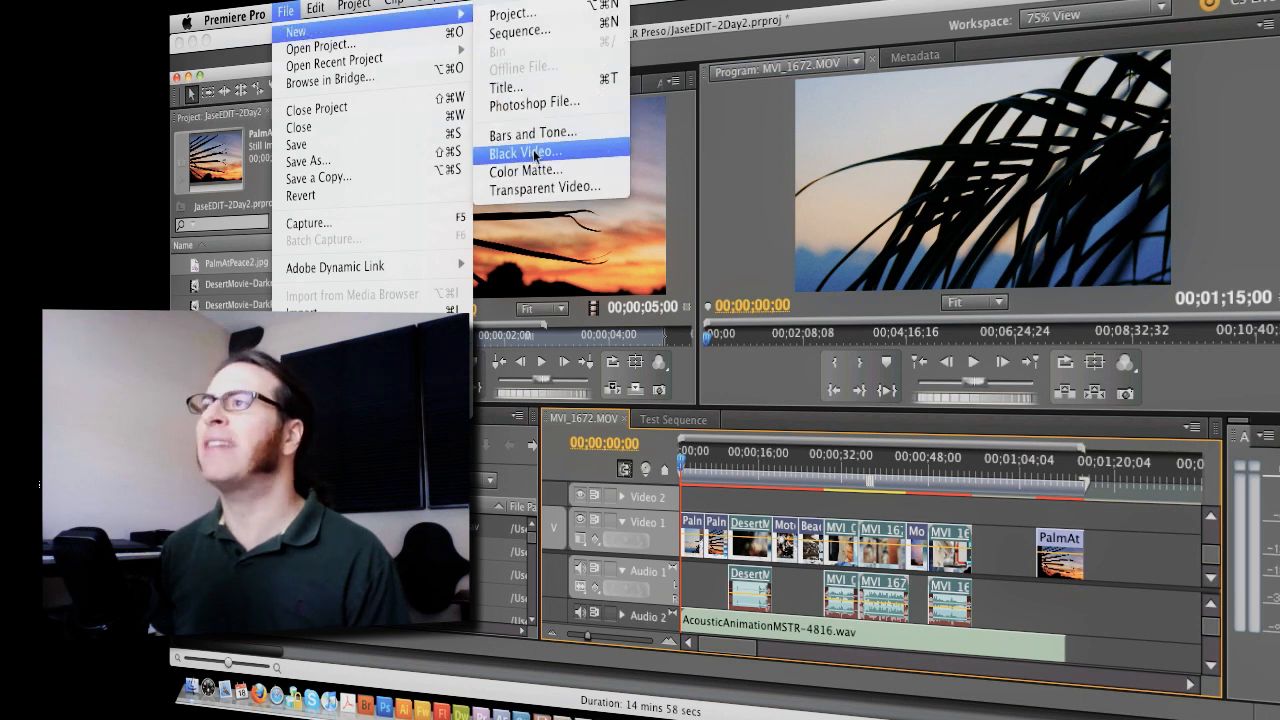
left_click(523, 152)
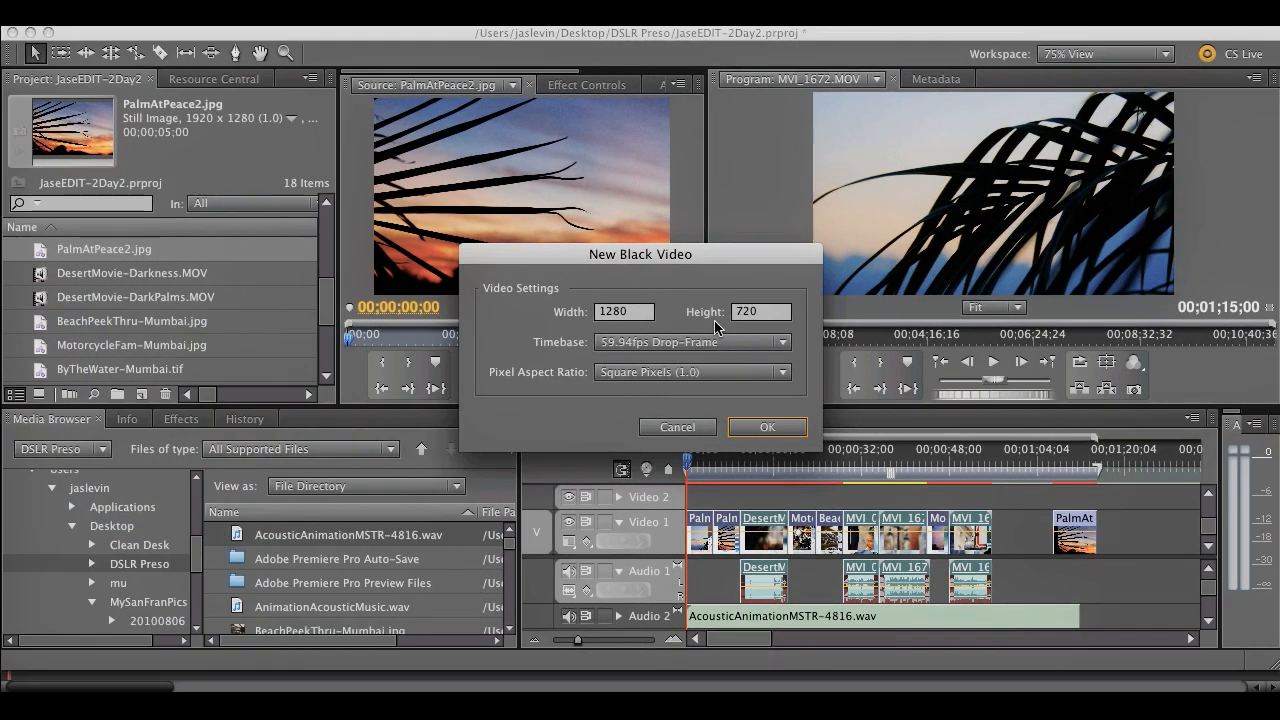
left_click(767, 427)
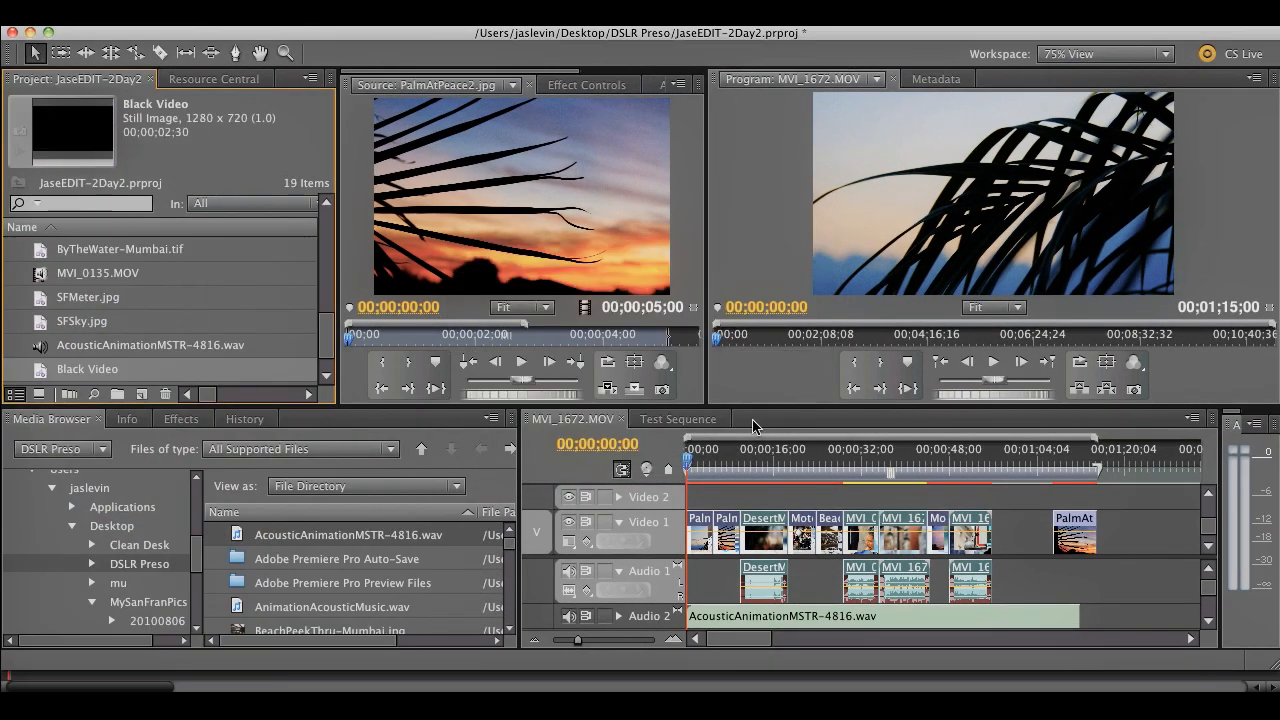
mouse_move(40, 378)
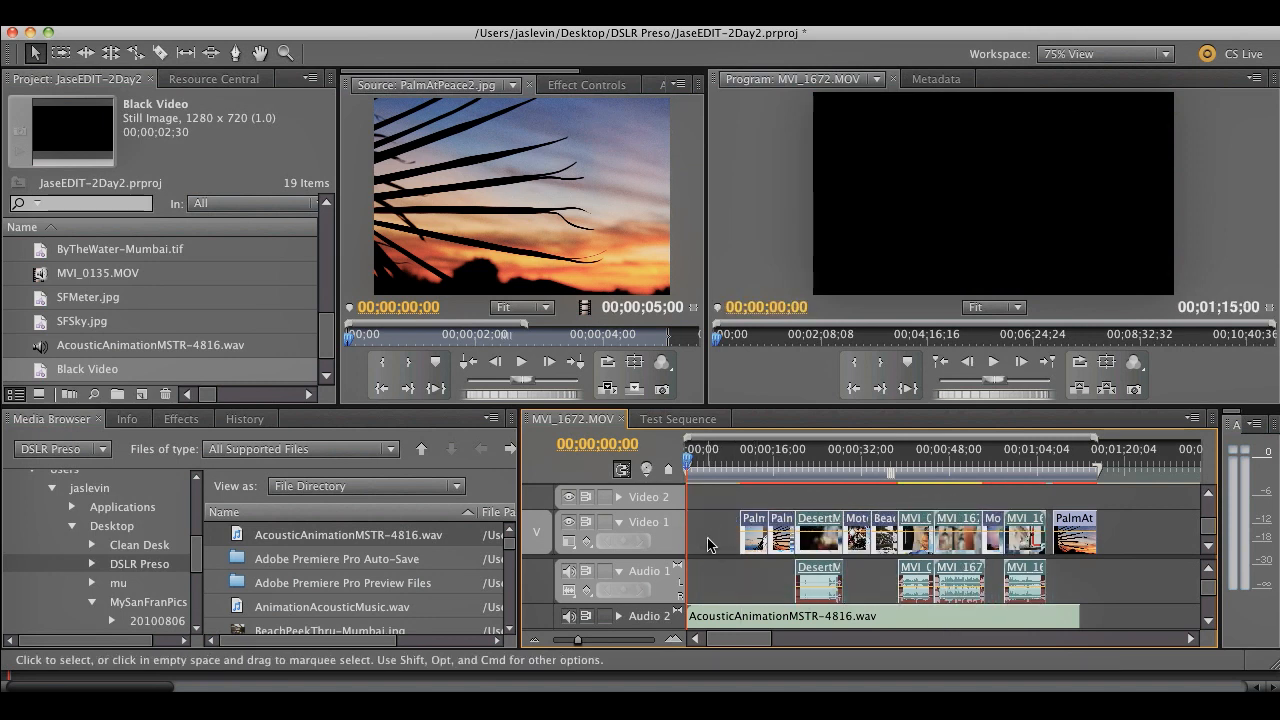
mouse_move(740, 530)
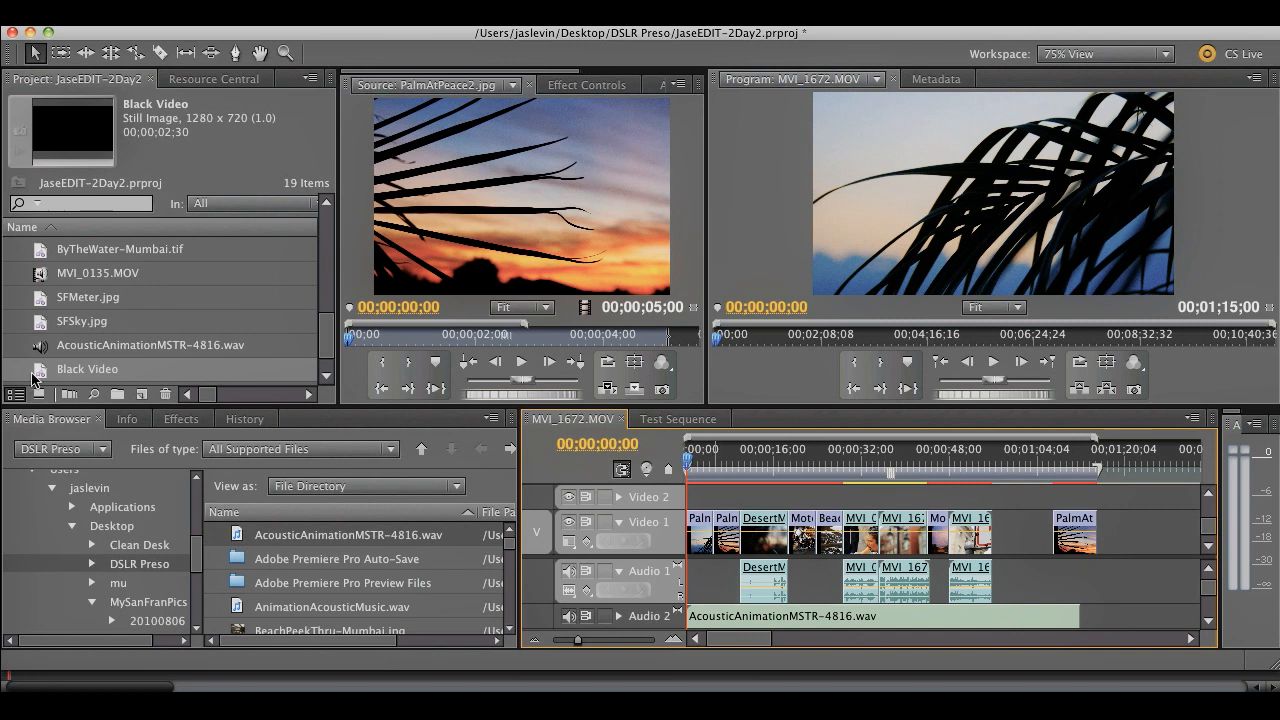
- Load the two-and-a-half-second Black Video clip from the Project panel for preview
scroll("down", 3)
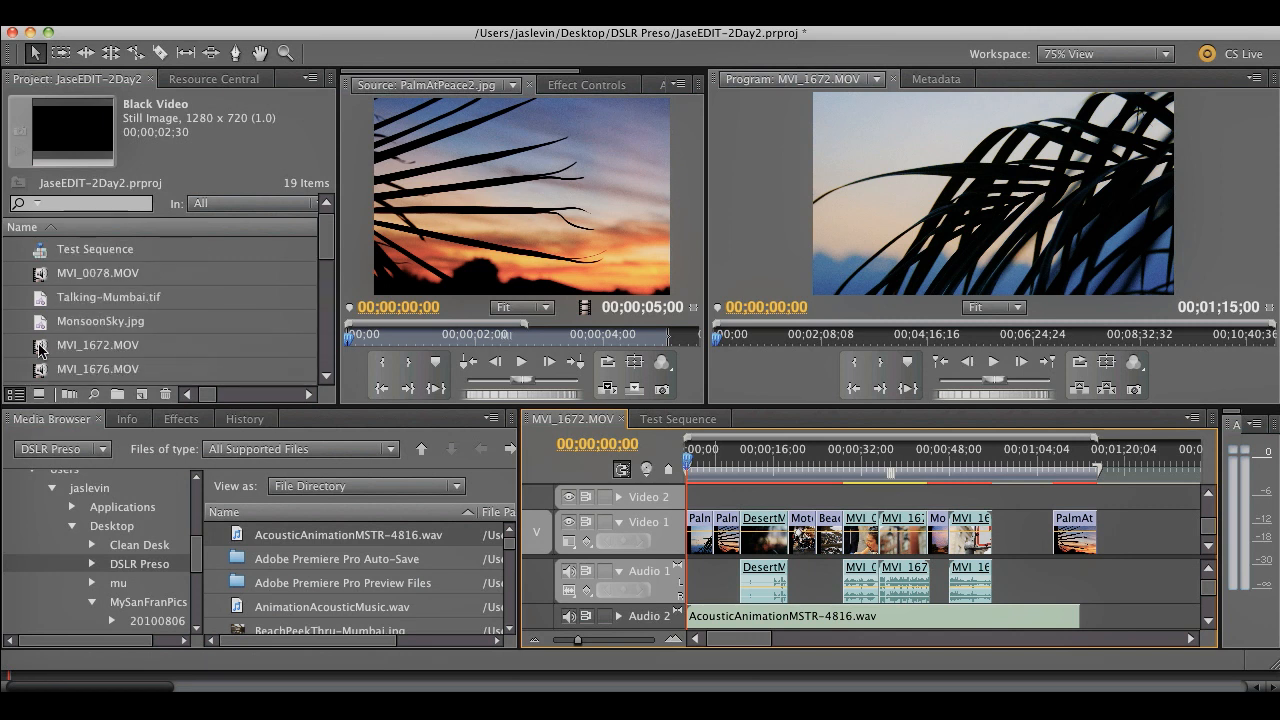
double_click(87, 369)
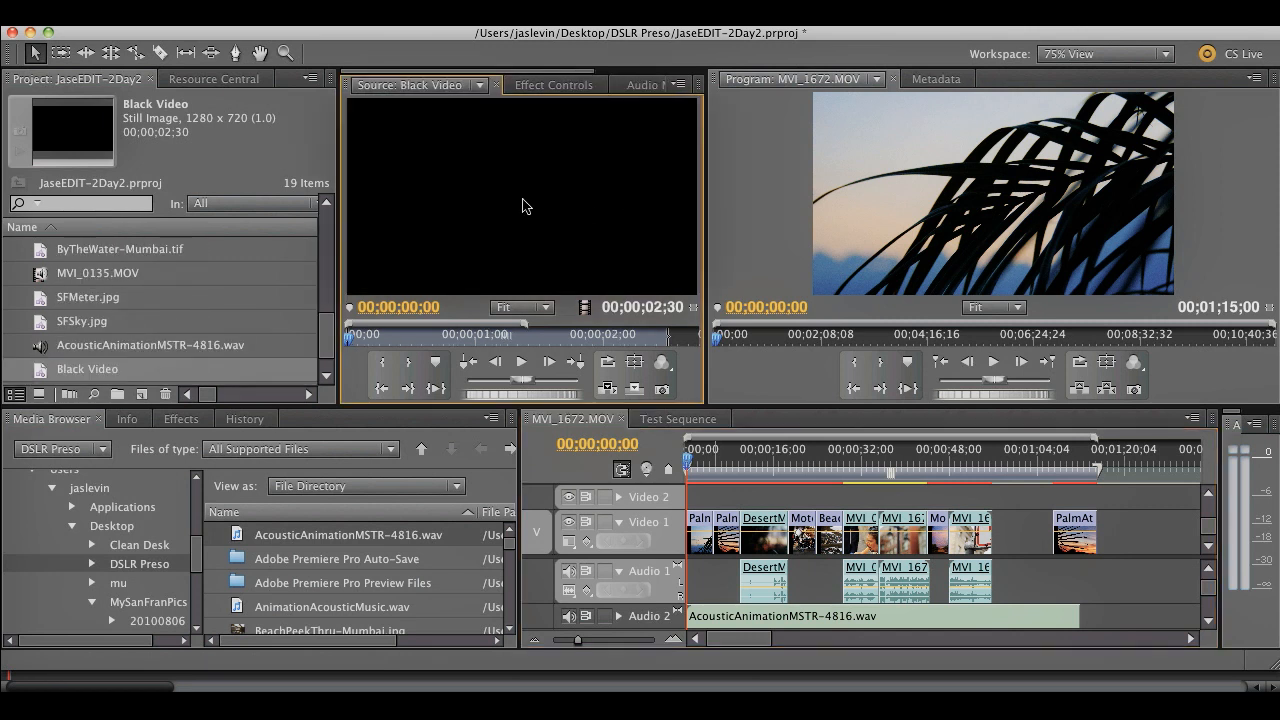
left_click(760, 470)
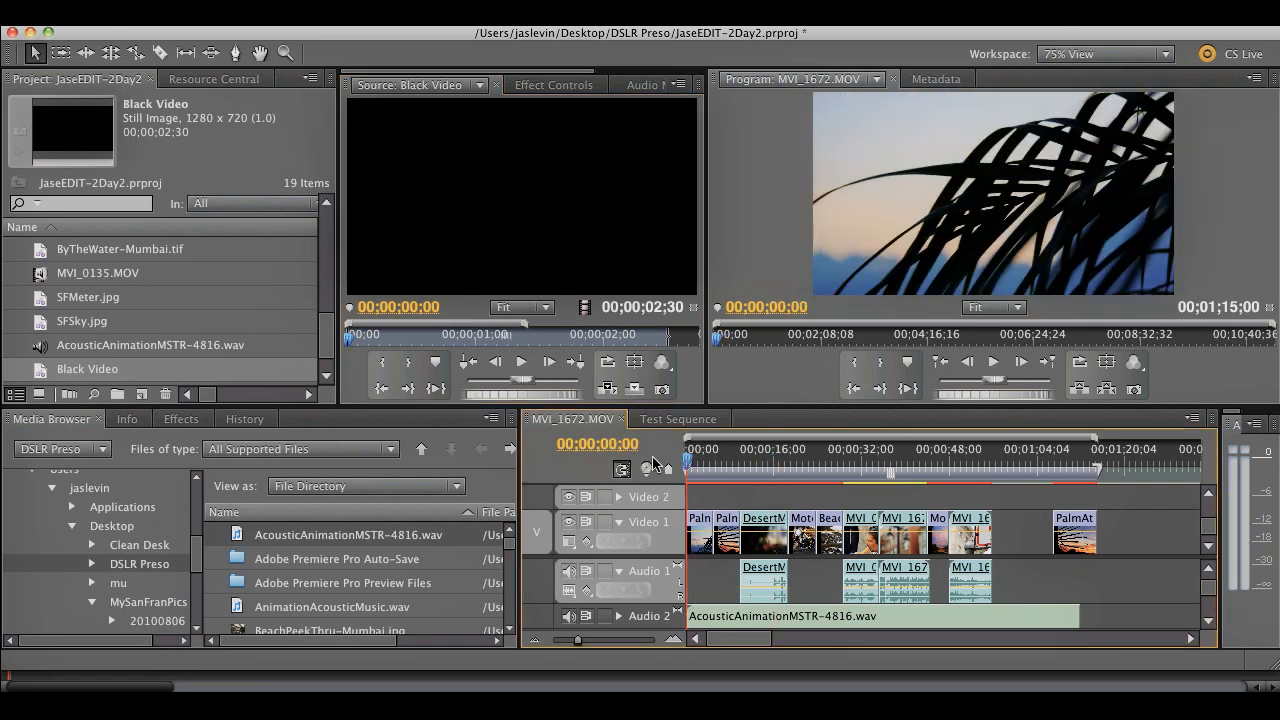
mouse_move(537, 240)
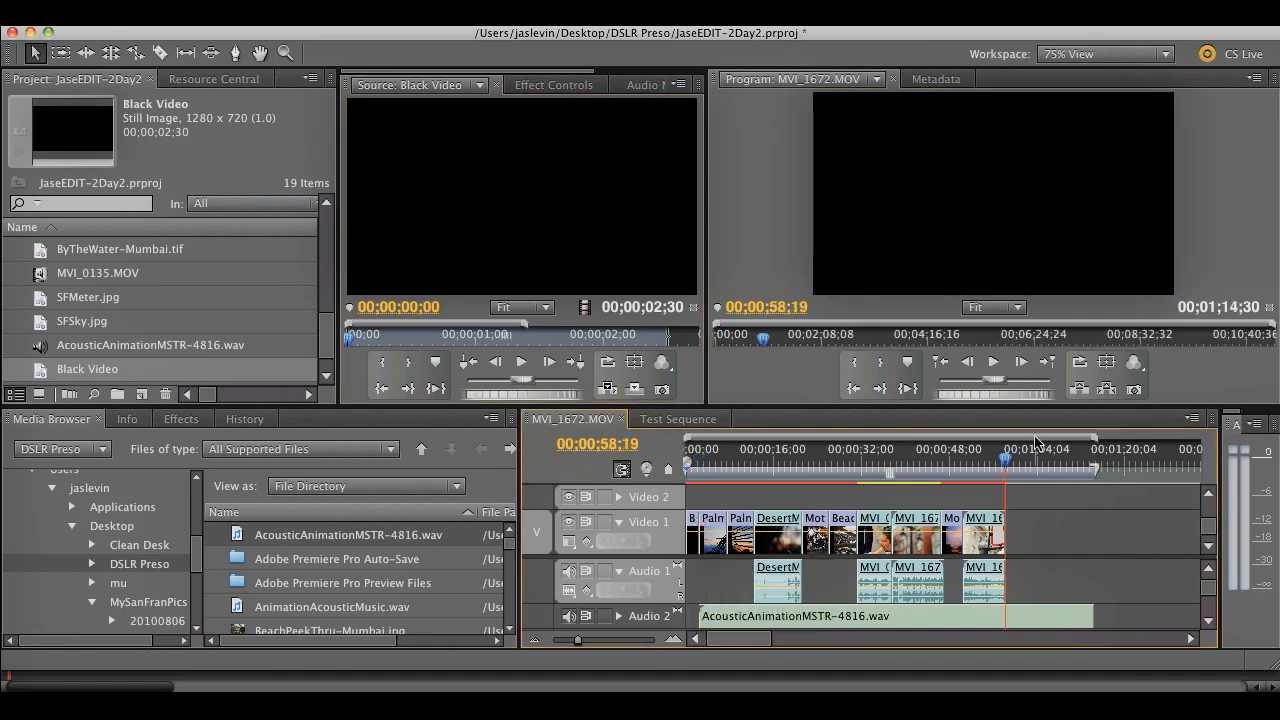
mouse_move(585, 197)
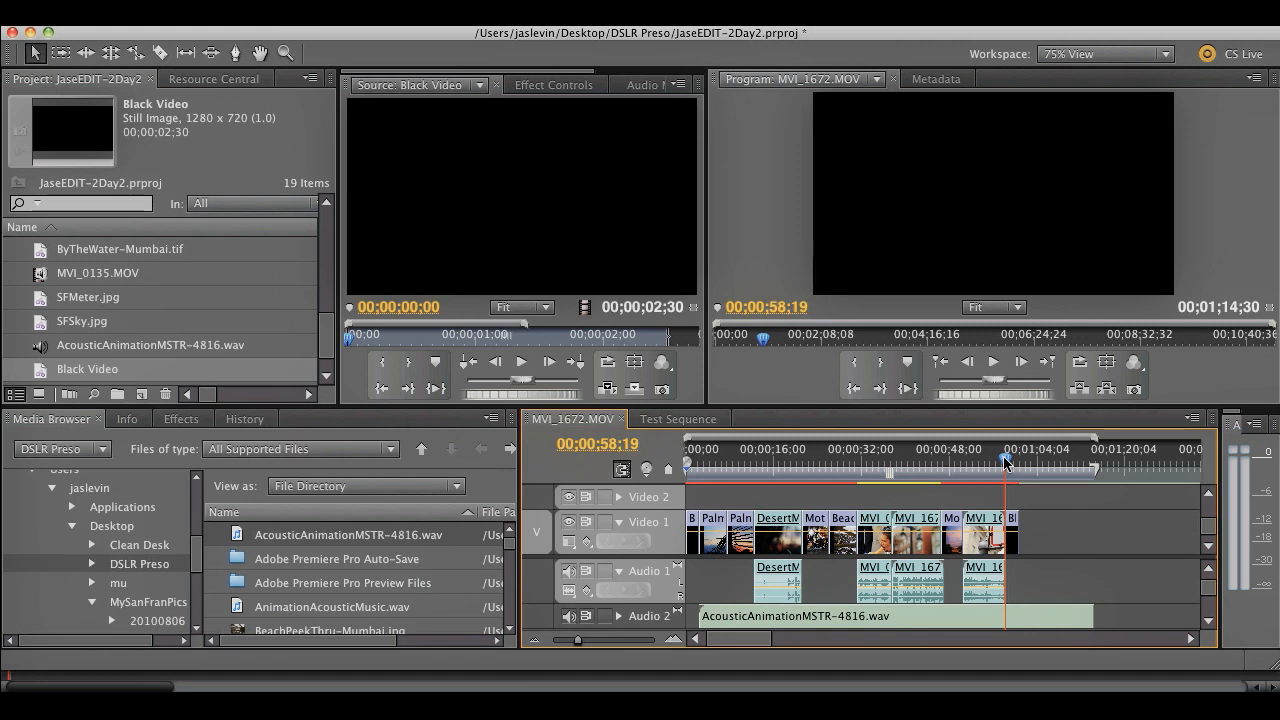
mouse_move(800, 497)
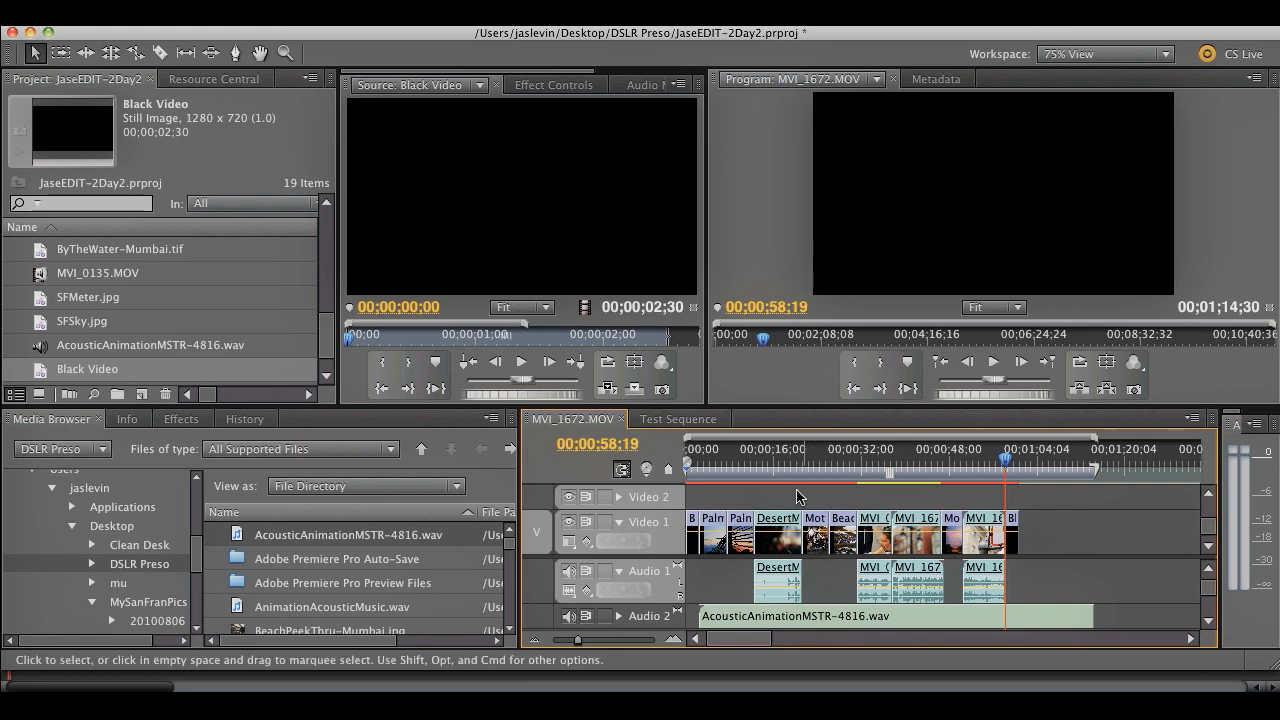
- In the Effects panel, collapse Presets and expand Video Transitions > Dissolve
left_click(705, 449)
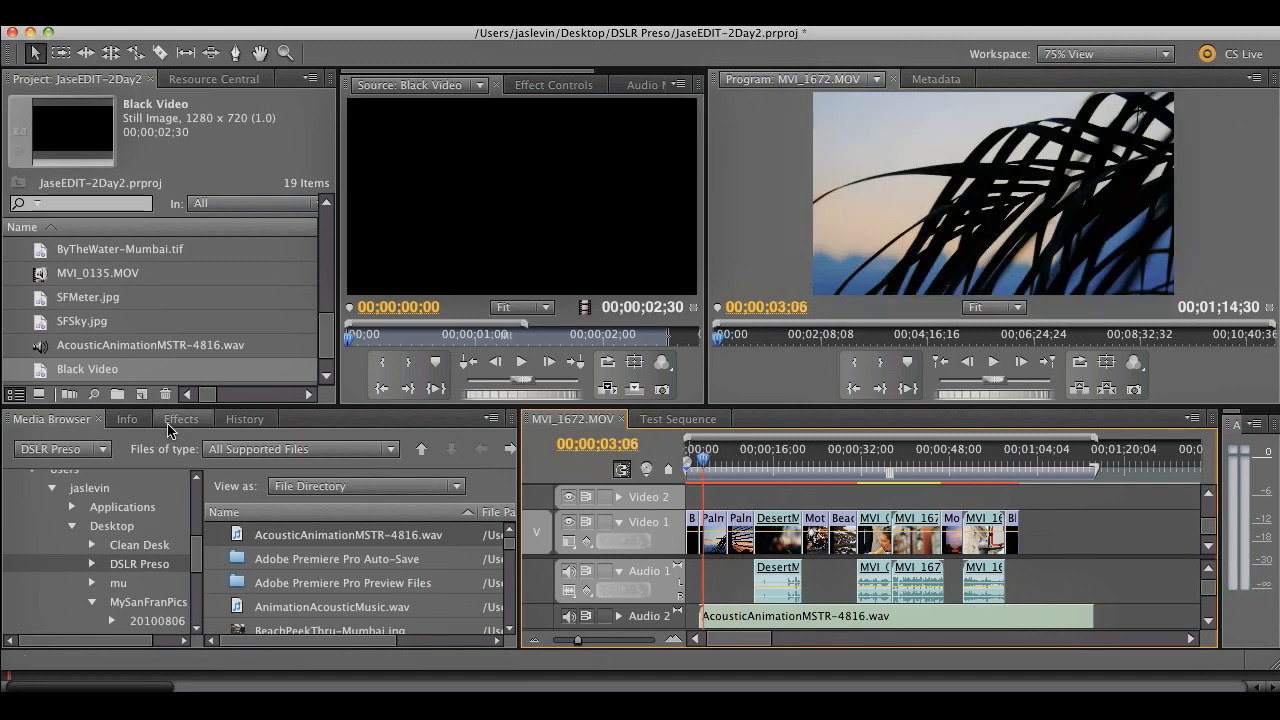
left_click(181, 418)
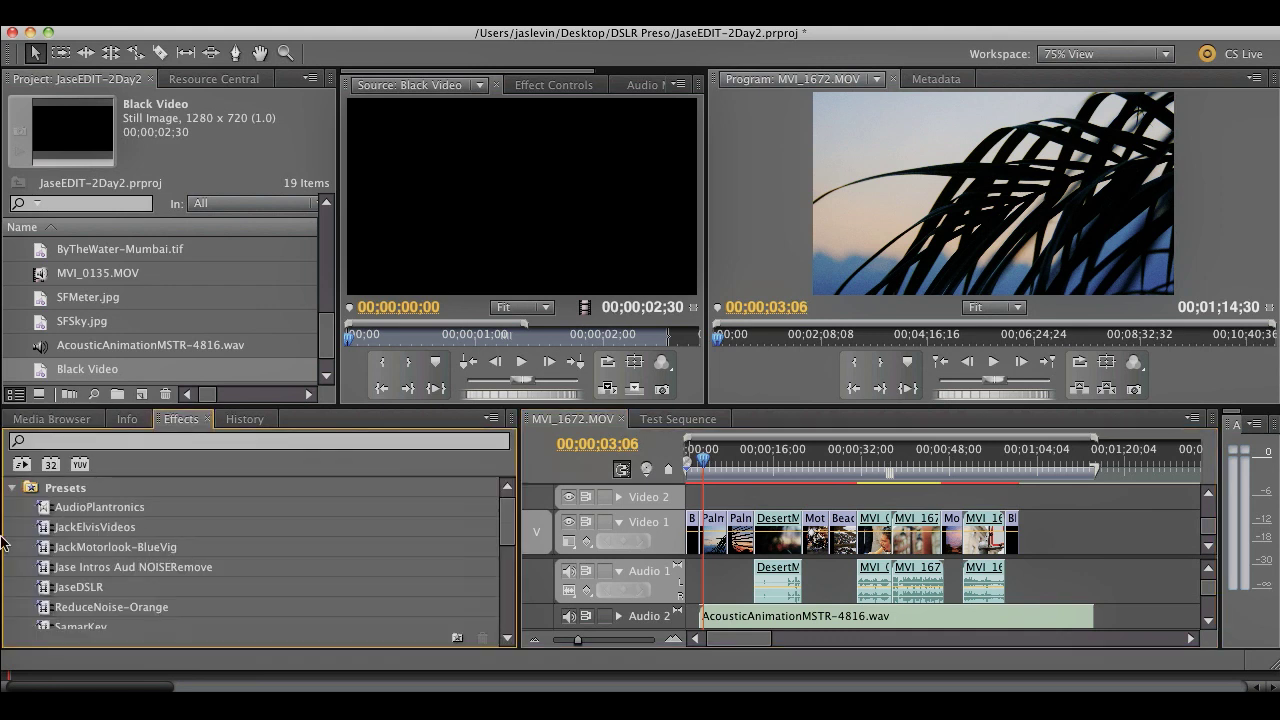
left_click(12, 487)
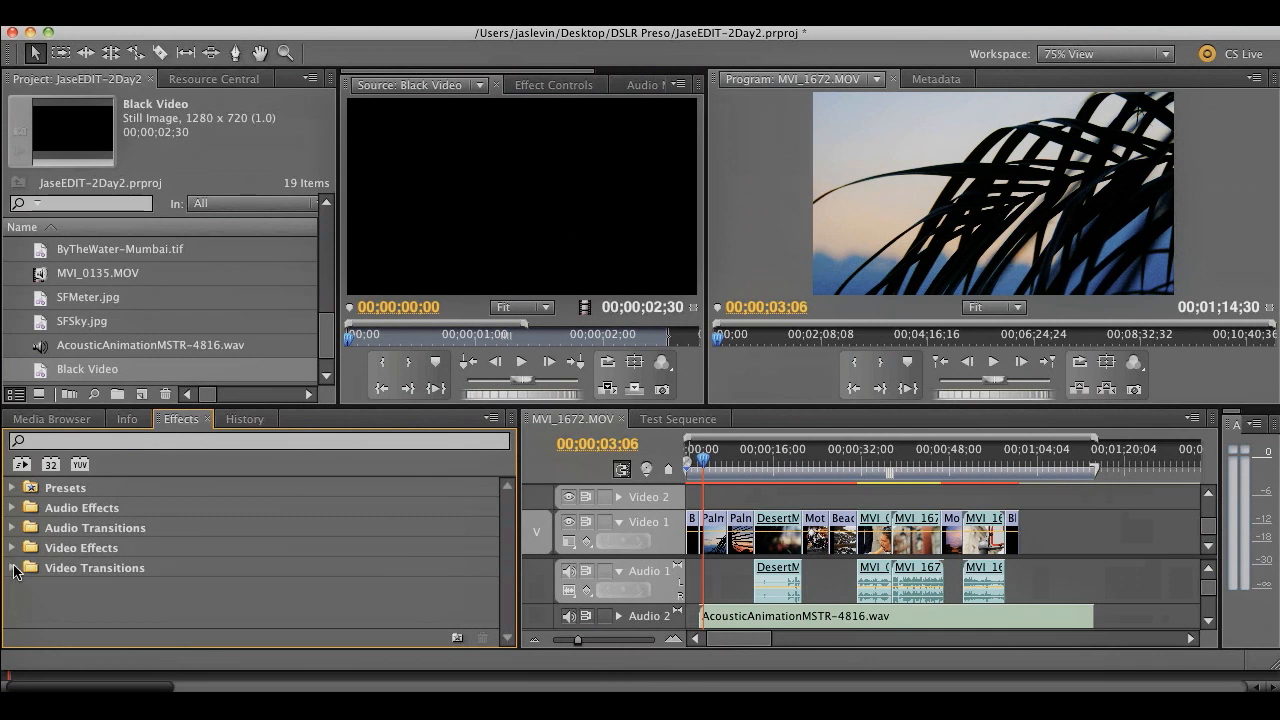
left_click(14, 568)
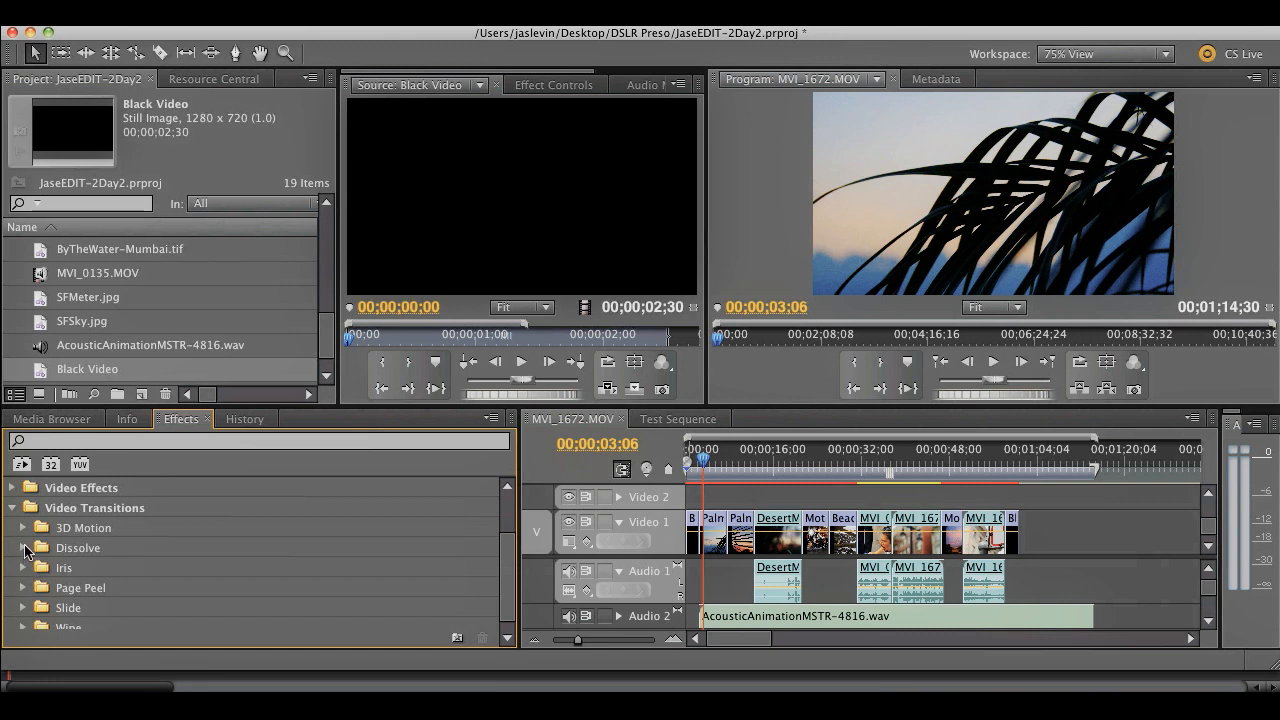
left_click(24, 548)
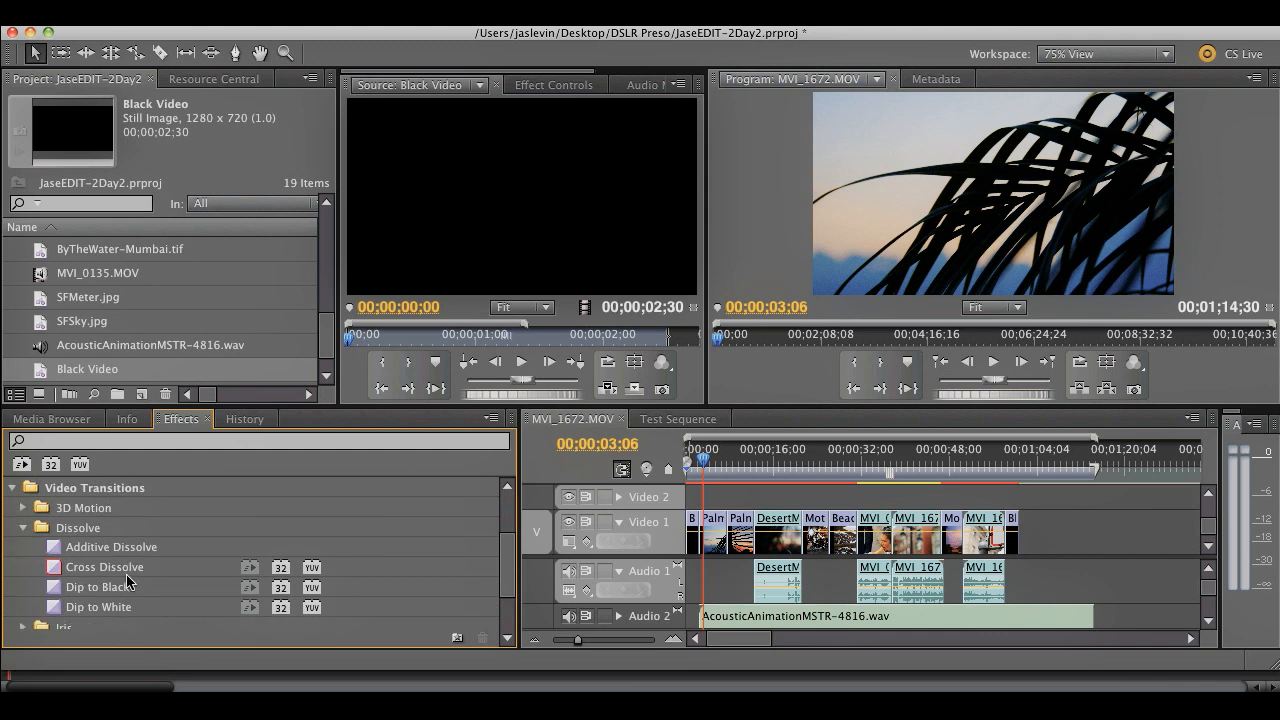
mouse_move(68, 580)
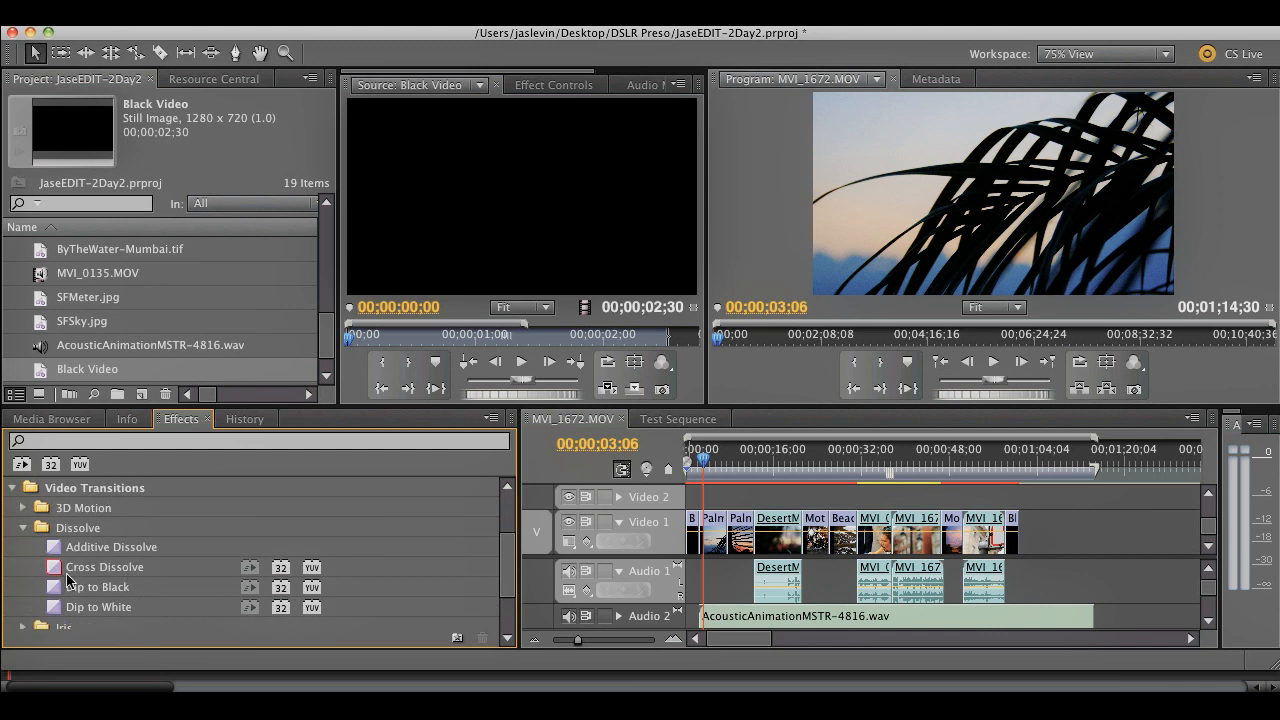
mouse_move(55, 578)
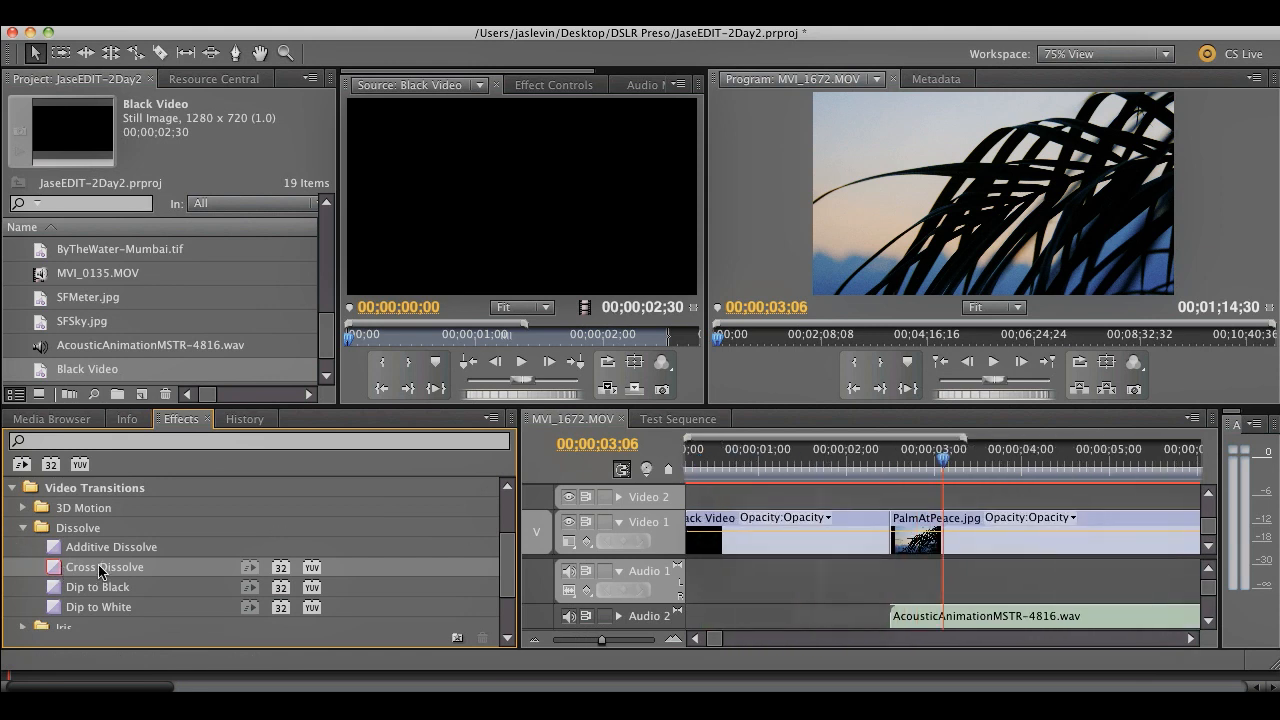
left_click_drag(104, 567, 717, 555)
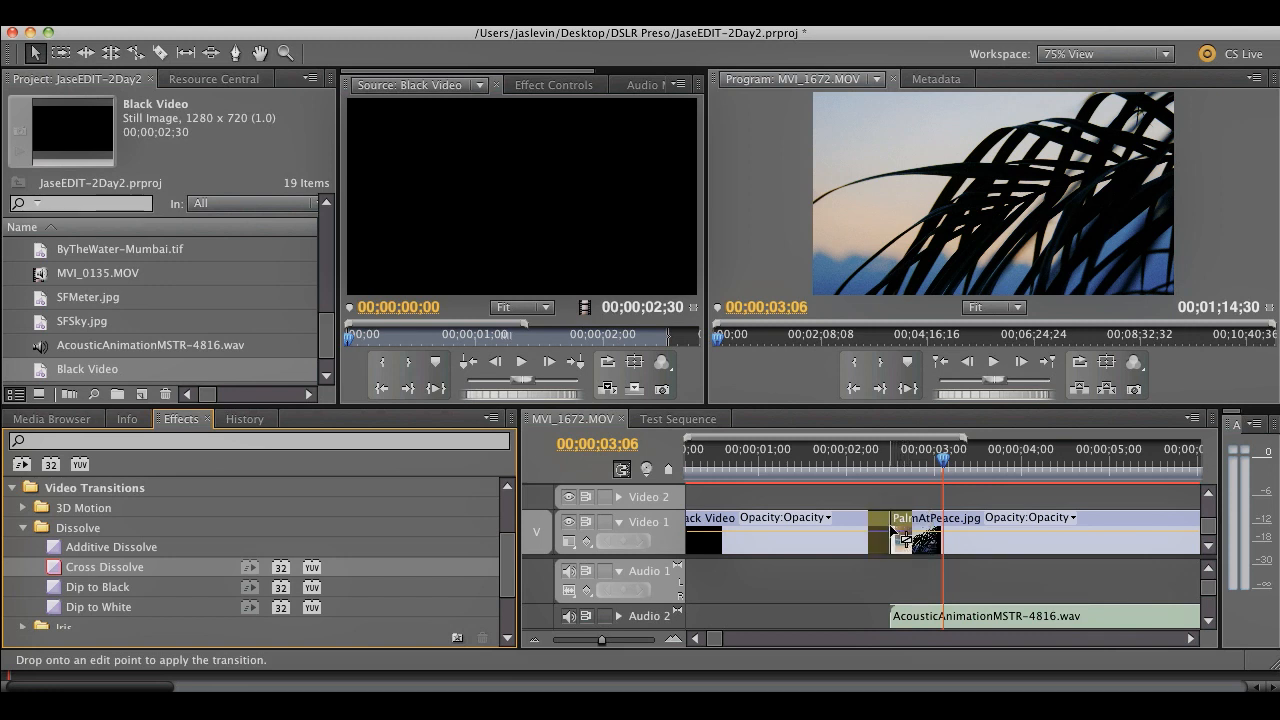
left_click_drag(104, 567, 905, 535)
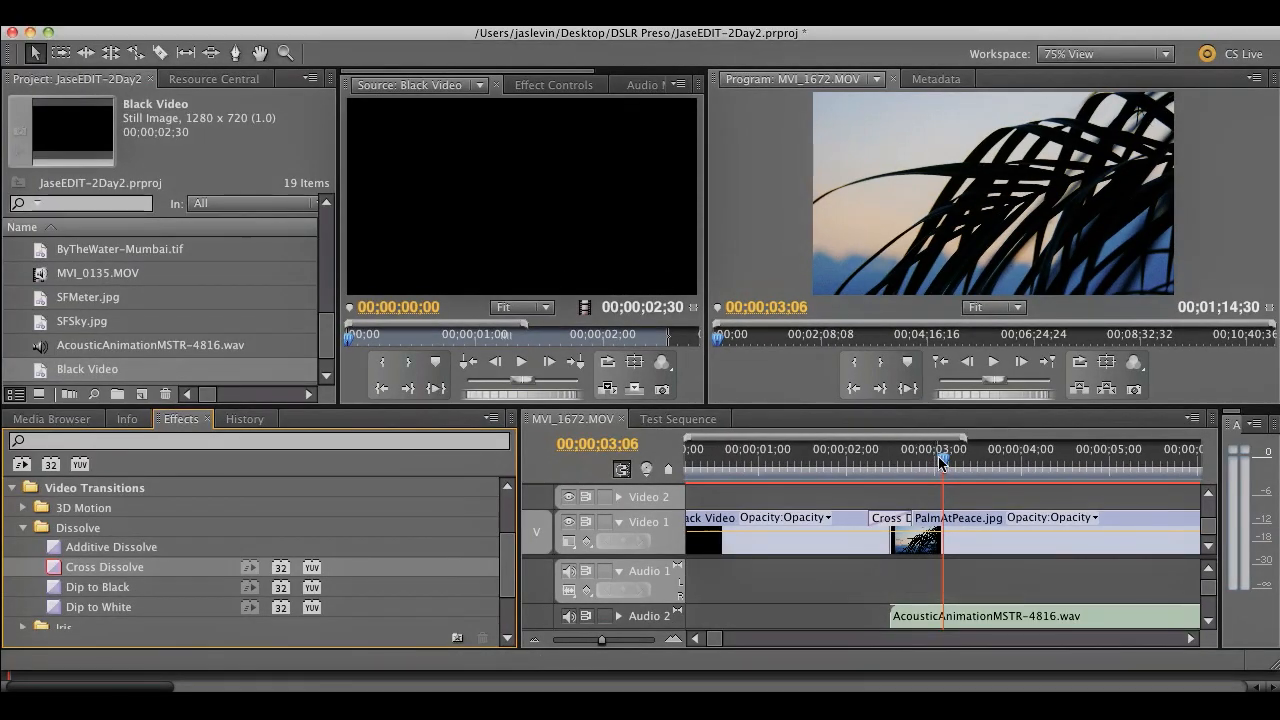
left_click(863, 449)
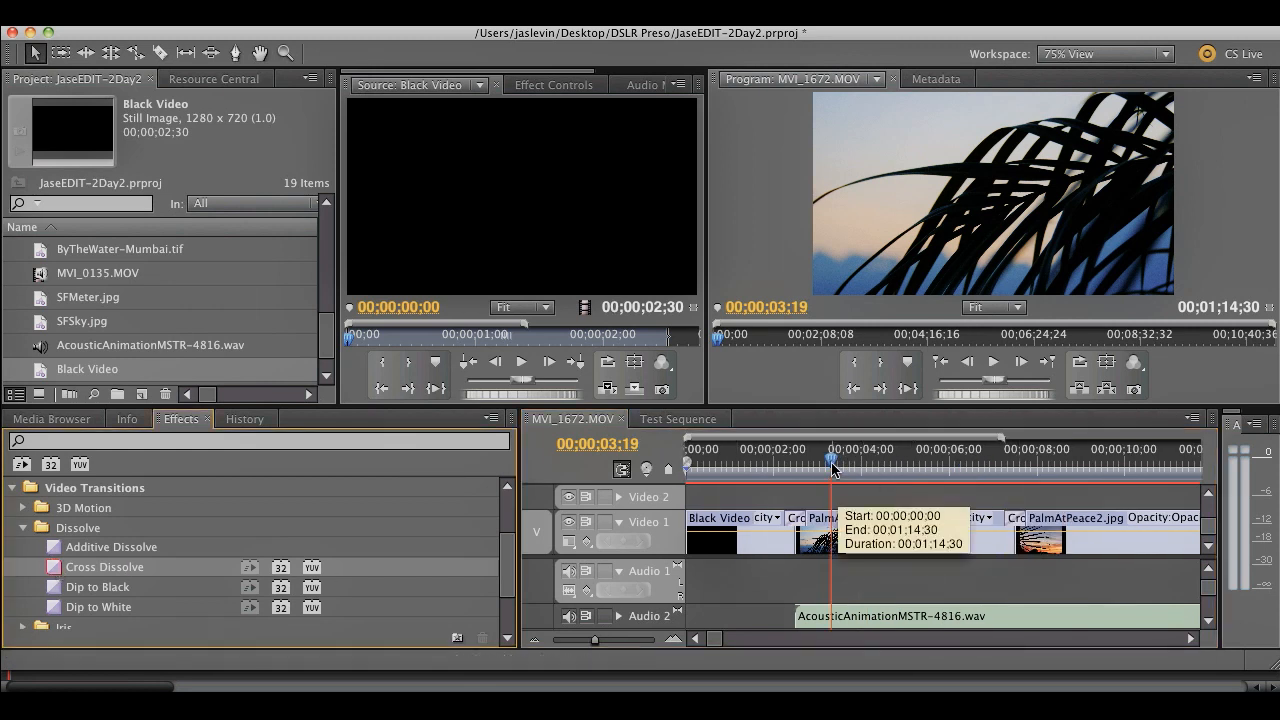
left_click(995, 459)
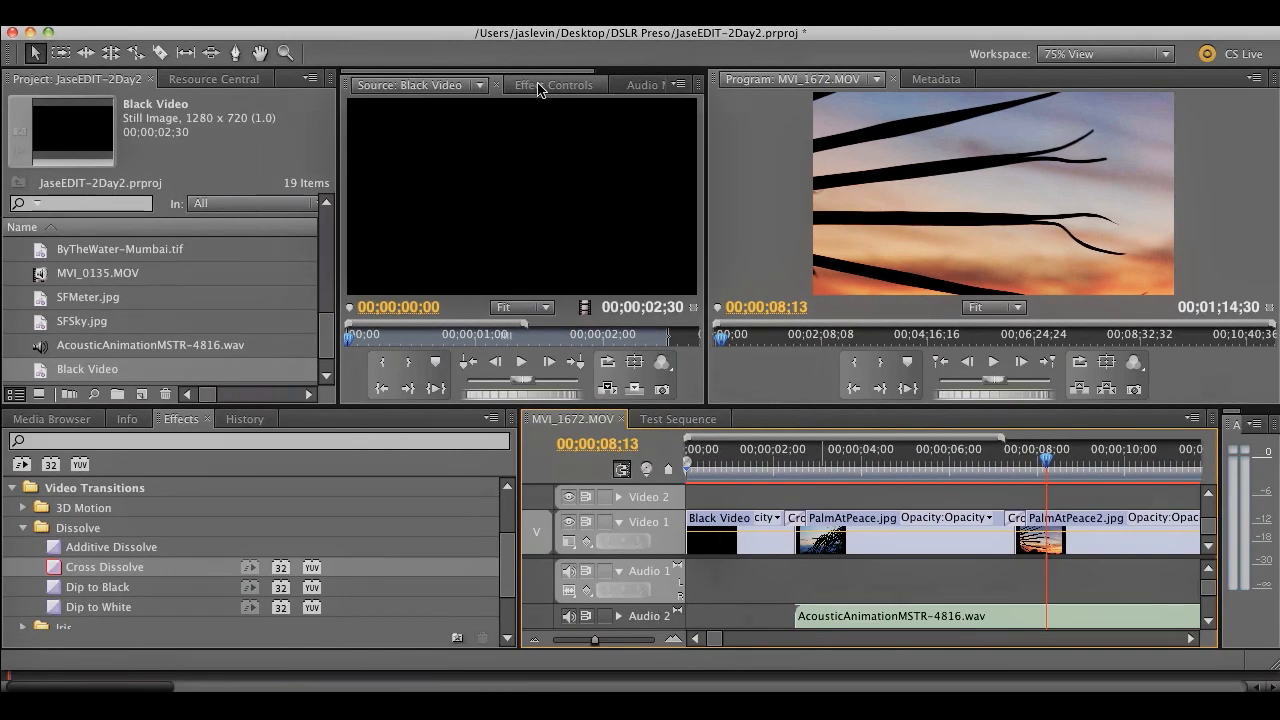
- Drag the first Cross Dissolve's edge to lengthen it to 49 frames, then review it
left_click(793, 517)
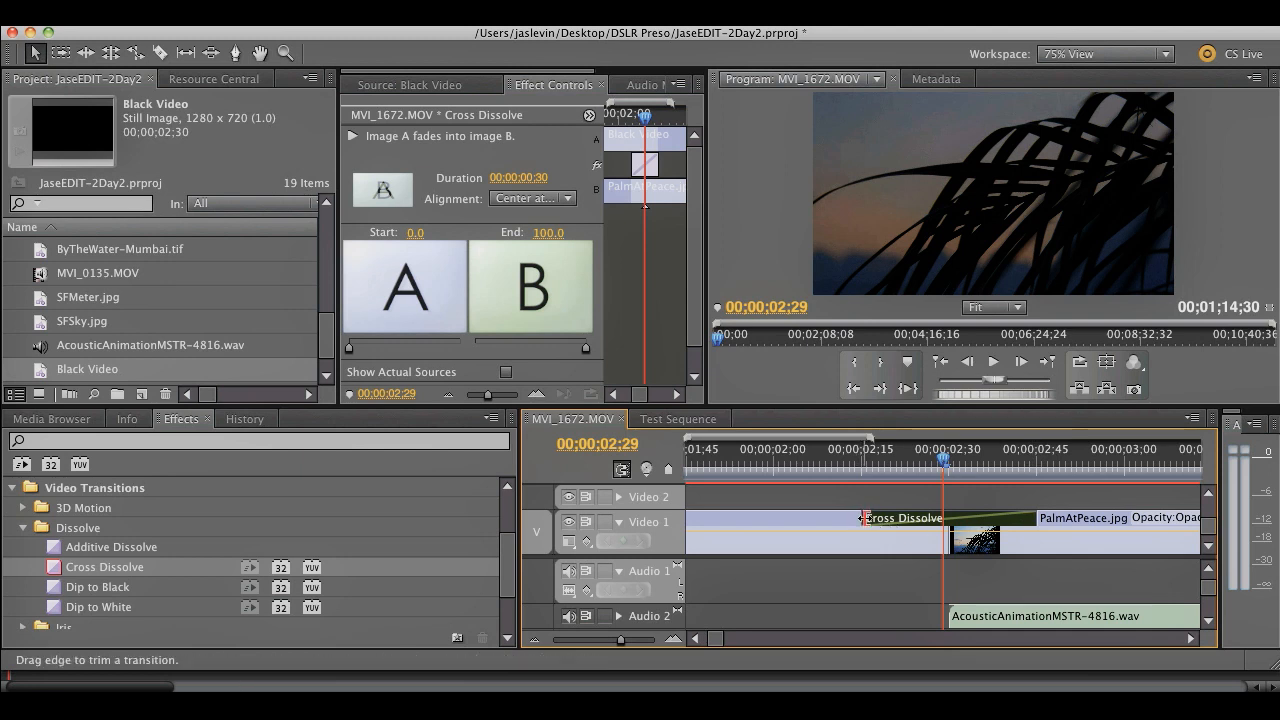
mouse_move(878, 522)
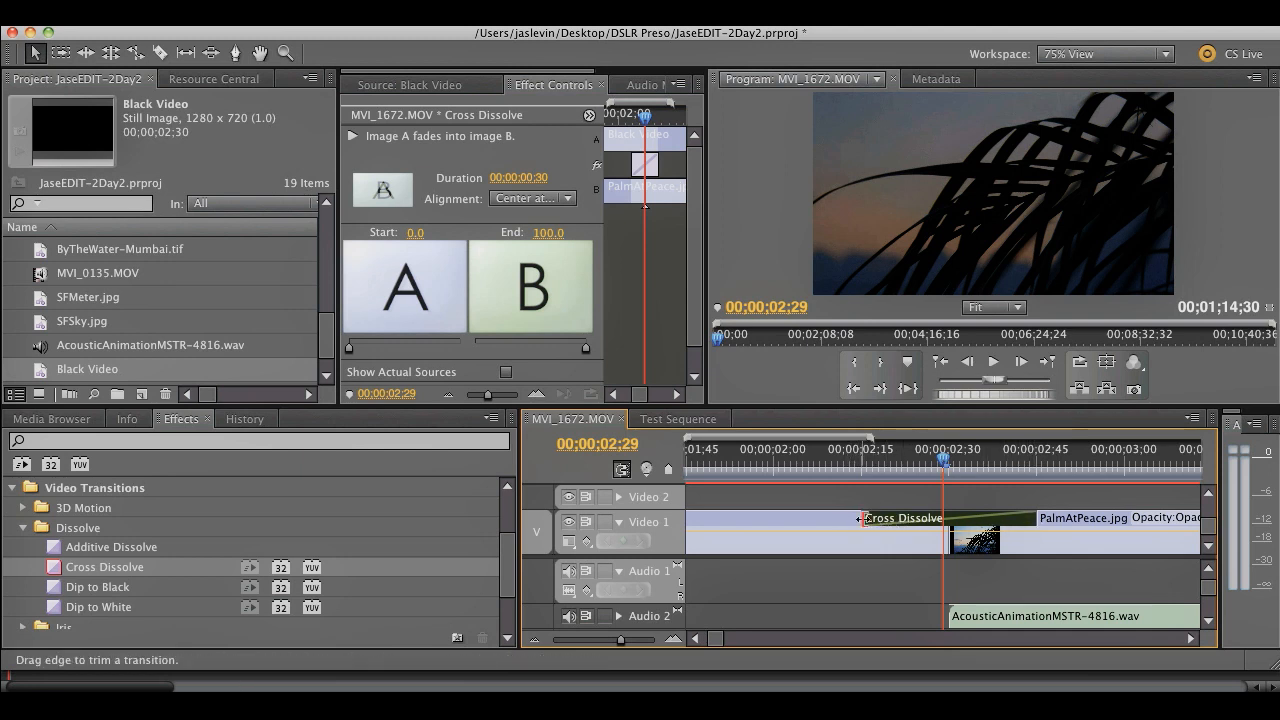
left_click_drag(857, 517, 797, 517)
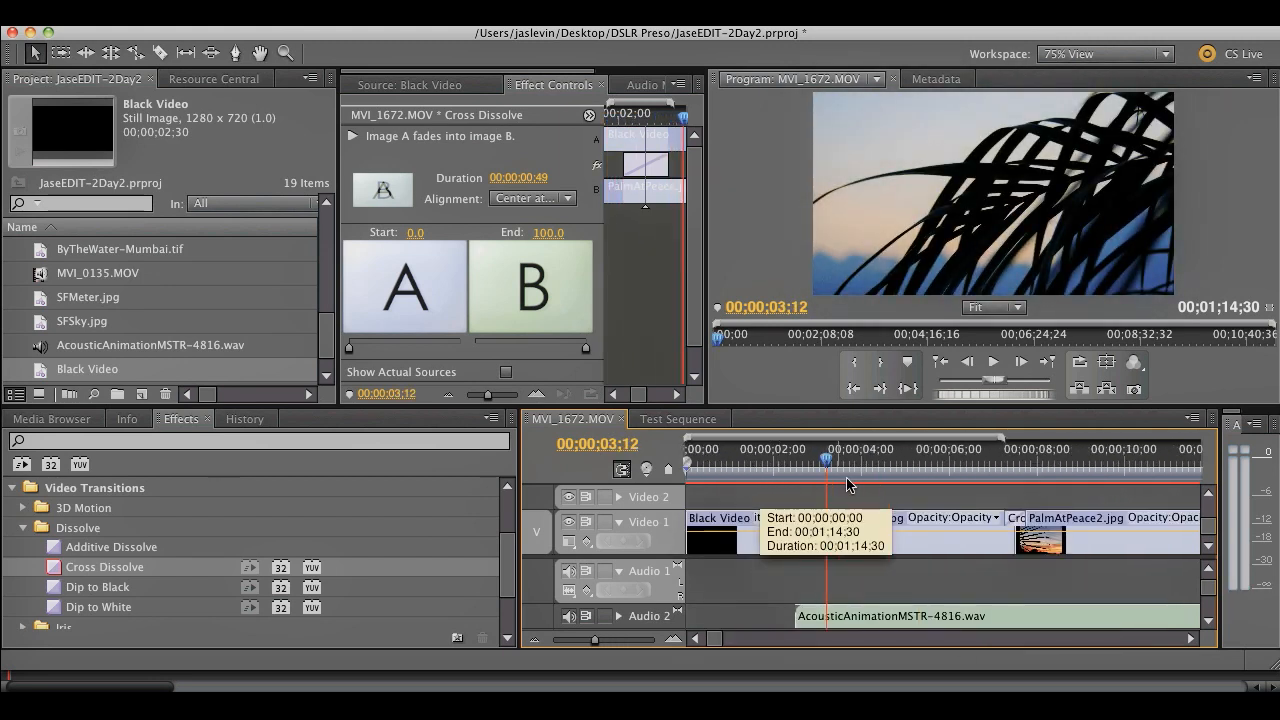
left_click(1018, 465)
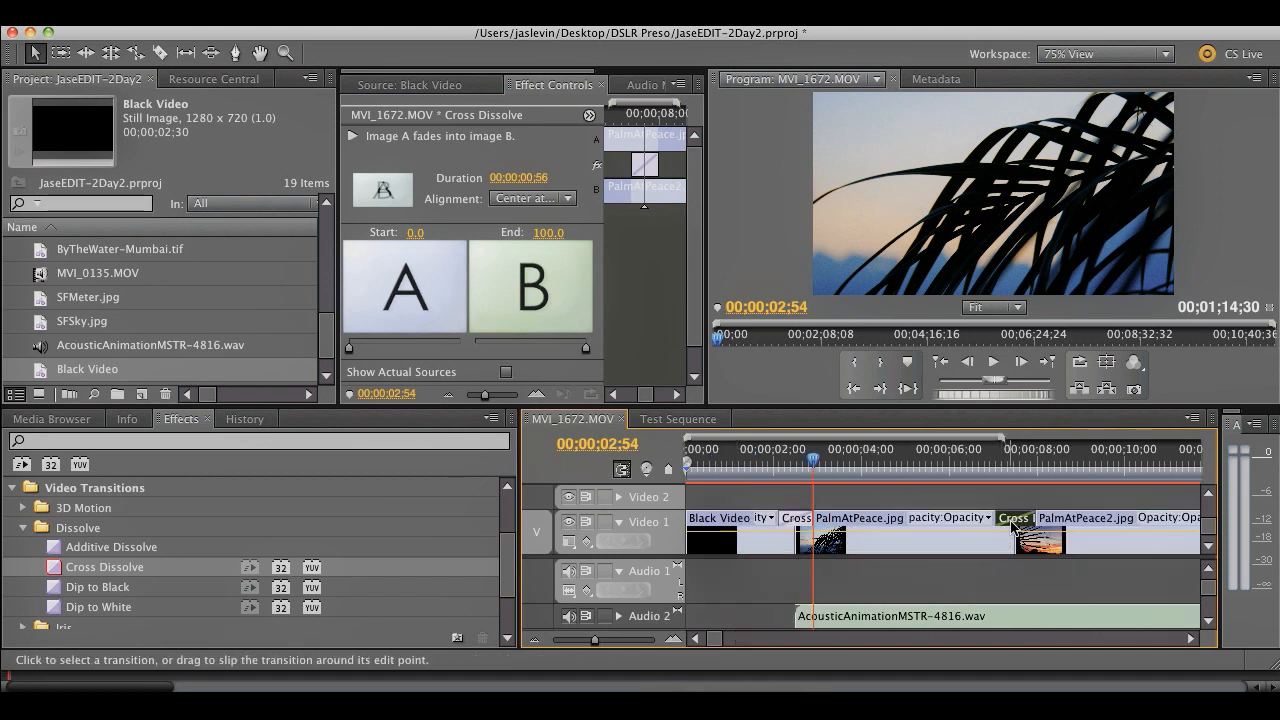
mouse_move(1015, 518)
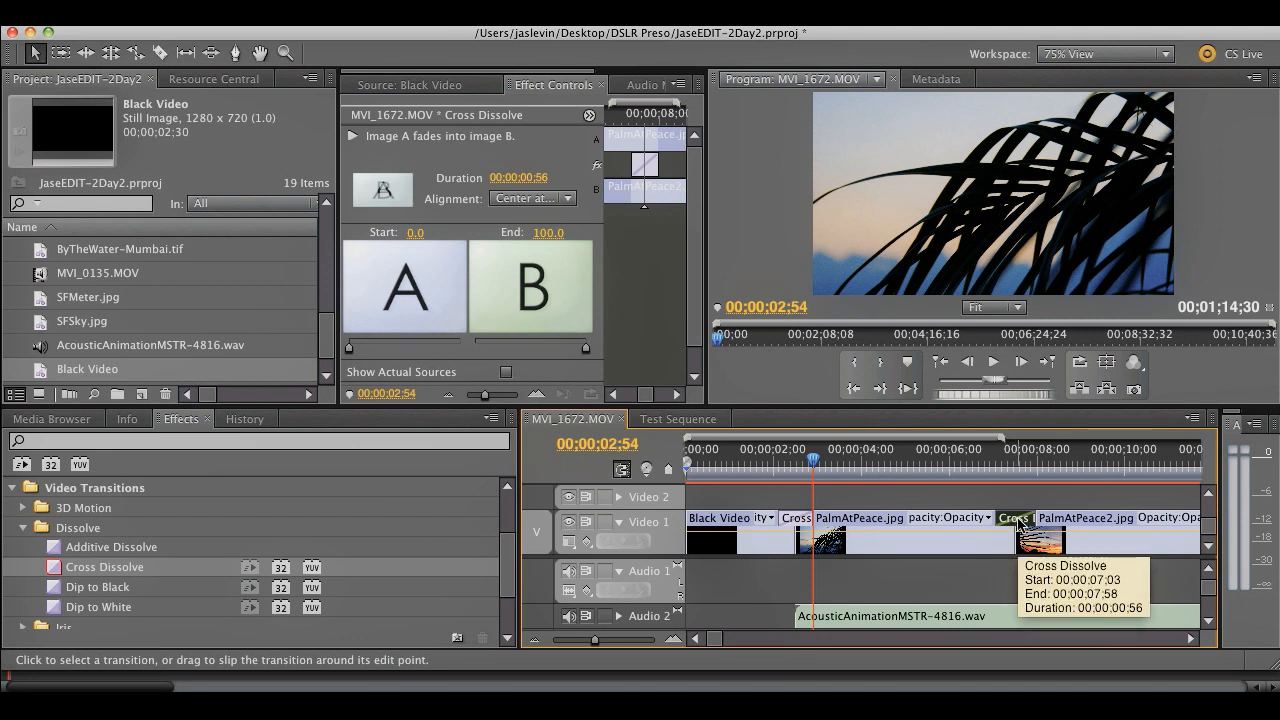
- Select the transitions before PalmAtPeace2.jpg to check the Dip to Black, 1 second 14 frames
left_click(1055, 538)
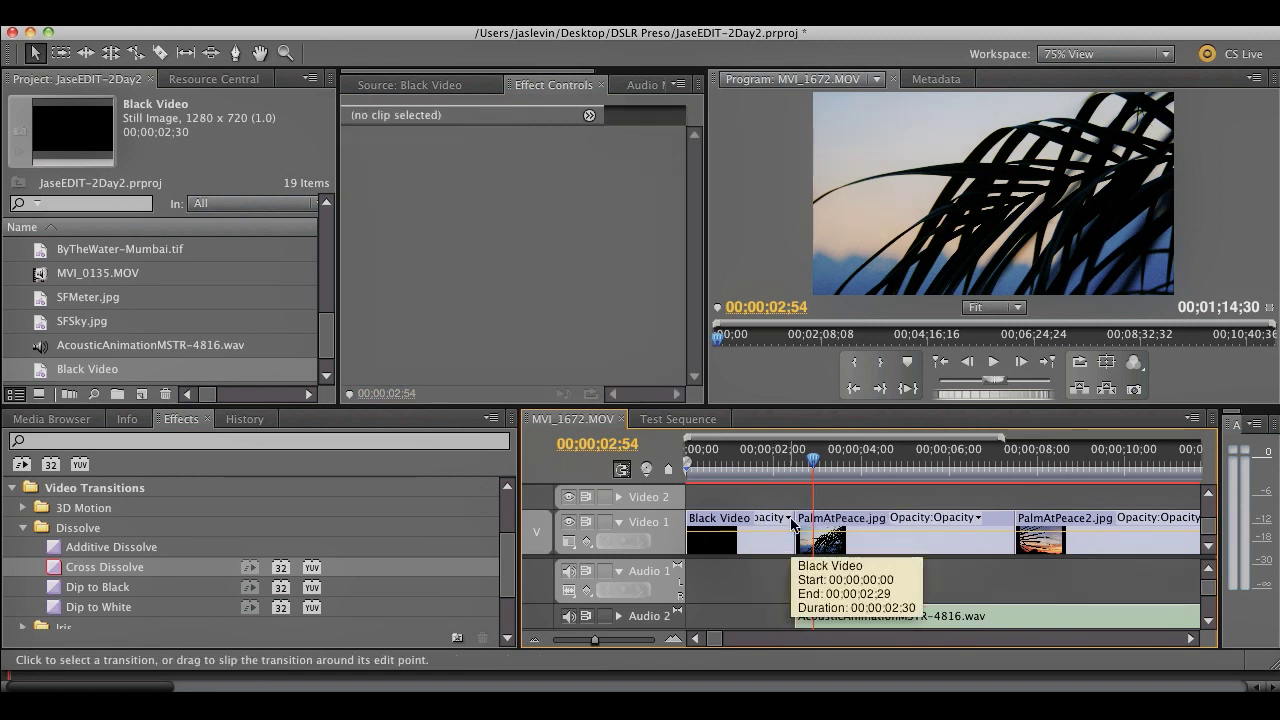
mouse_move(55, 593)
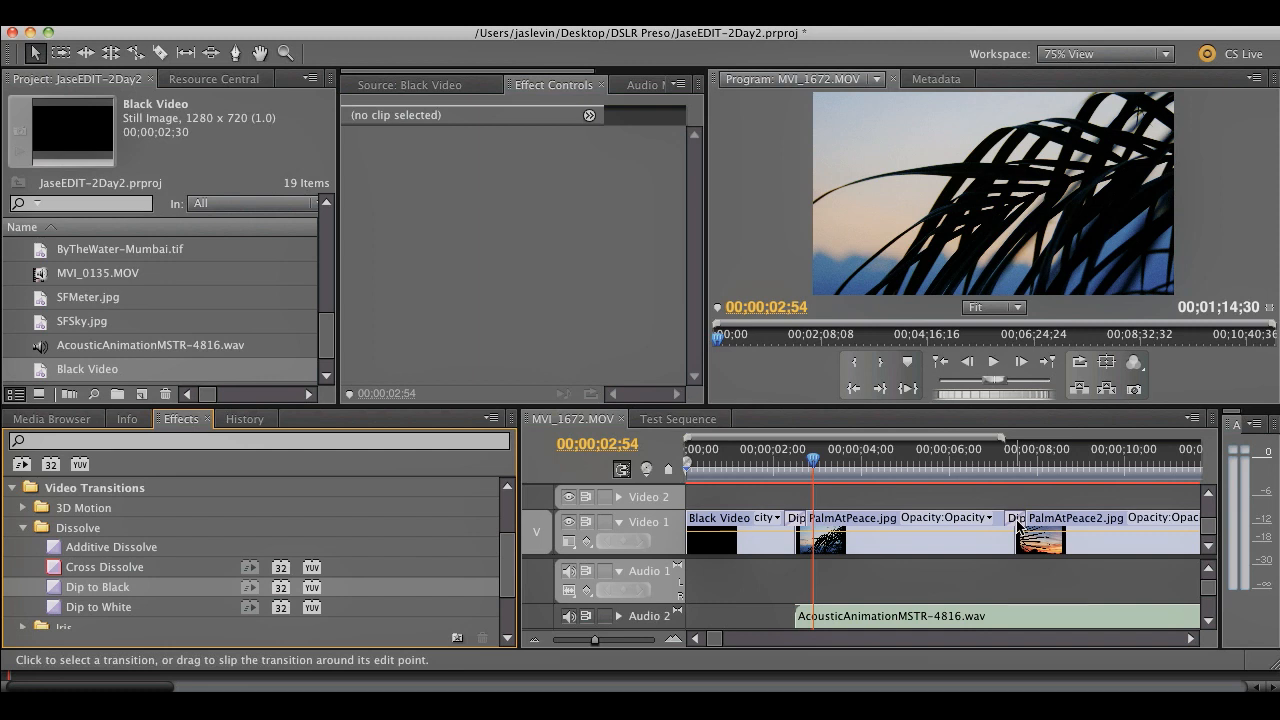
mouse_move(1040, 538)
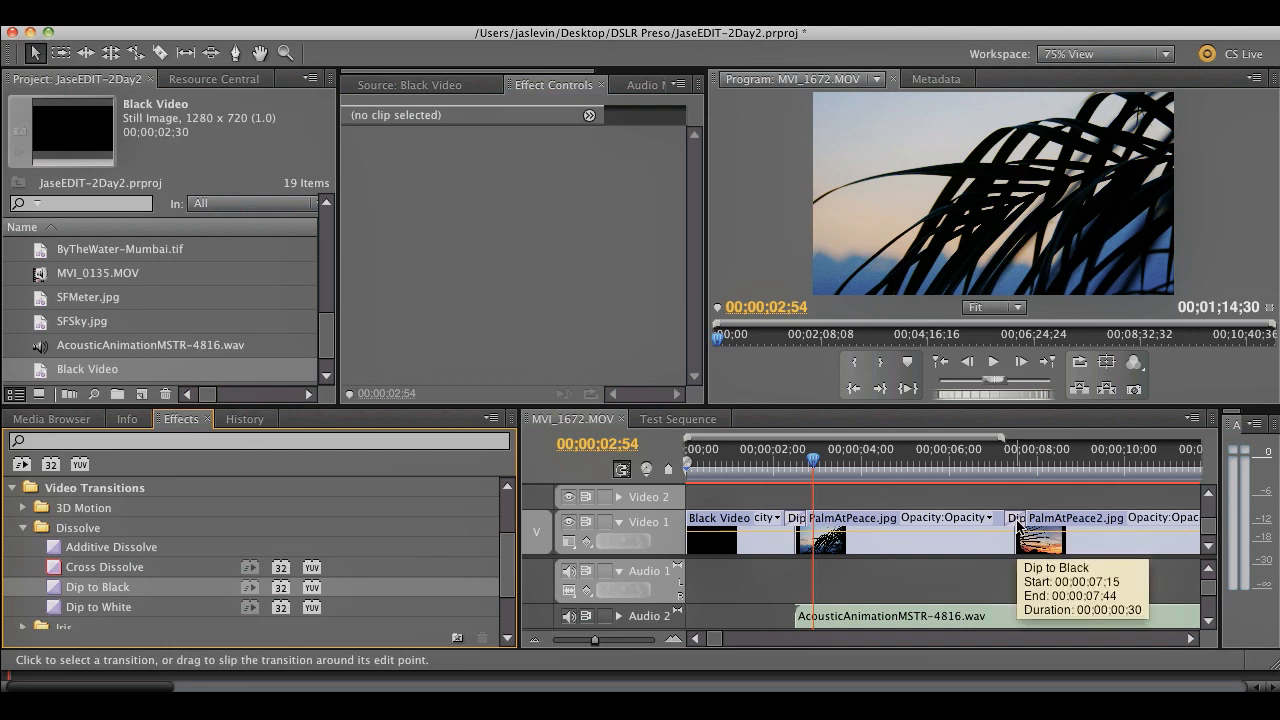
mouse_move(980, 478)
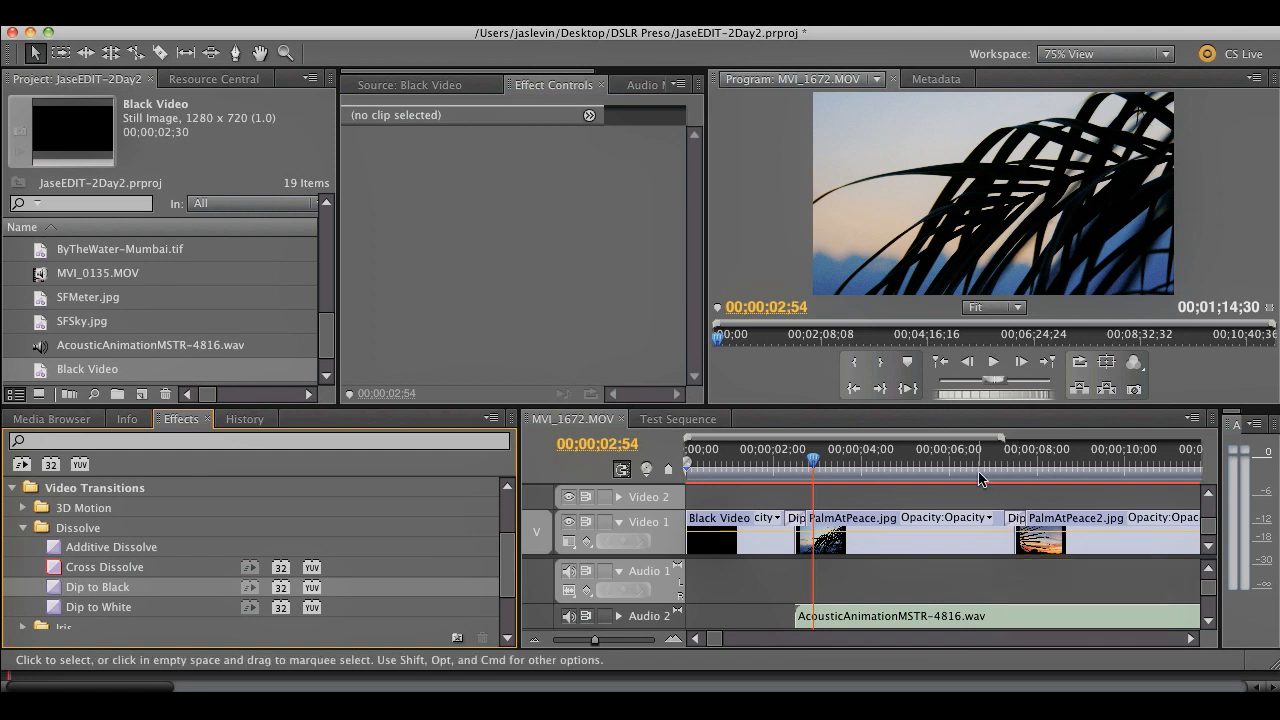
left_click(982, 460)
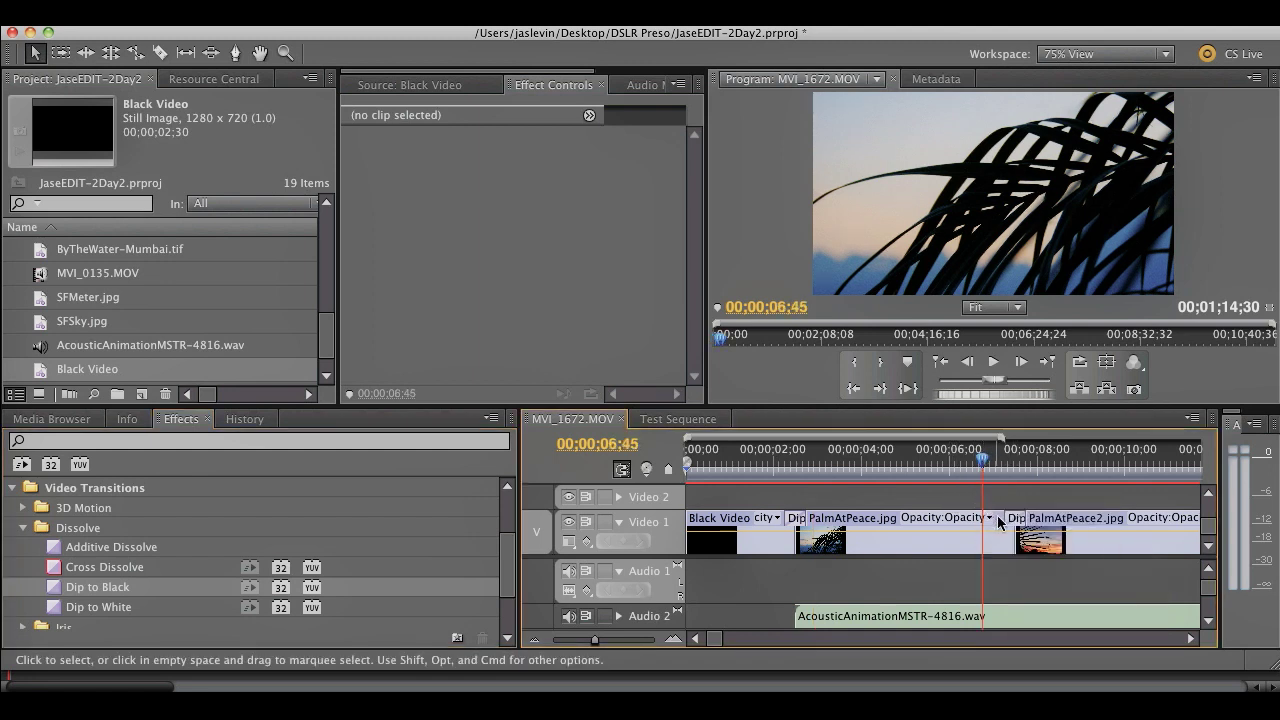
left_click(765, 465)
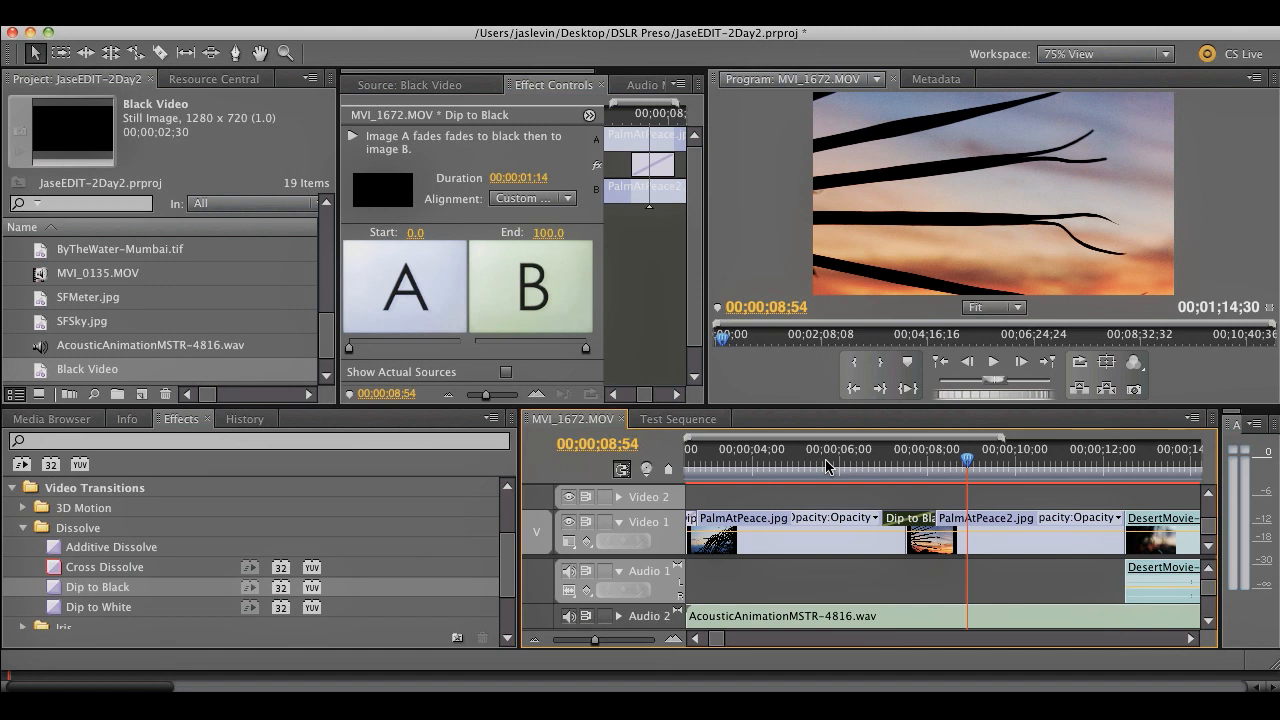
mouse_move(945, 485)
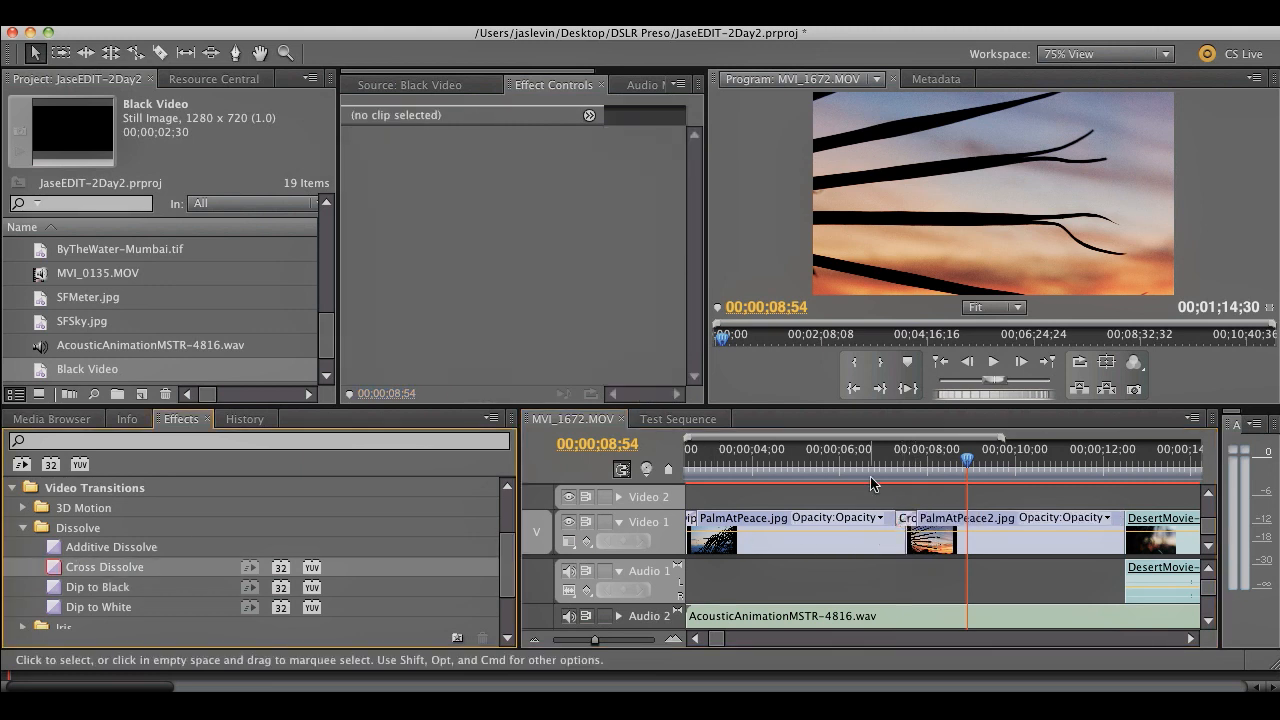
mouse_move(873, 483)
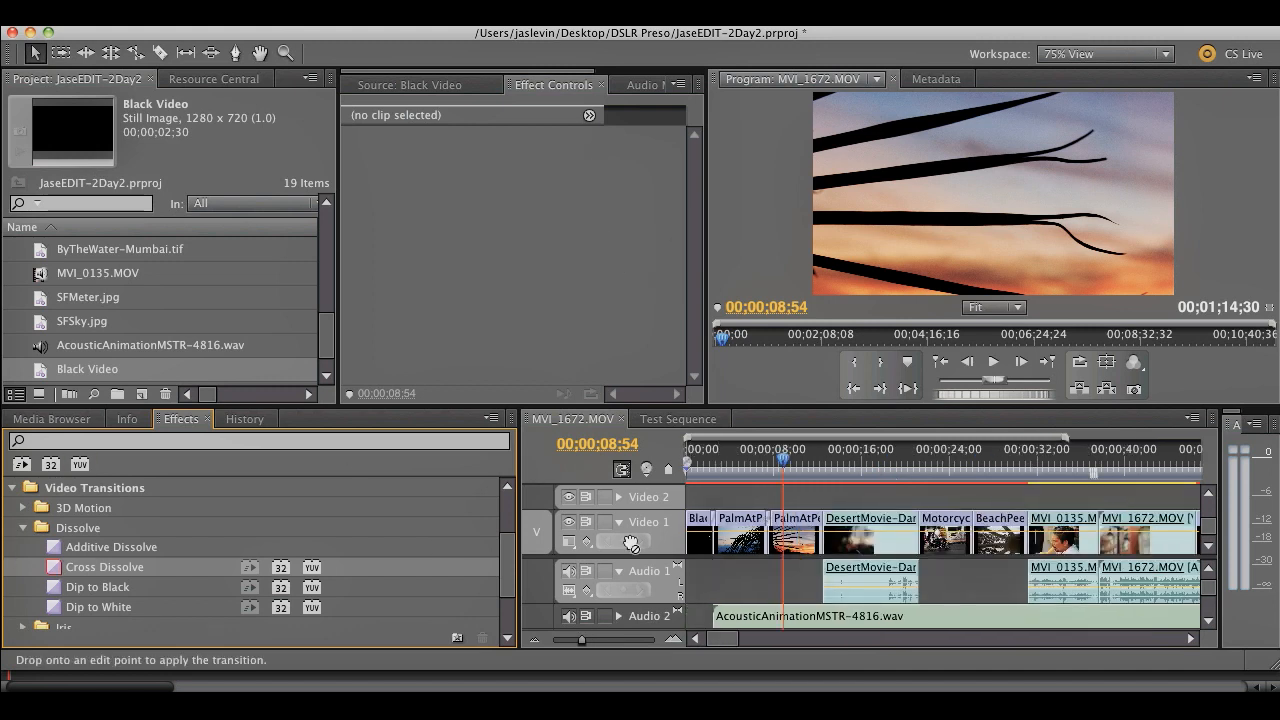
mouse_move(825, 465)
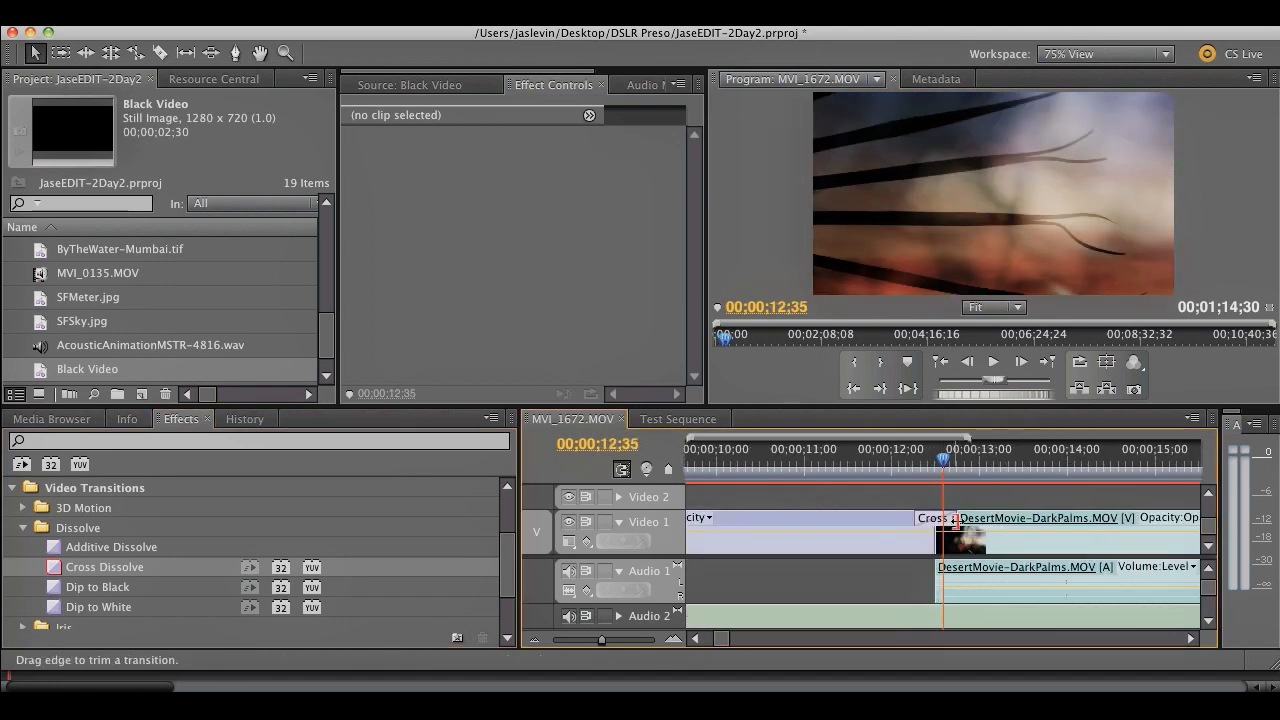
- Lengthen the Cross Dissolve into DesertMovie-DarkPalms.MOV to 1:22 and replay it
left_click(955, 518)
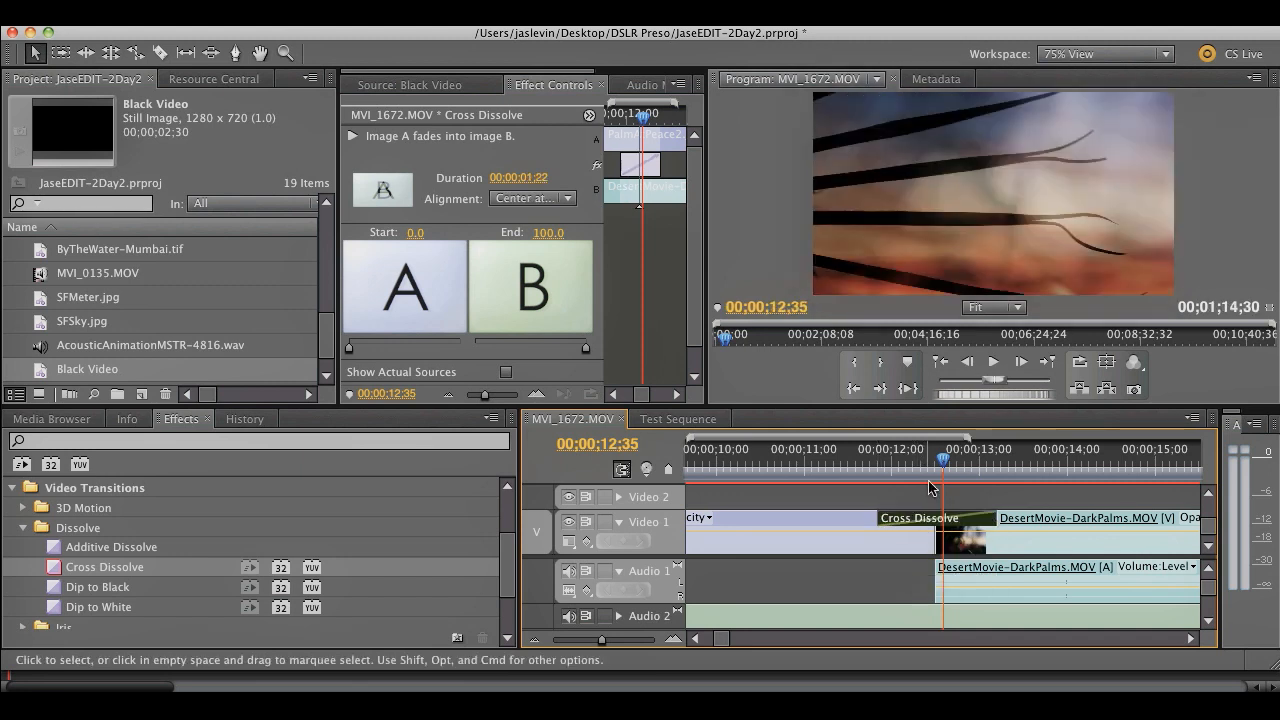
left_click(785, 460)
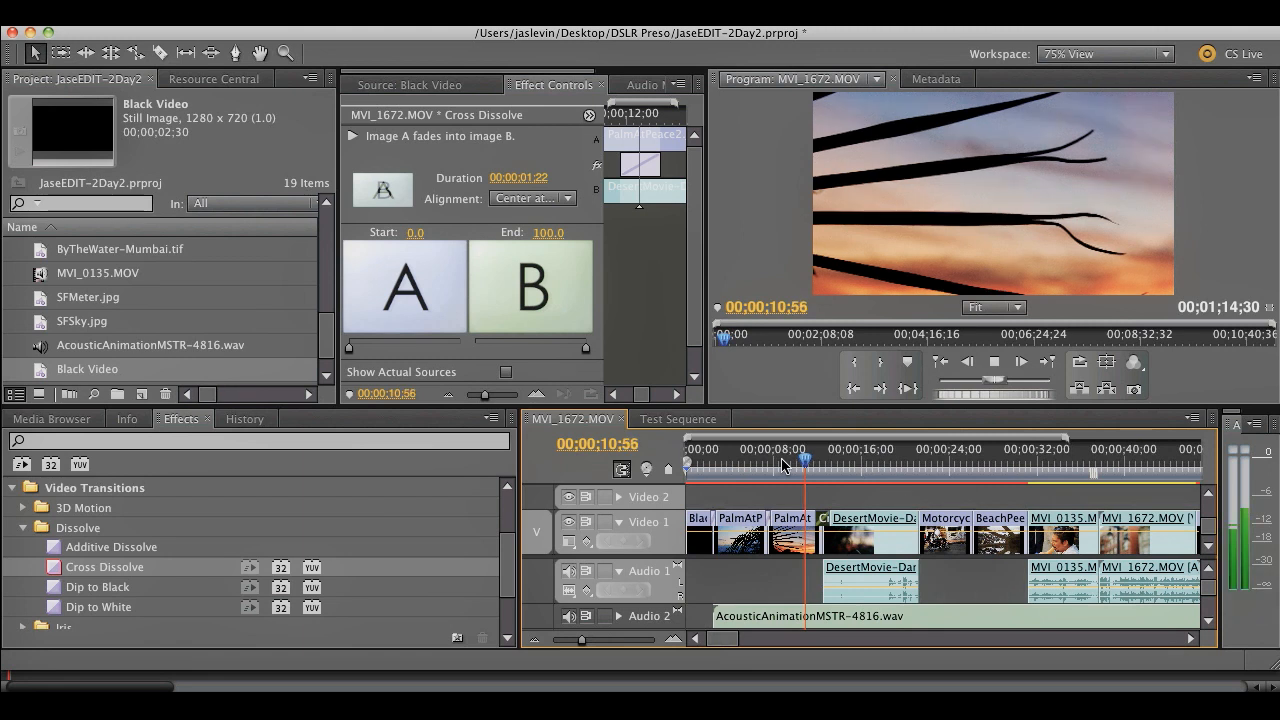
left_click(828, 462)
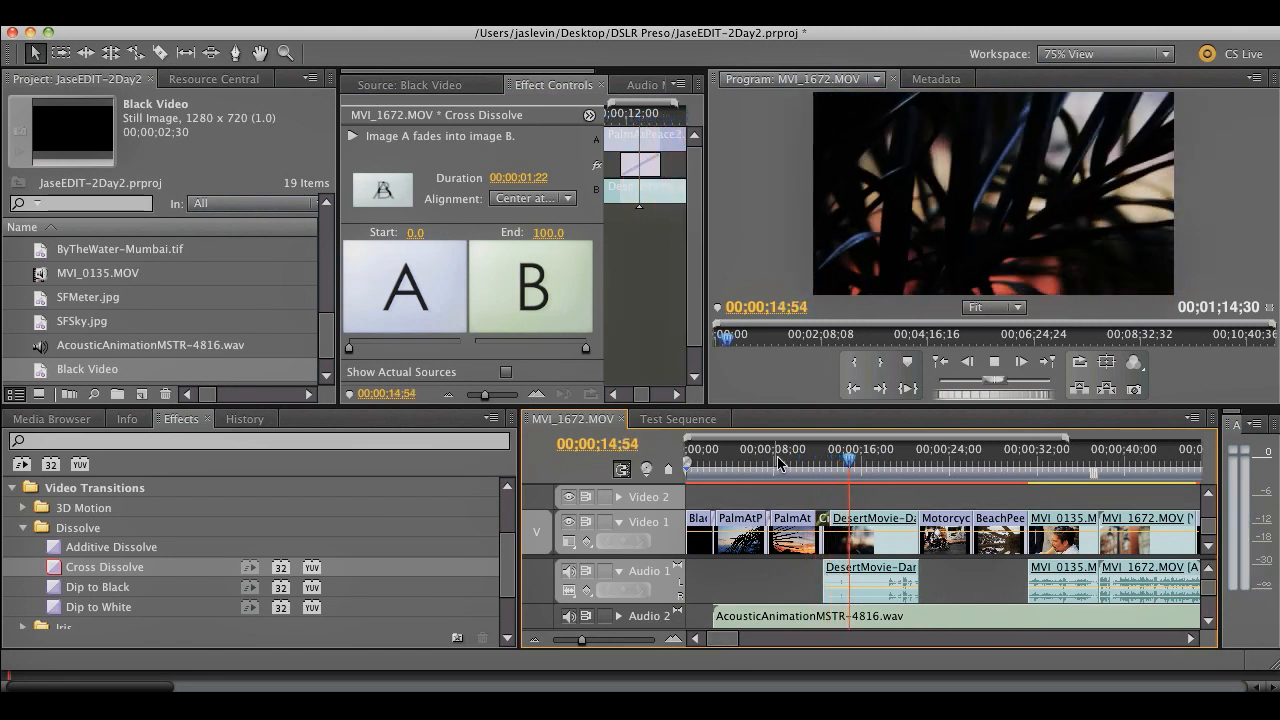
left_click(797, 449)
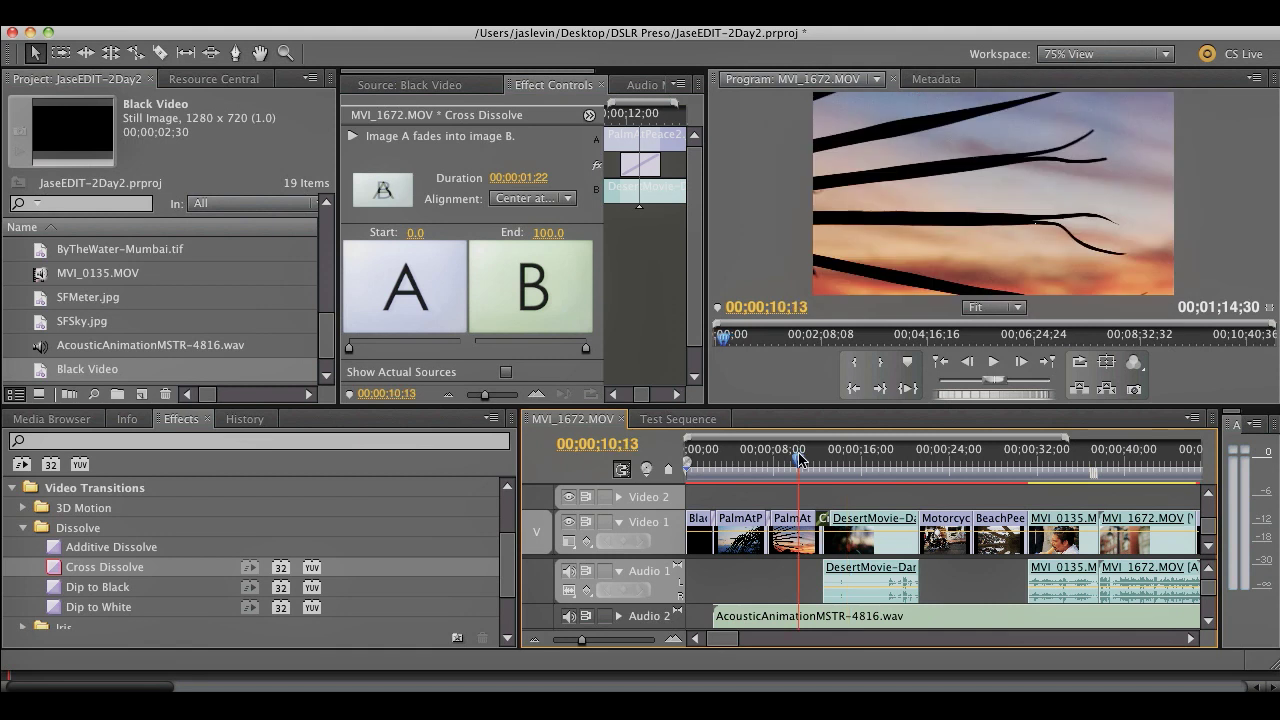
left_click(992, 362)
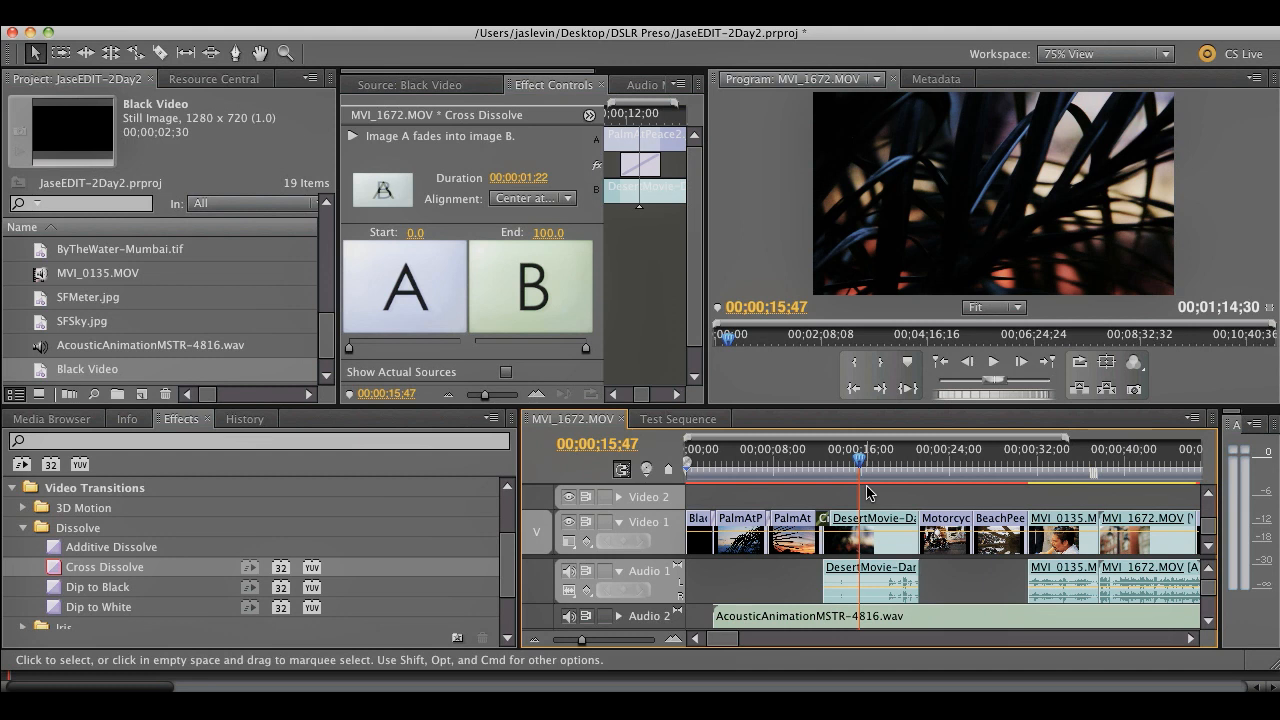
mouse_move(810, 480)
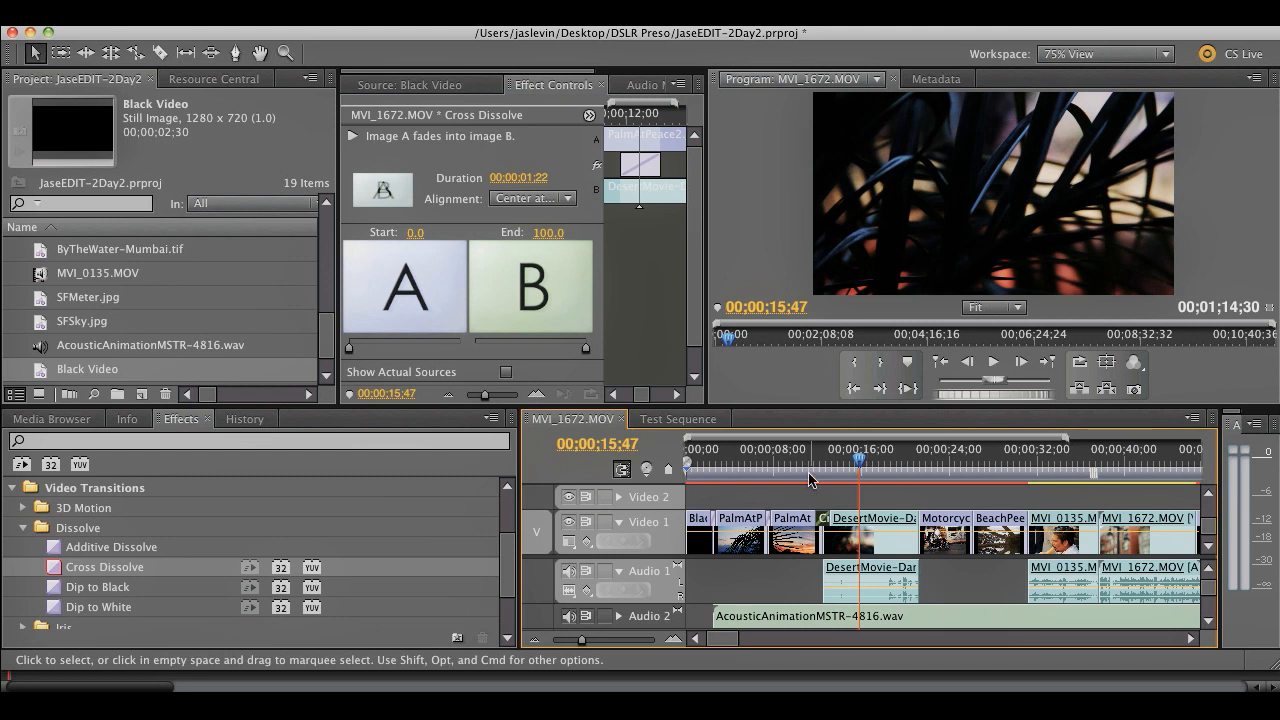
left_click(793, 460)
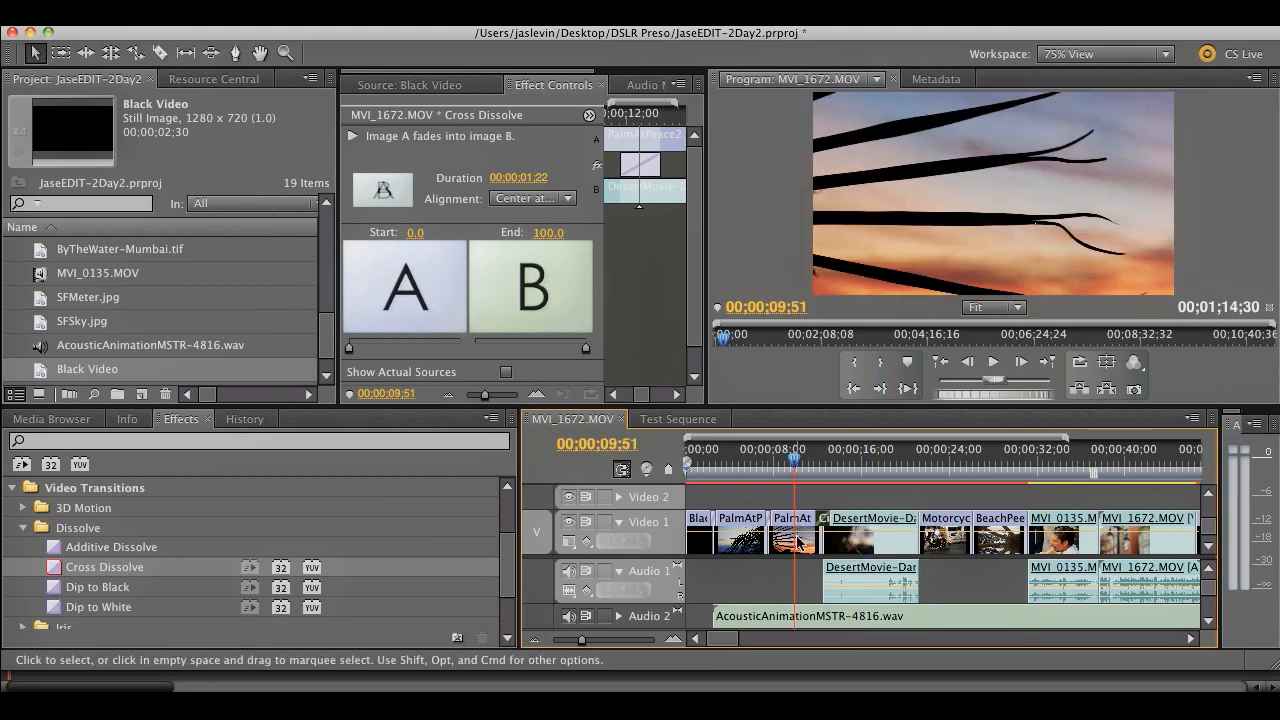
- Select PalmAtPeace2.jpg, expand its Motion settings, and adjust position to 632, 367
left_click(793, 517)
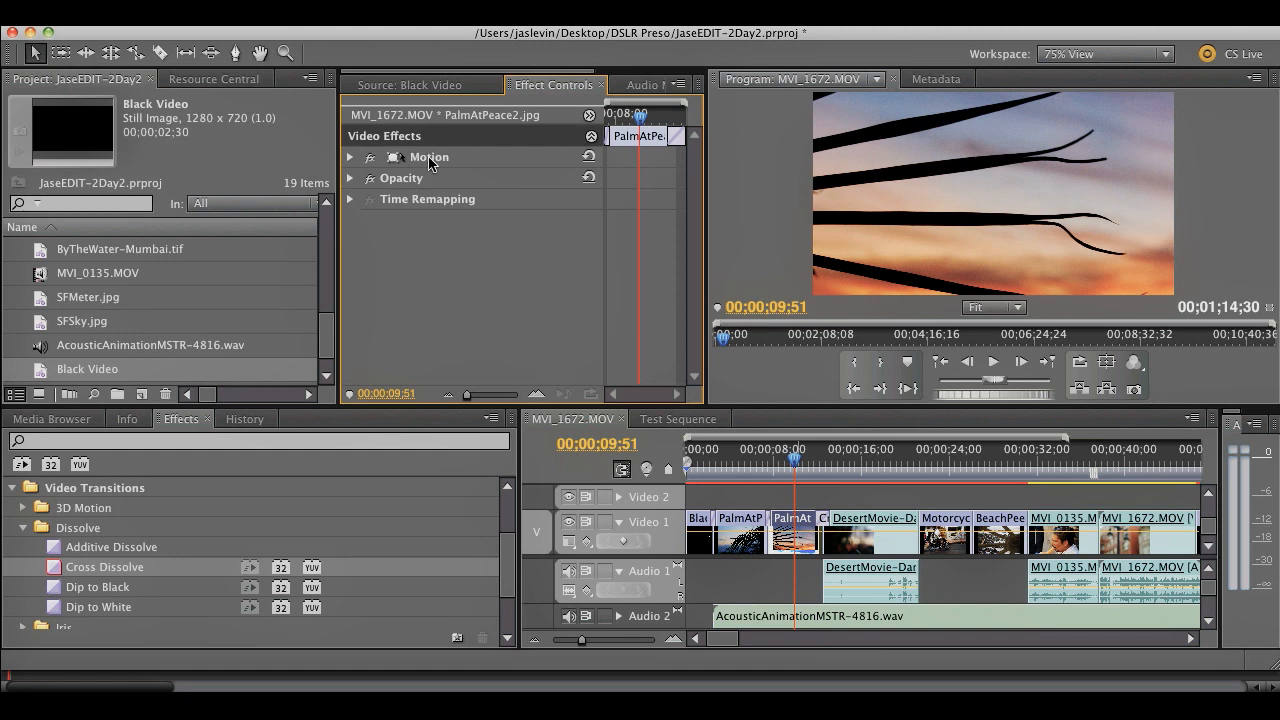
mouse_move(432, 165)
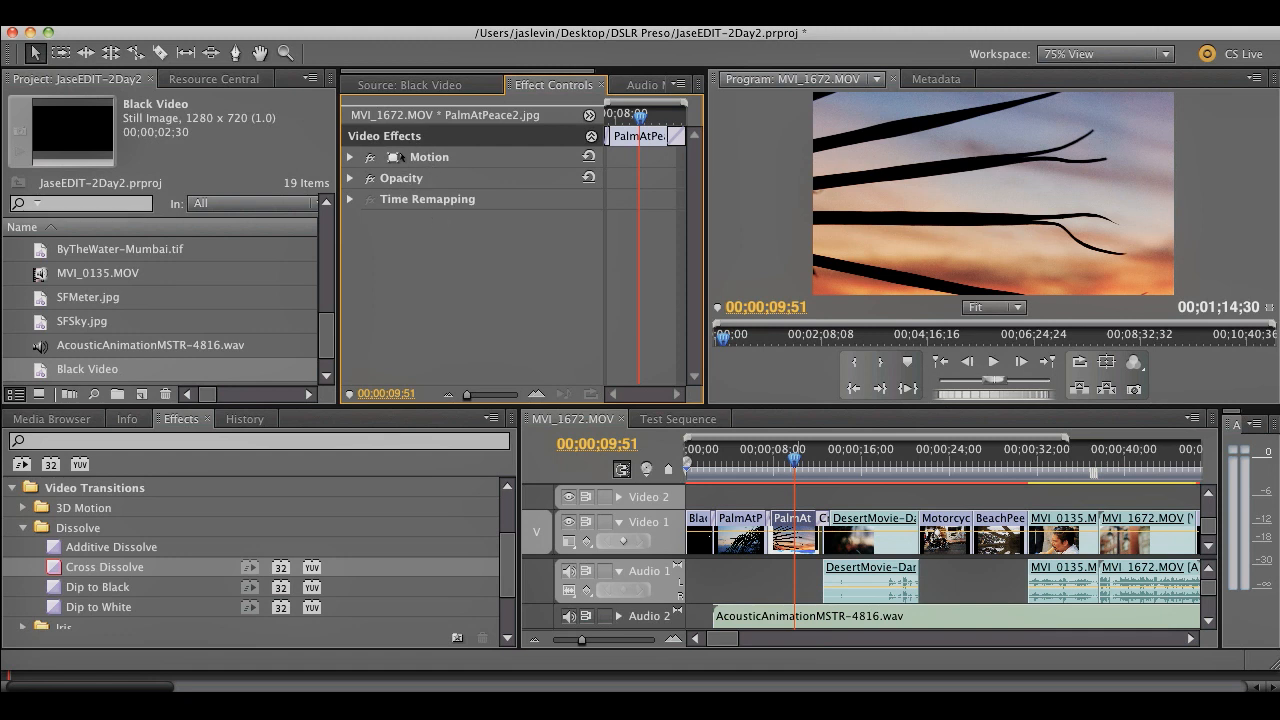
left_click(350, 157)
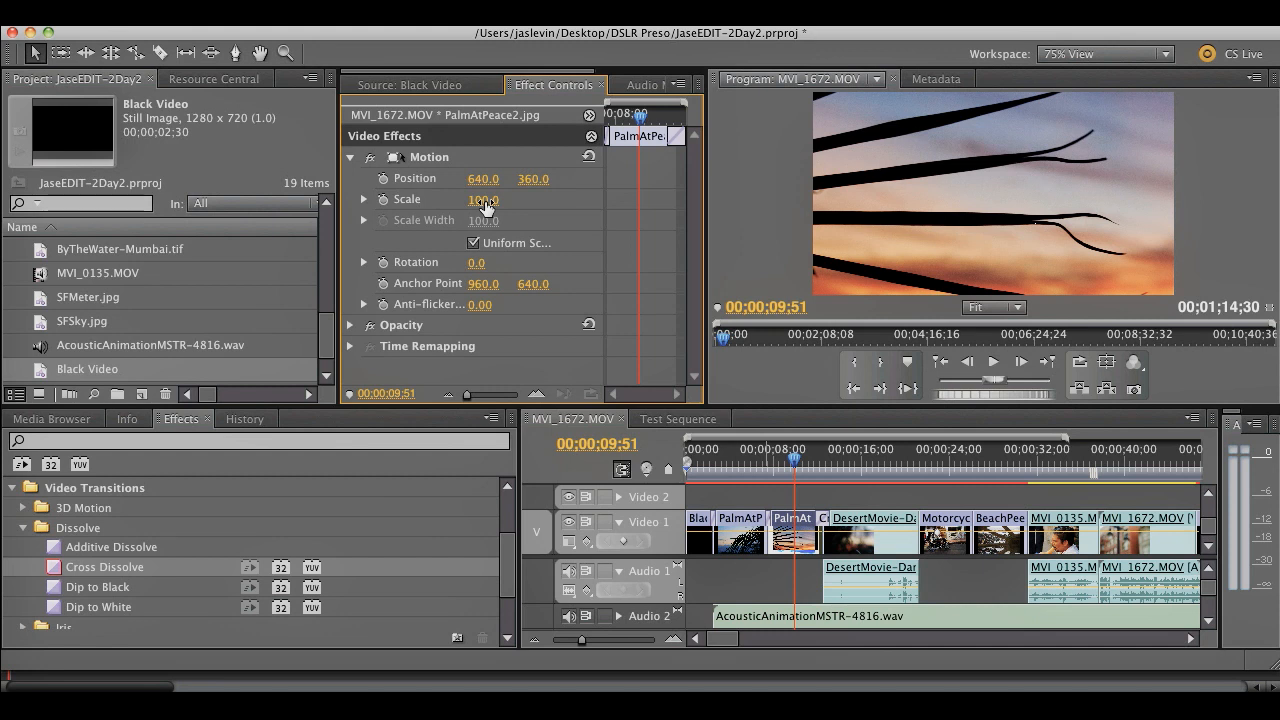
mouse_move(483, 205)
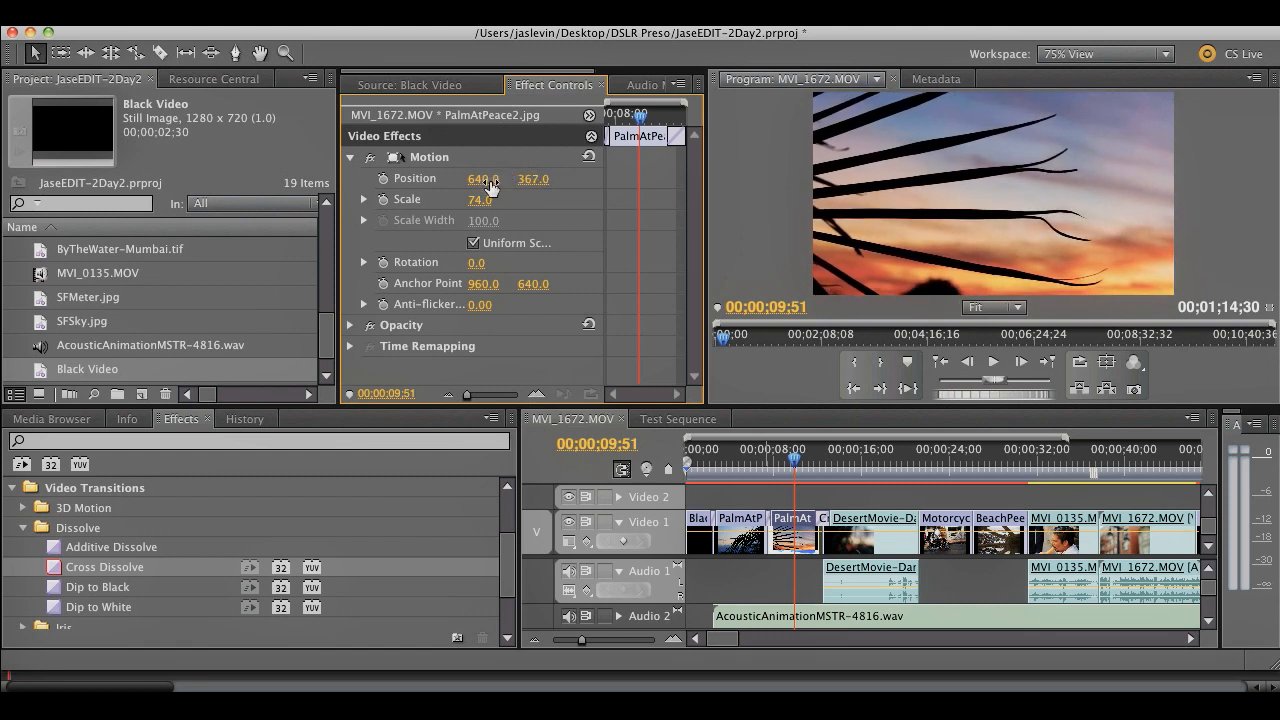
left_click_drag(485, 178, 477, 178)
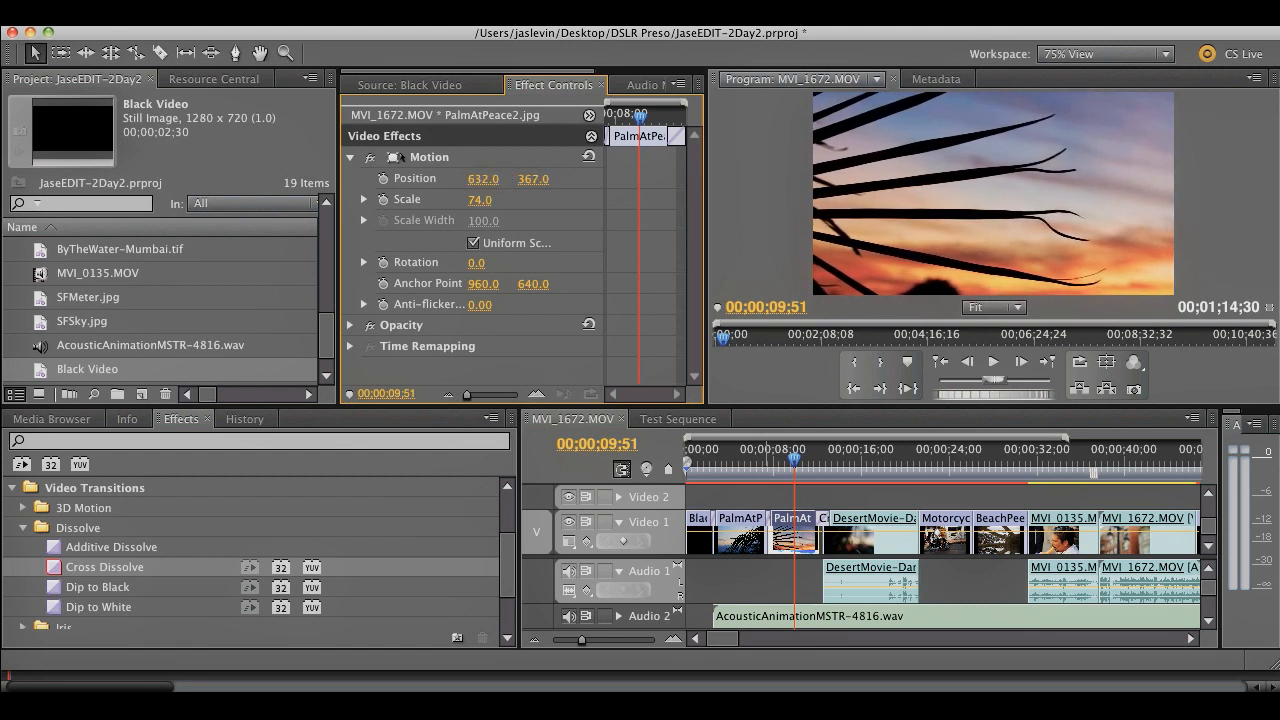